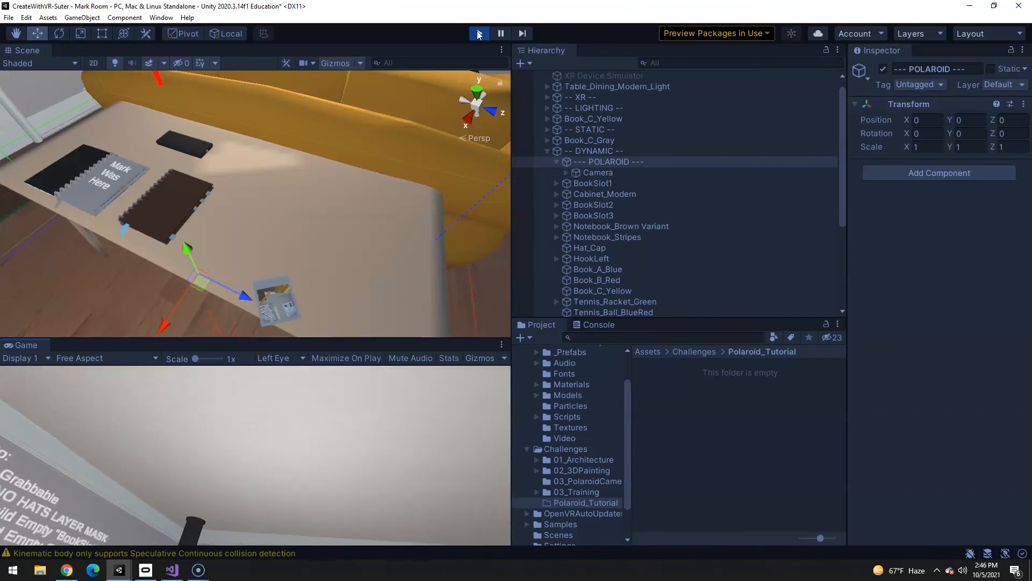
# - Stop play mode and add an empty GameObject named '--- Polaroid2 ---' under DYNAMIC
pyautogui.click(479, 34)
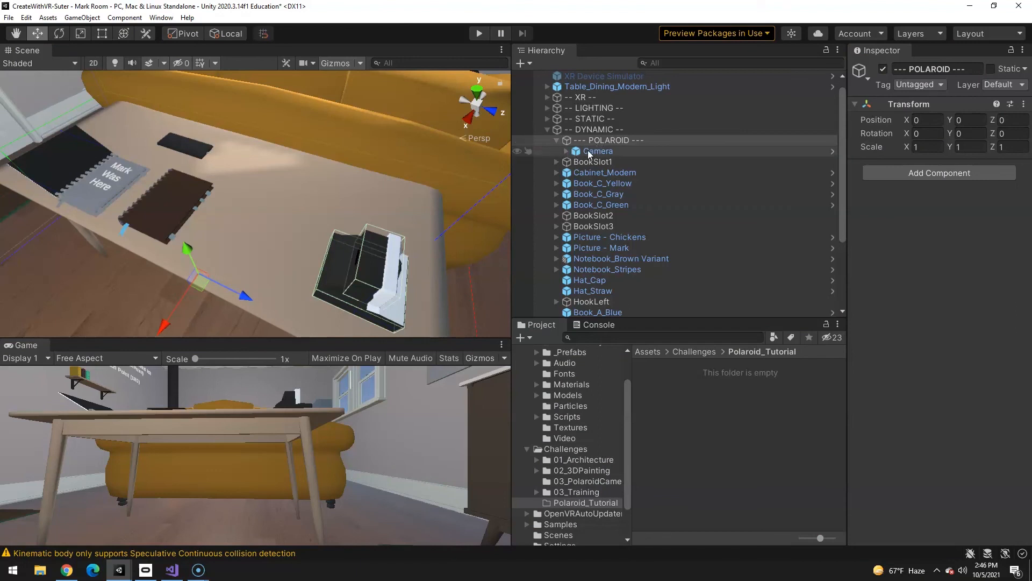
pyautogui.click(564, 139)
pyautogui.write('---')
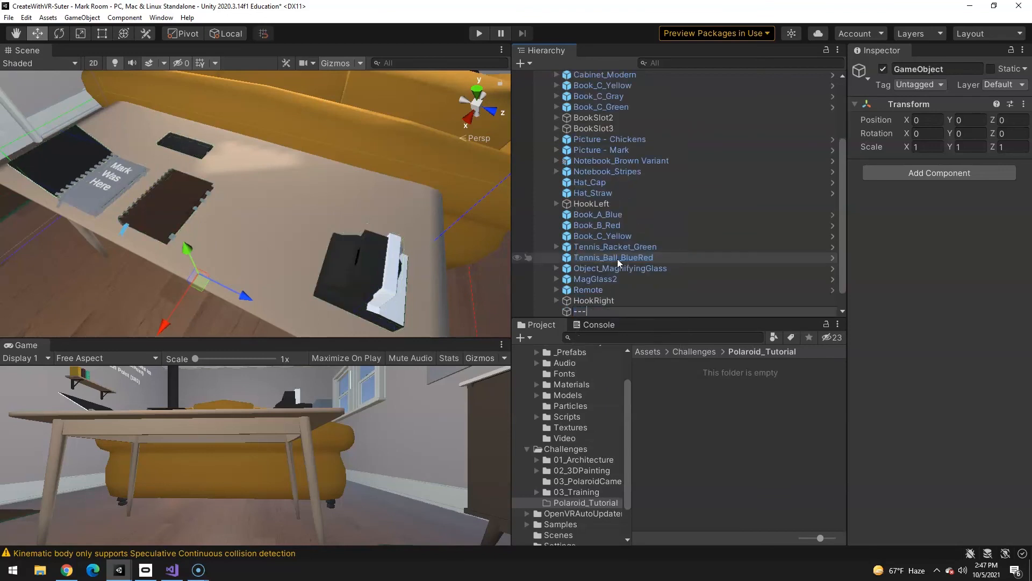
pyautogui.write('Polaroid2 ---')
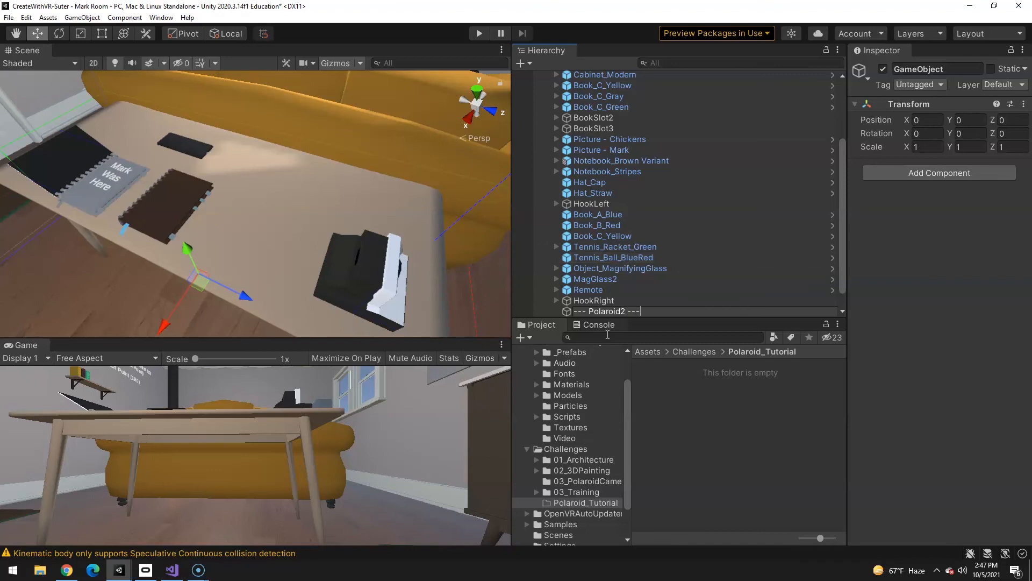
pyautogui.click(605, 311)
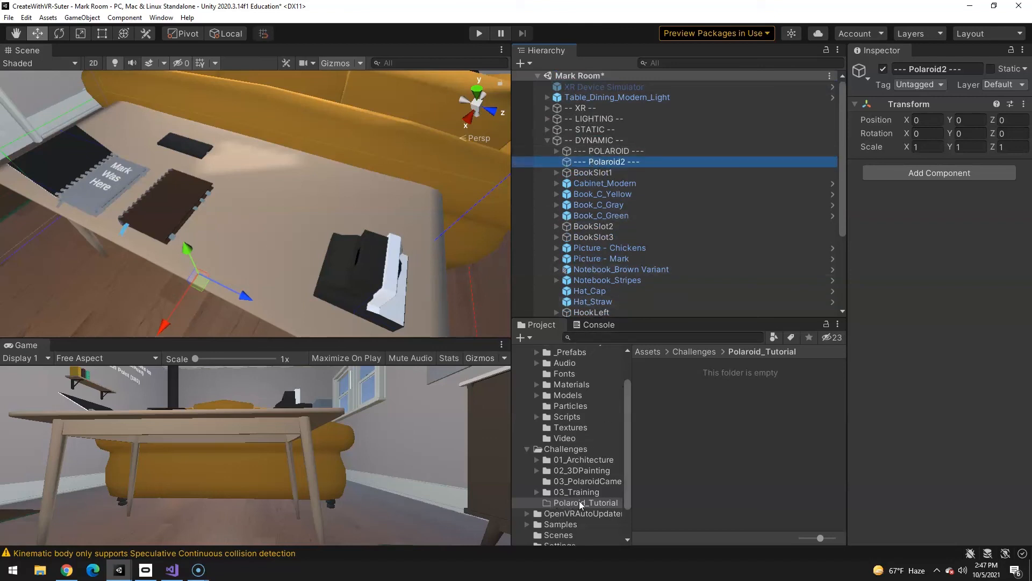
pyautogui.moveTo(577, 483)
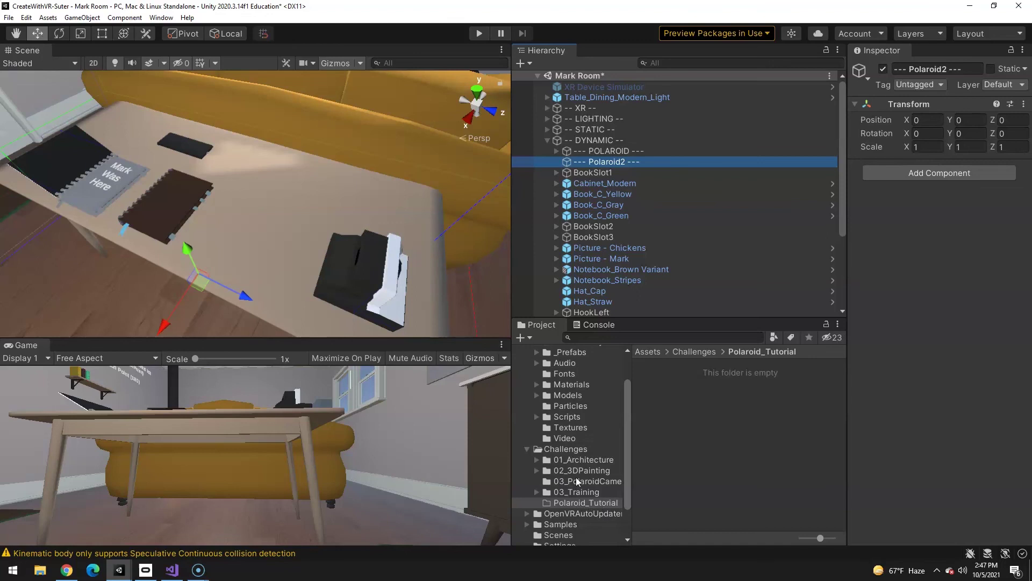
pyautogui.click(586, 481)
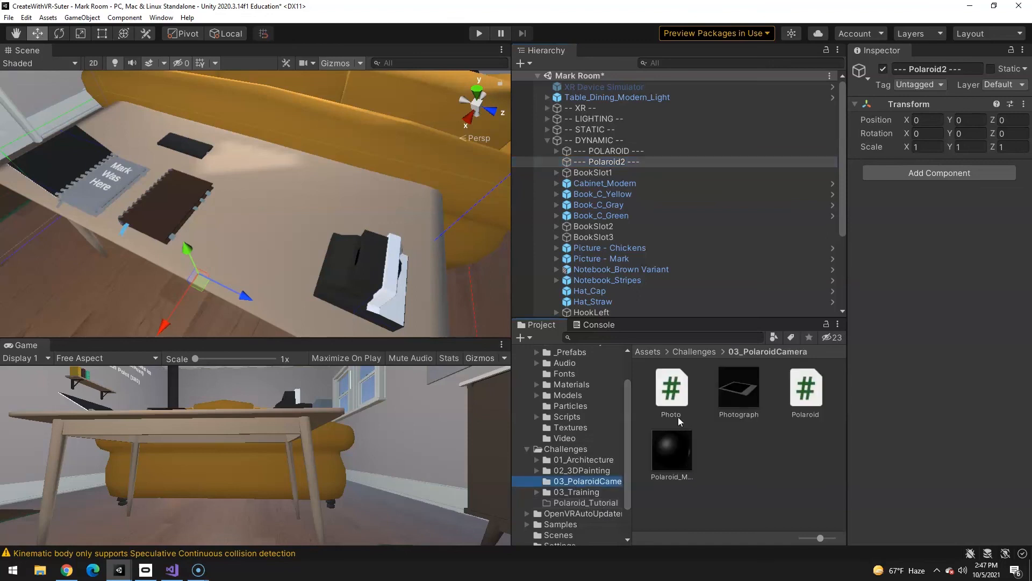
pyautogui.moveTo(739, 395)
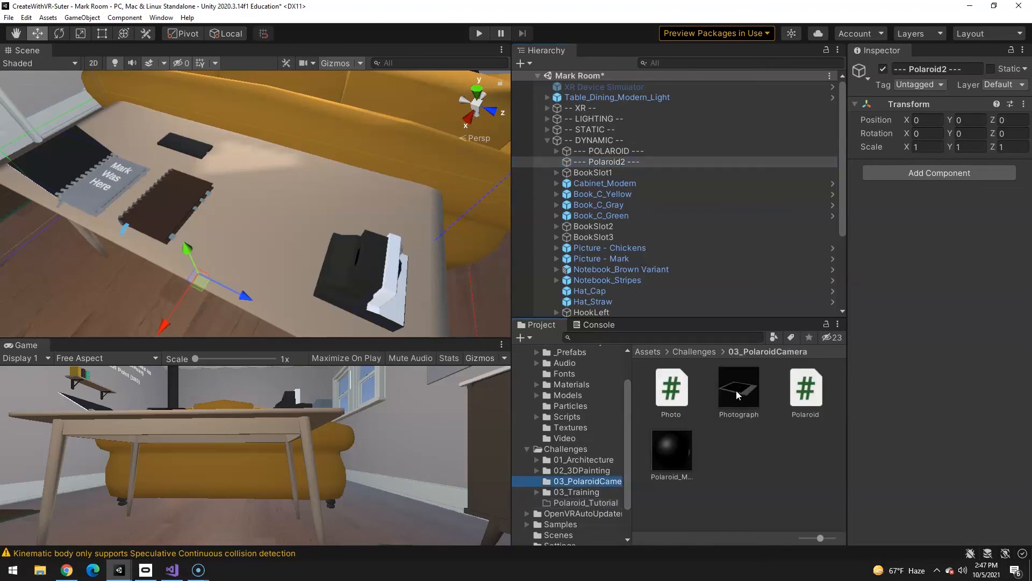
pyautogui.moveTo(665, 459)
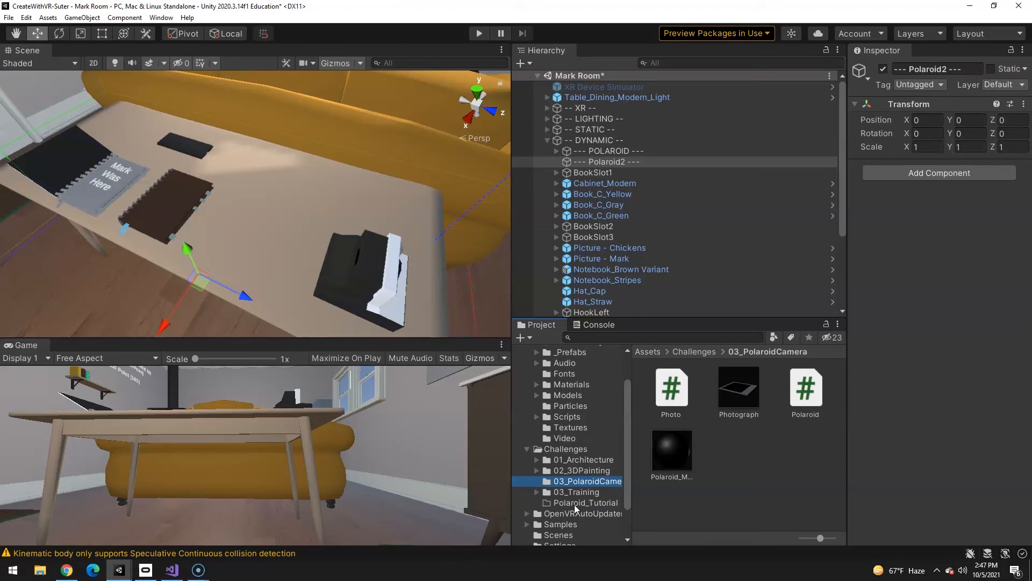
pyautogui.click(583, 502)
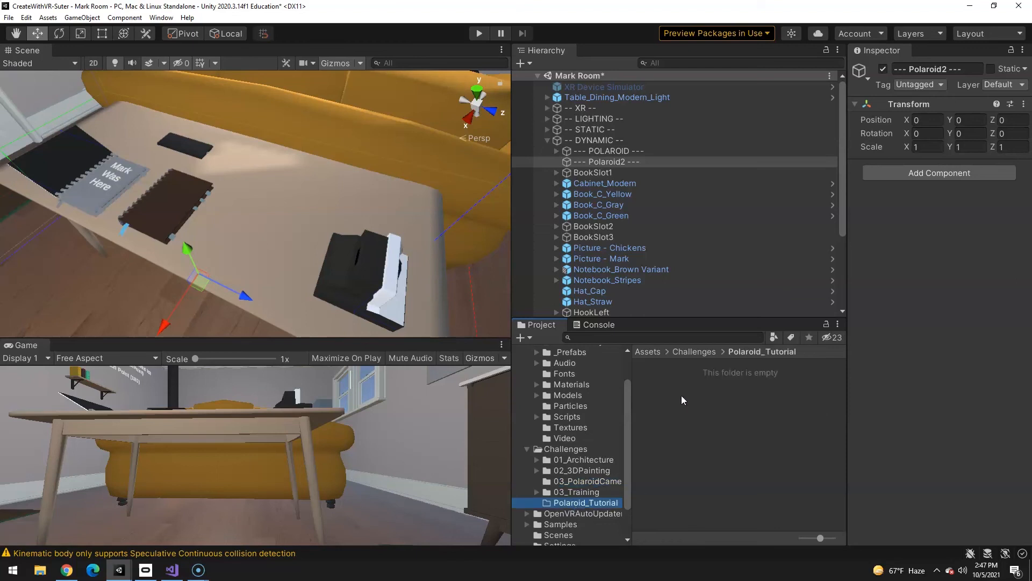
pyautogui.moveTo(699, 403)
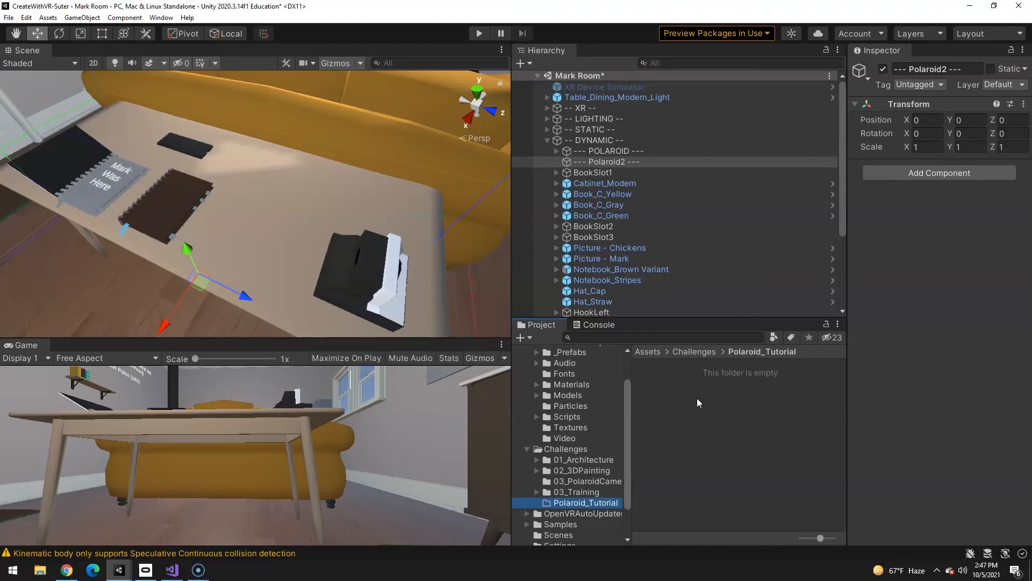
pyautogui.moveTo(676, 397)
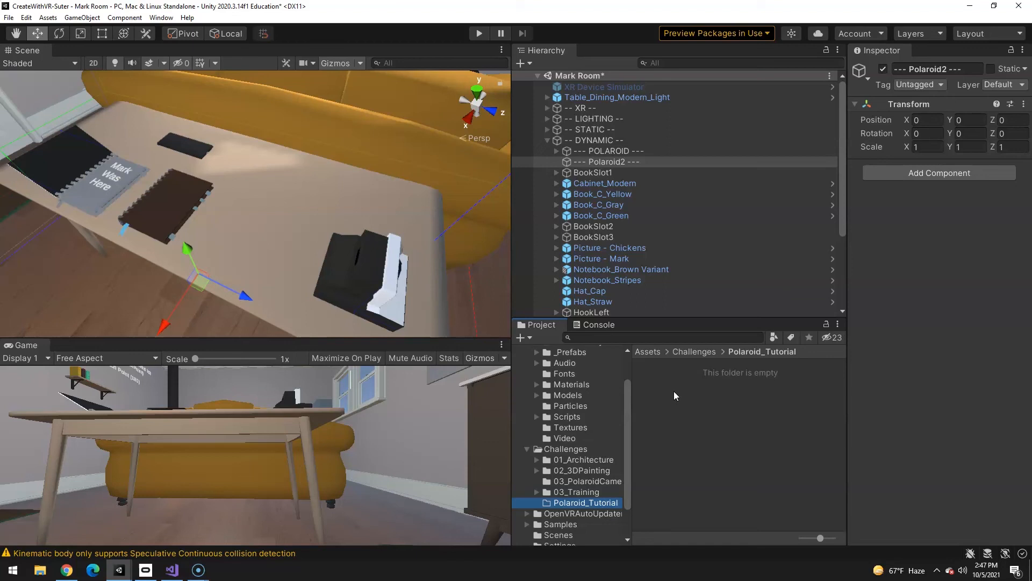
pyautogui.moveTo(706, 456)
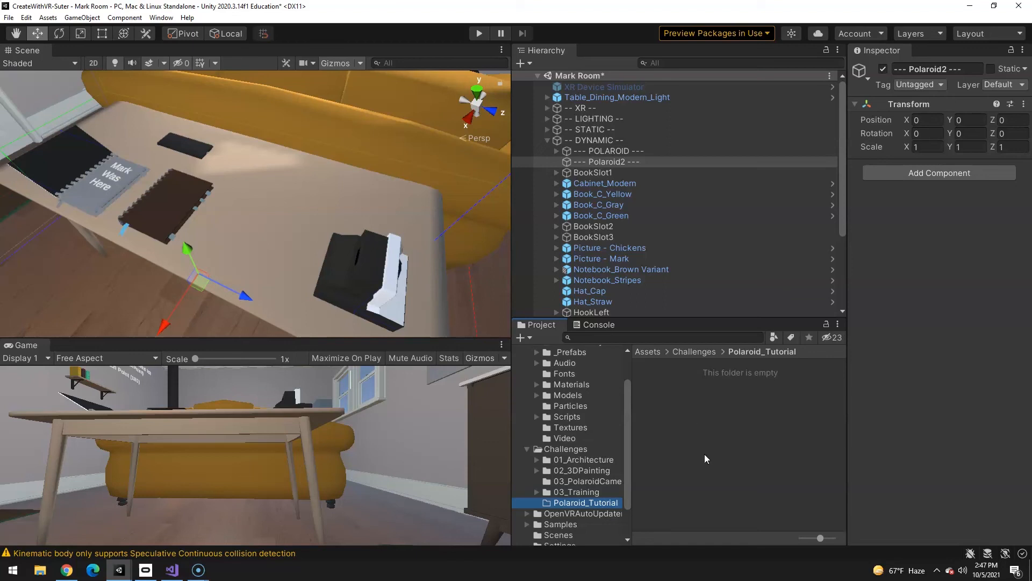
pyautogui.moveTo(722, 442)
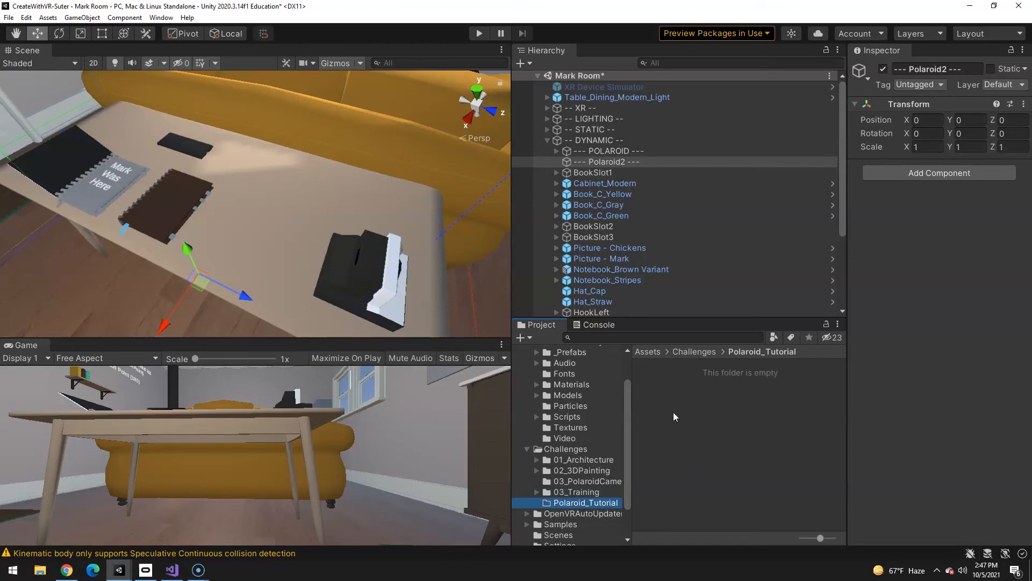
pyautogui.moveTo(286, 252)
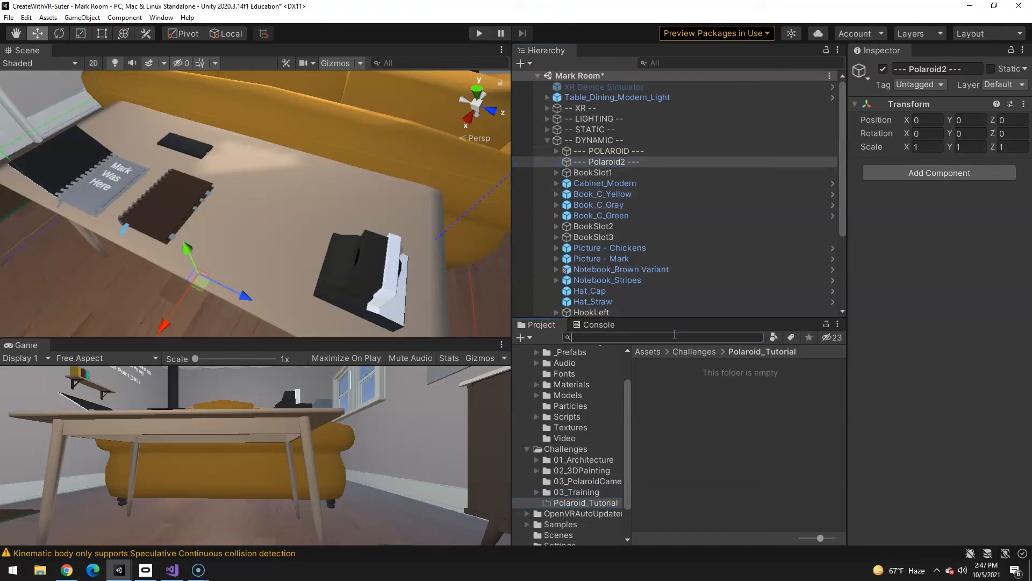
# - Find the Camera prefab via a 'camera' search and parent it under --- Polaroid2 ---, expanded
pyautogui.write('camera')
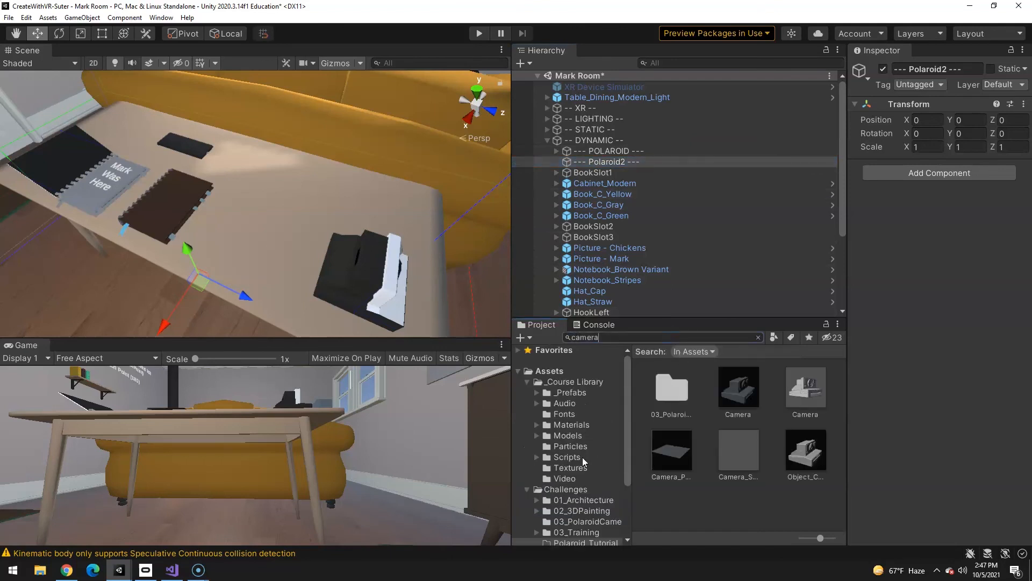
pyautogui.click(758, 337)
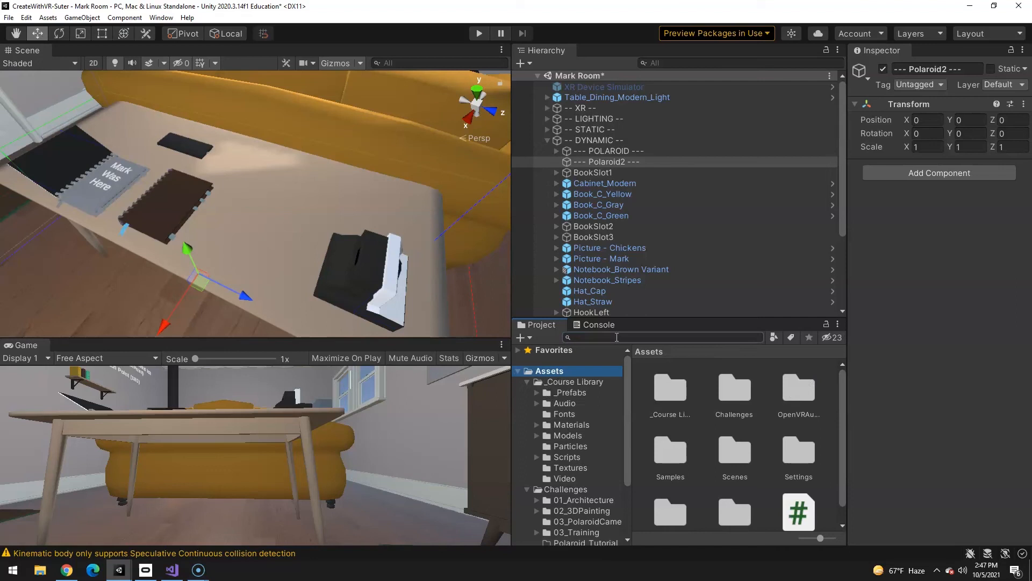
pyautogui.write('camera')
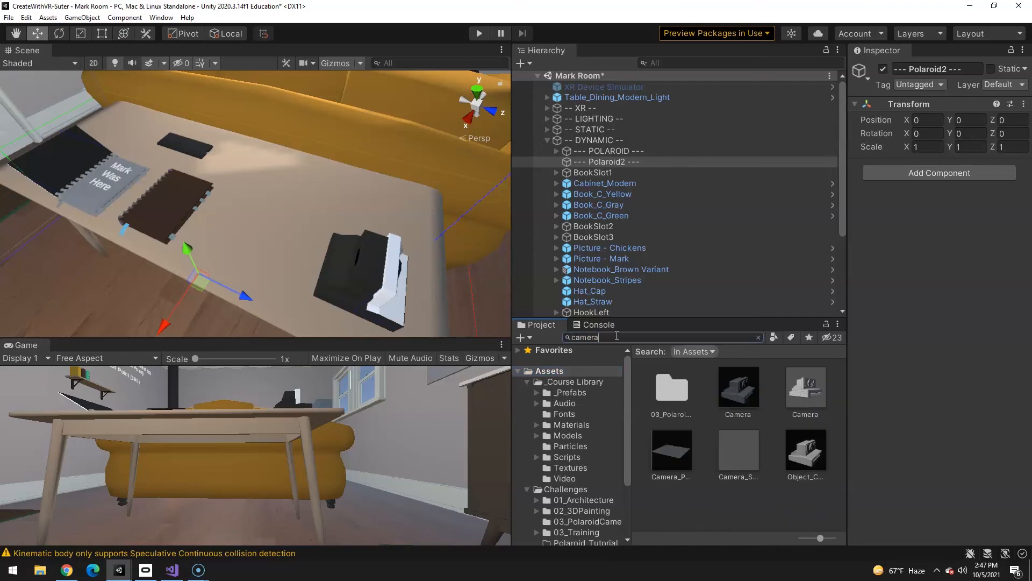
pyautogui.click(738, 386)
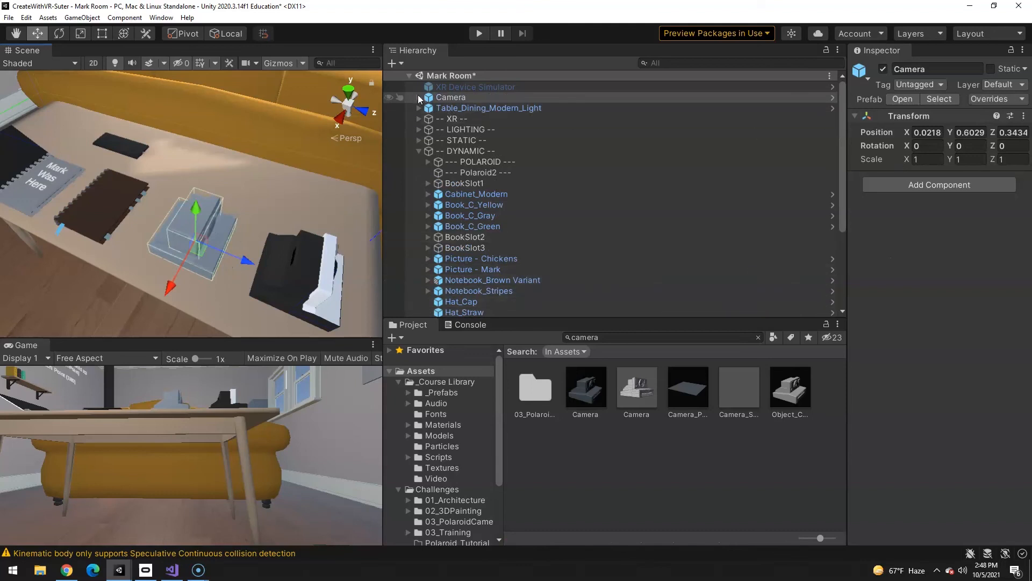
pyautogui.click(451, 97)
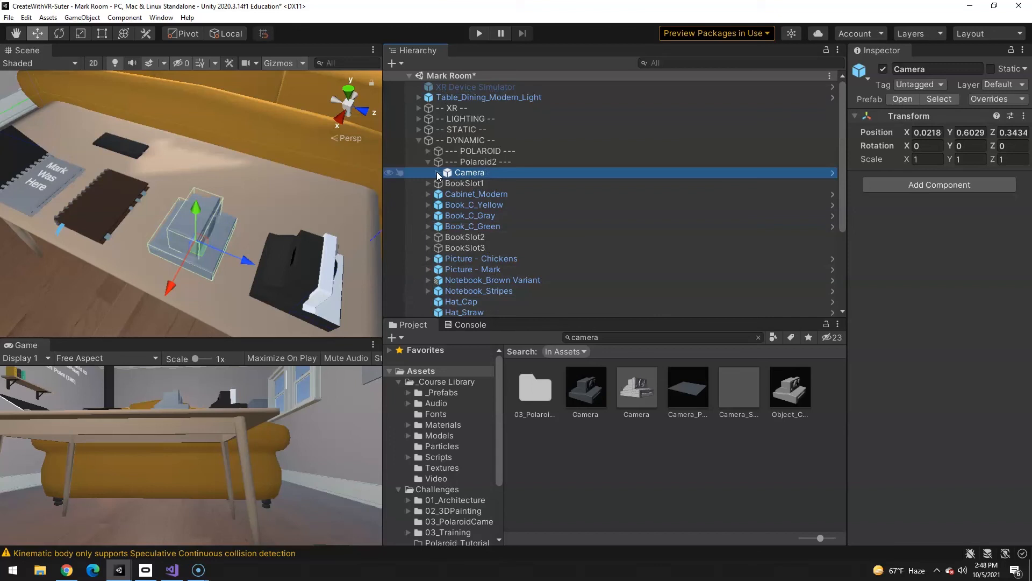
pyautogui.click(438, 173)
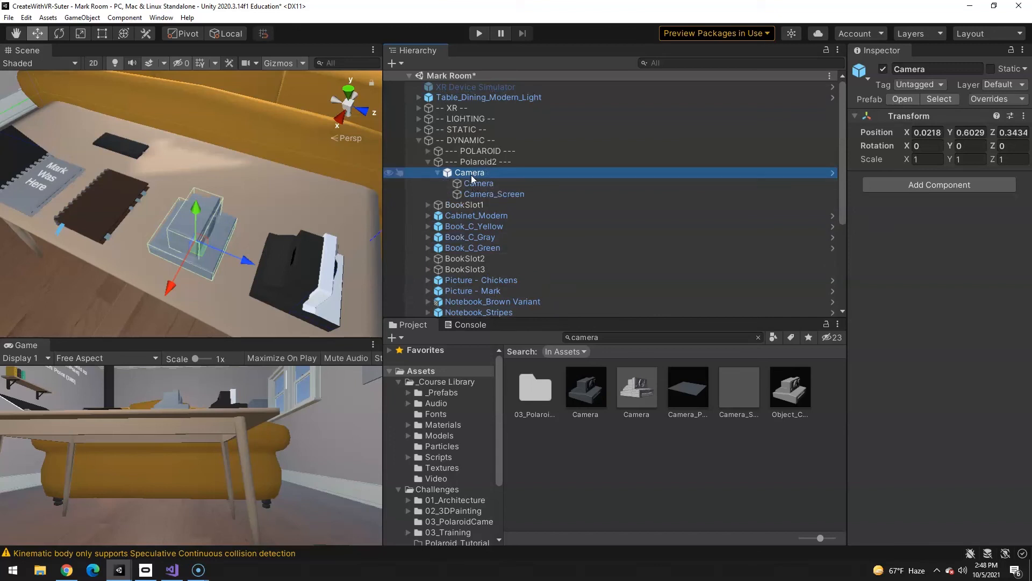
pyautogui.click(479, 182)
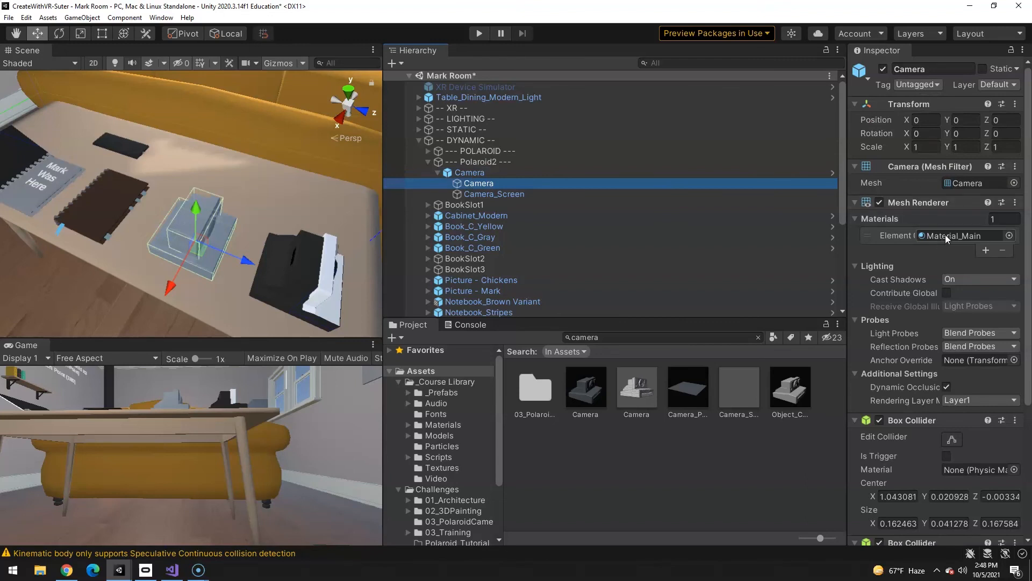
# - Set the inner Camera mesh's Element 0 material to Material_Main_Matte
pyautogui.click(1009, 235)
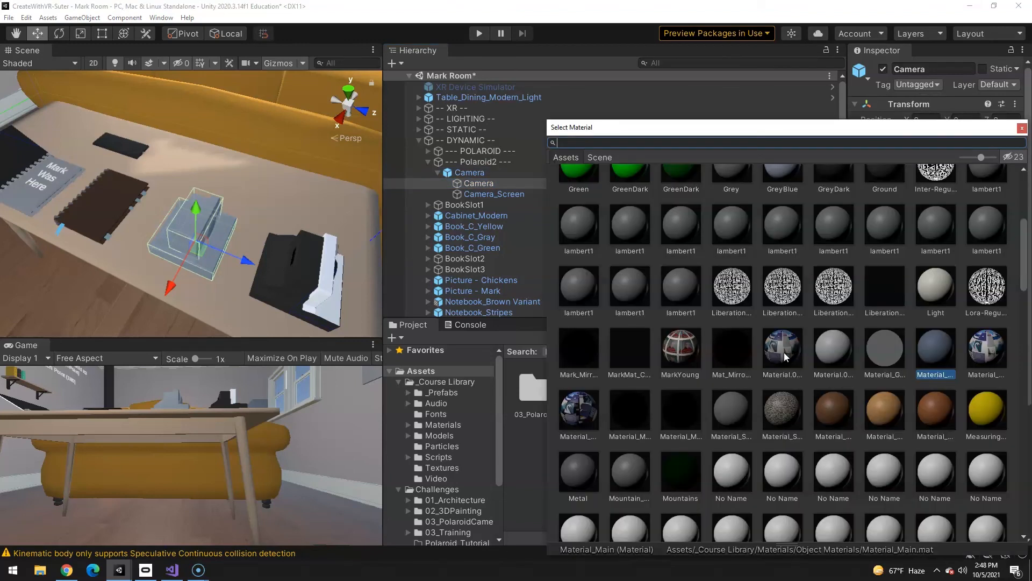
pyautogui.click(986, 348)
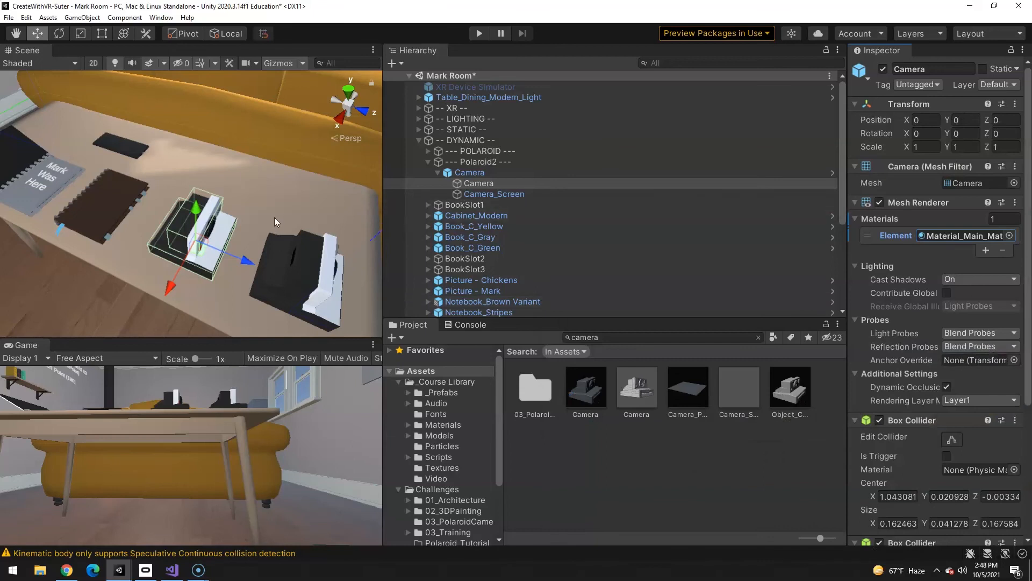
pyautogui.moveTo(565, 193)
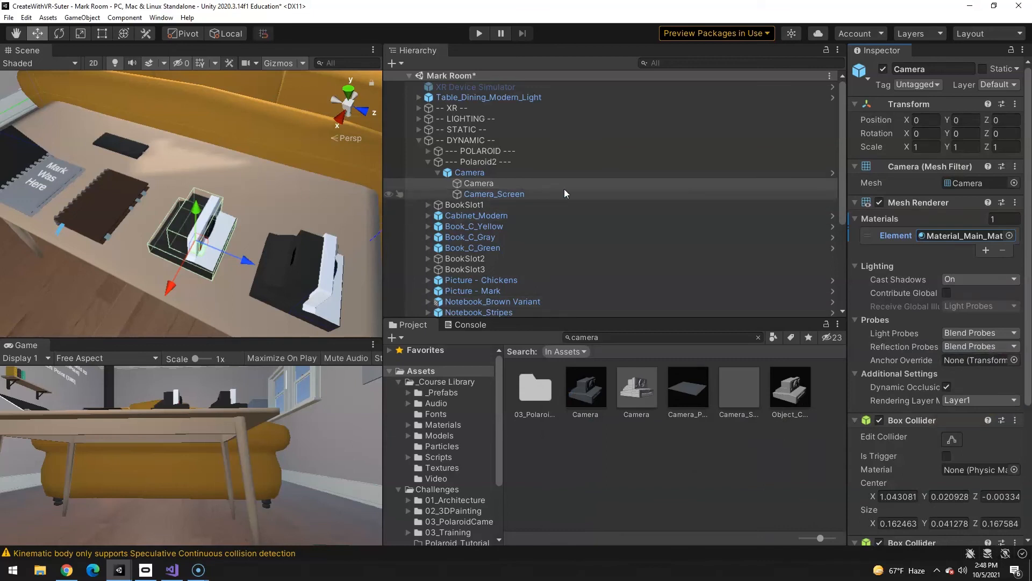
# - Check the inner Camera mesh, then select the Polaroid's parent Camera object
pyautogui.scroll(-3)
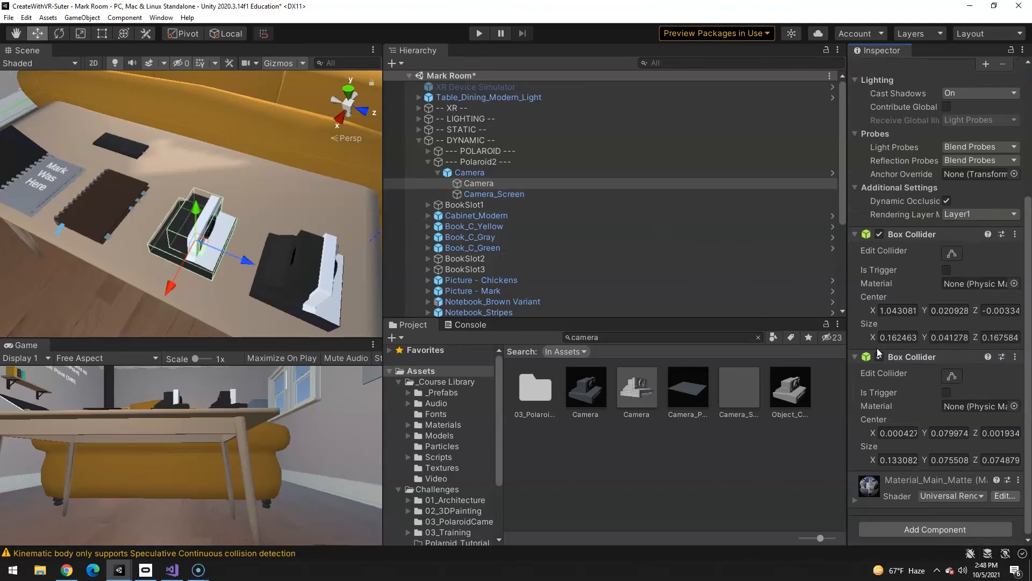
pyautogui.click(480, 183)
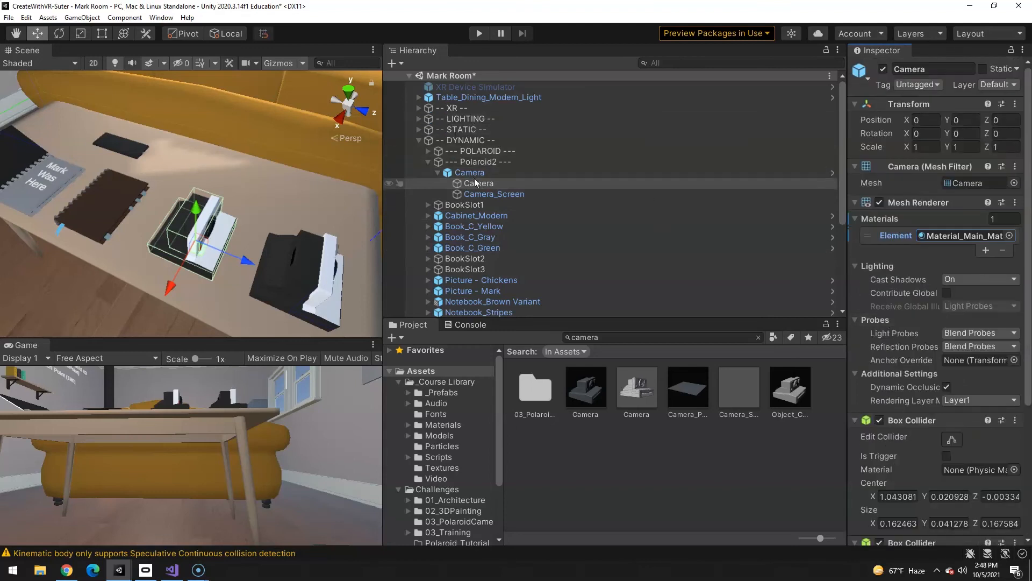
pyautogui.click(469, 173)
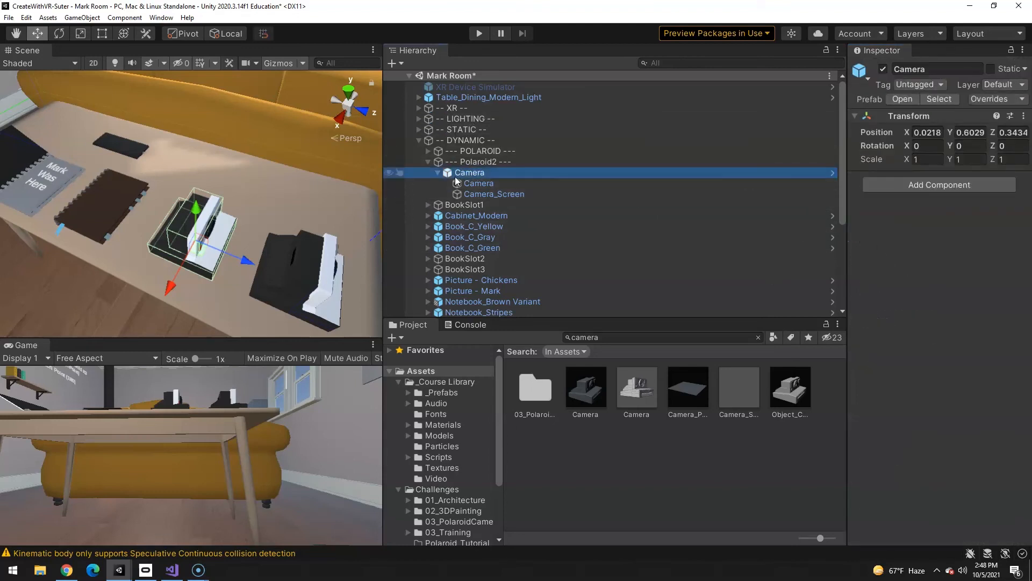
pyautogui.click(479, 183)
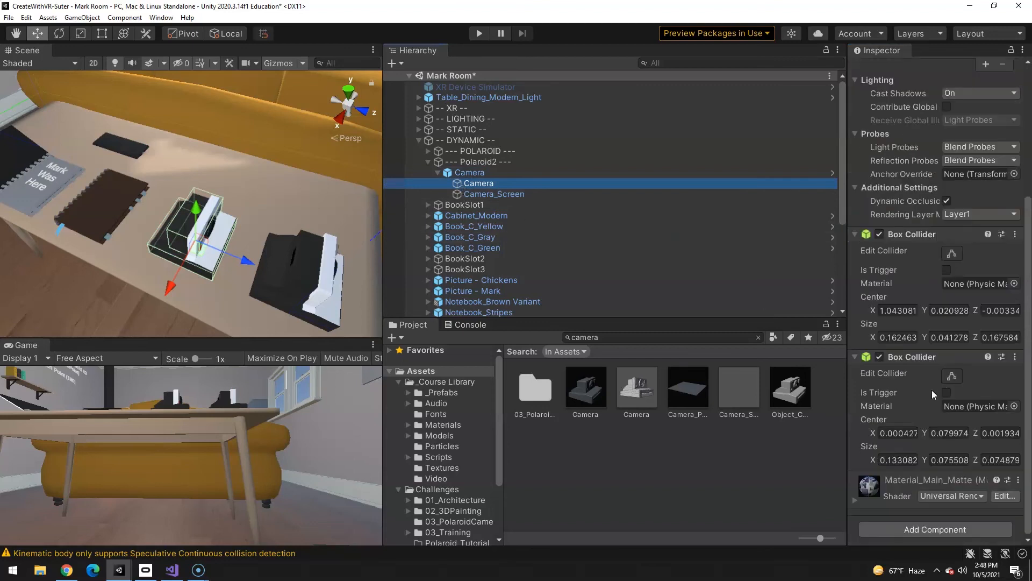
pyautogui.click(468, 172)
pyautogui.write('rigid')
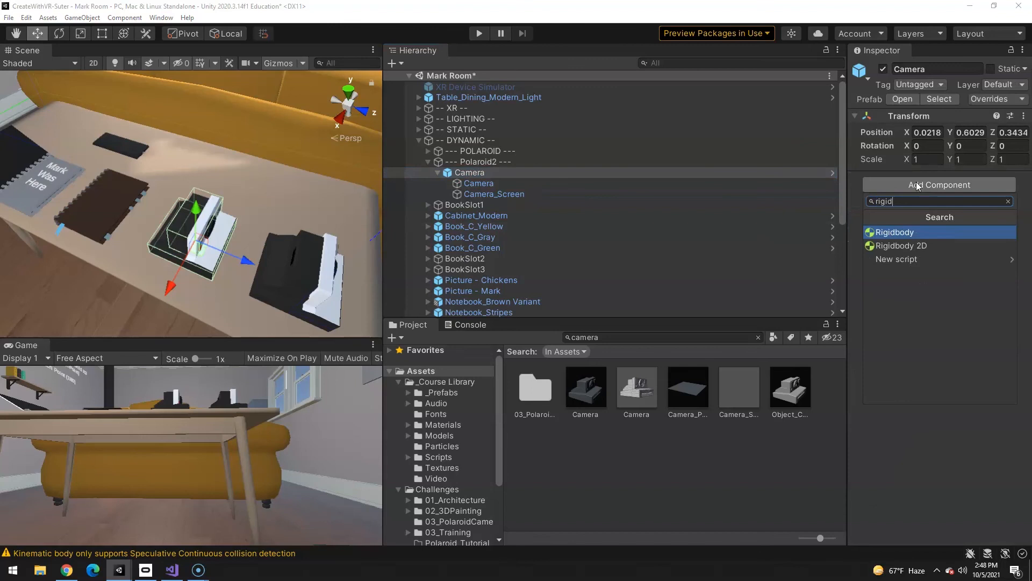
# - Add a Rigidbody with Continuous Speculative collision detection and an XR Grab Interactable
pyautogui.click(894, 232)
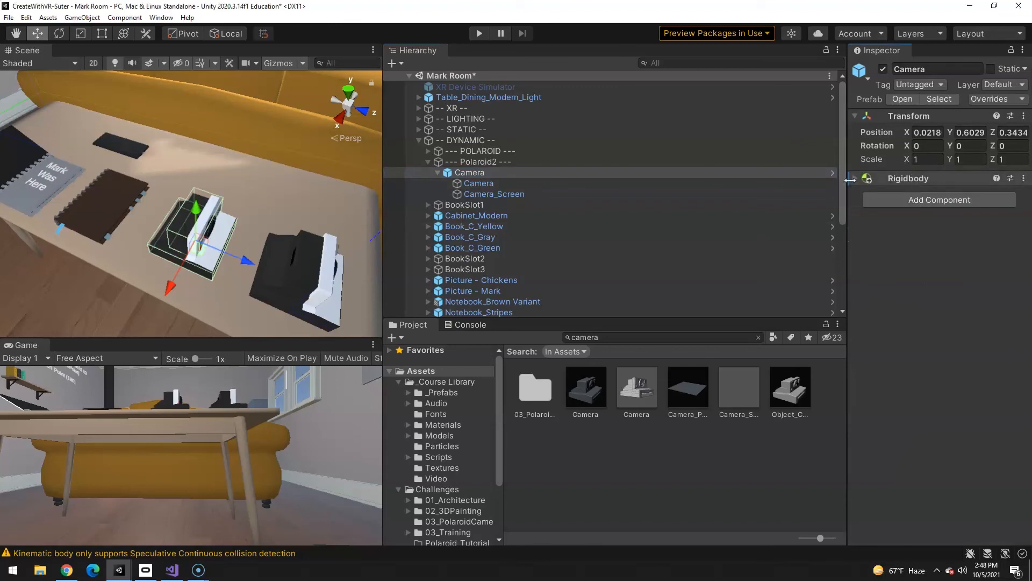
pyautogui.click(855, 178)
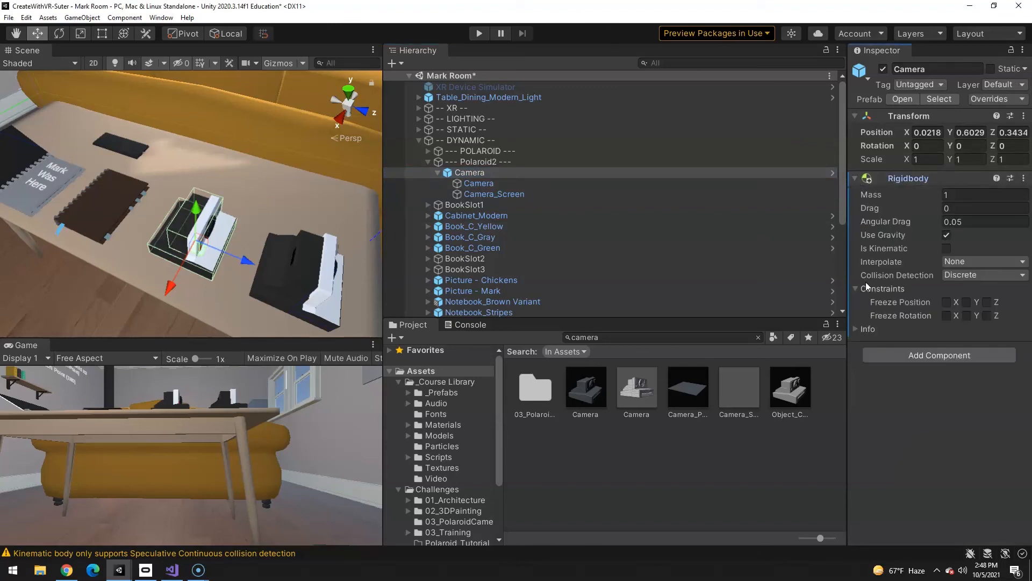
pyautogui.click(985, 275)
pyautogui.write('grab')
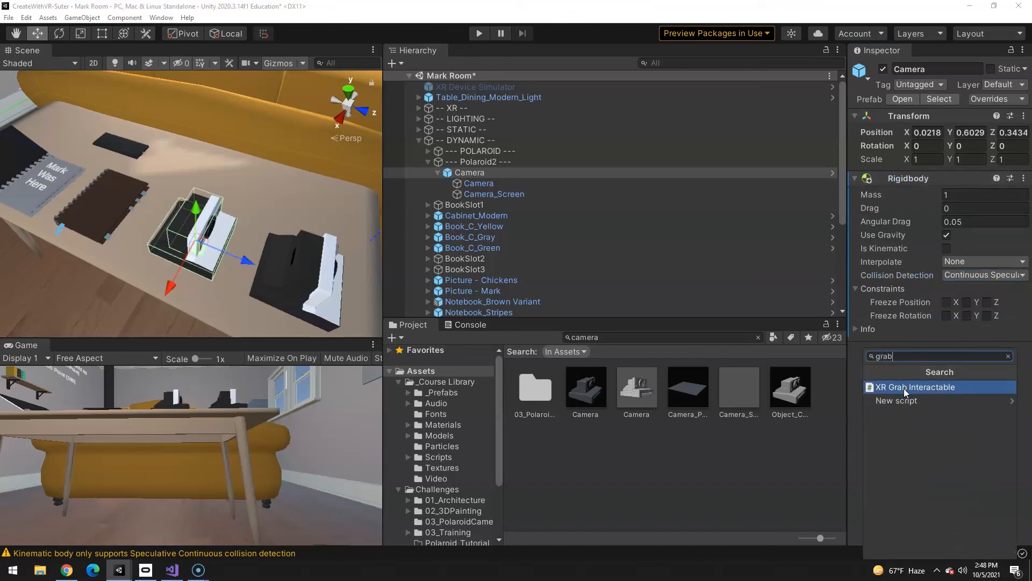
pyautogui.click(916, 387)
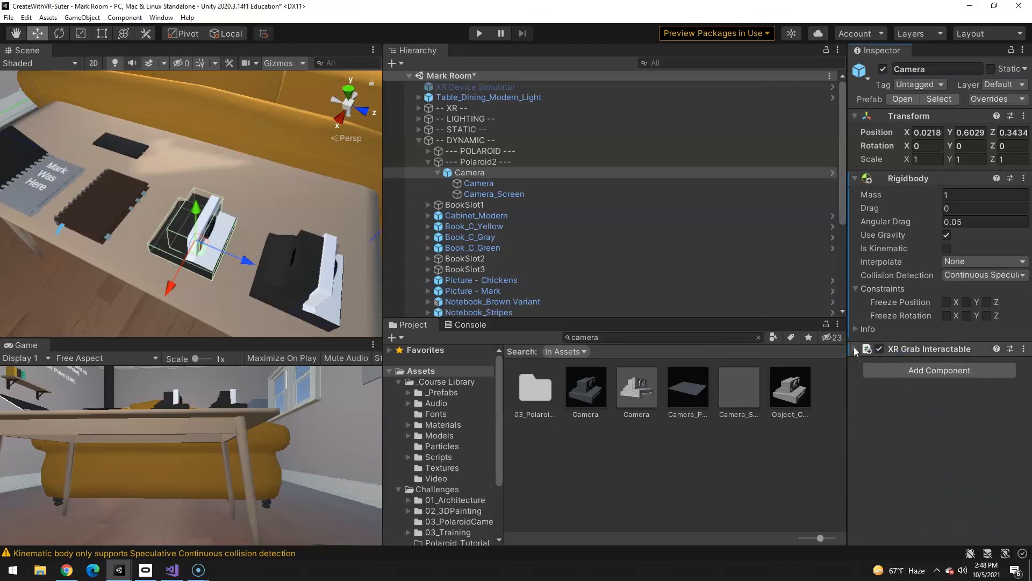
pyautogui.click(469, 172)
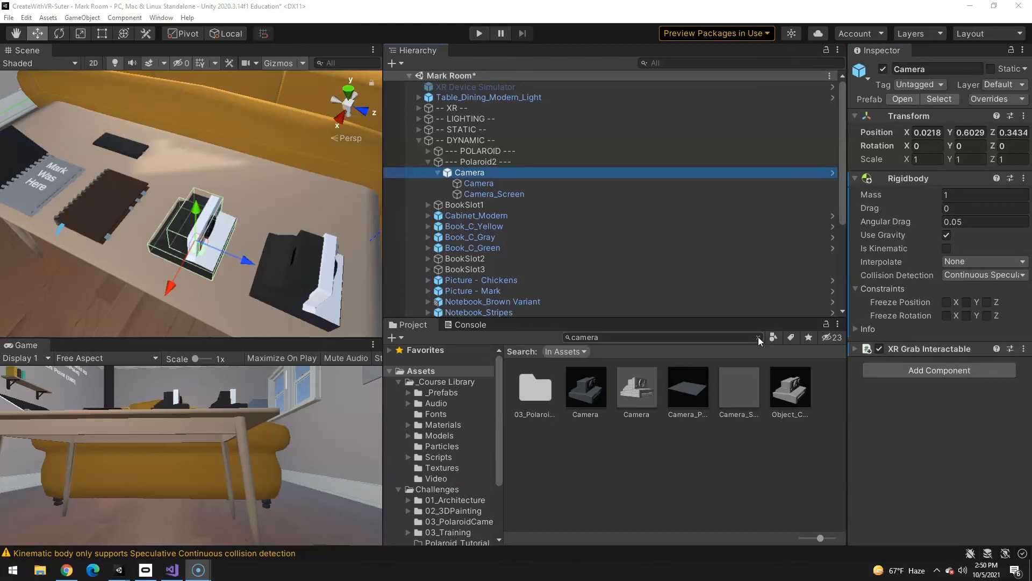
# - Clear the asset search and browse the Challenges/03_PolaroidCamera folder contents
pyautogui.click(759, 337)
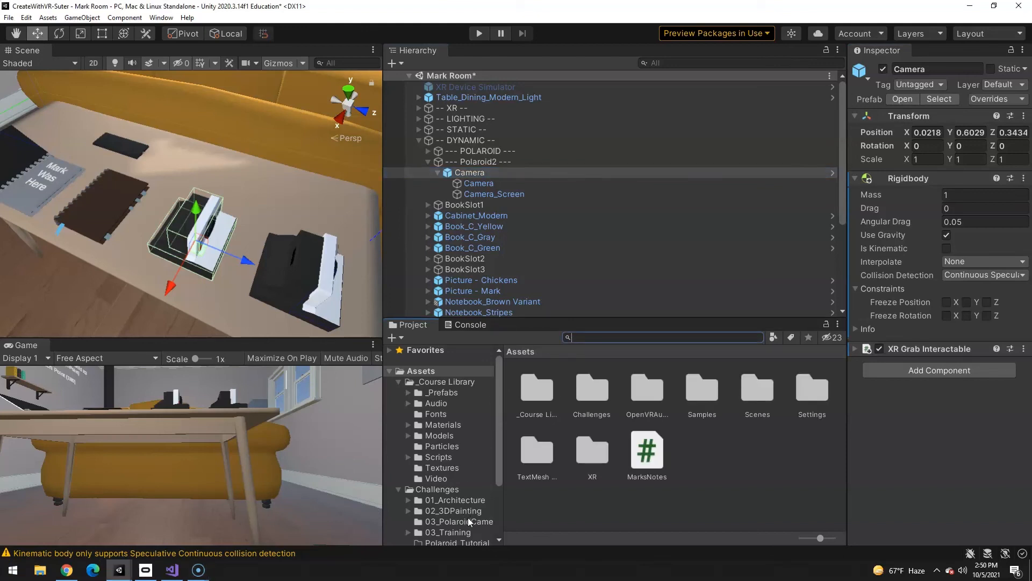
pyautogui.click(454, 522)
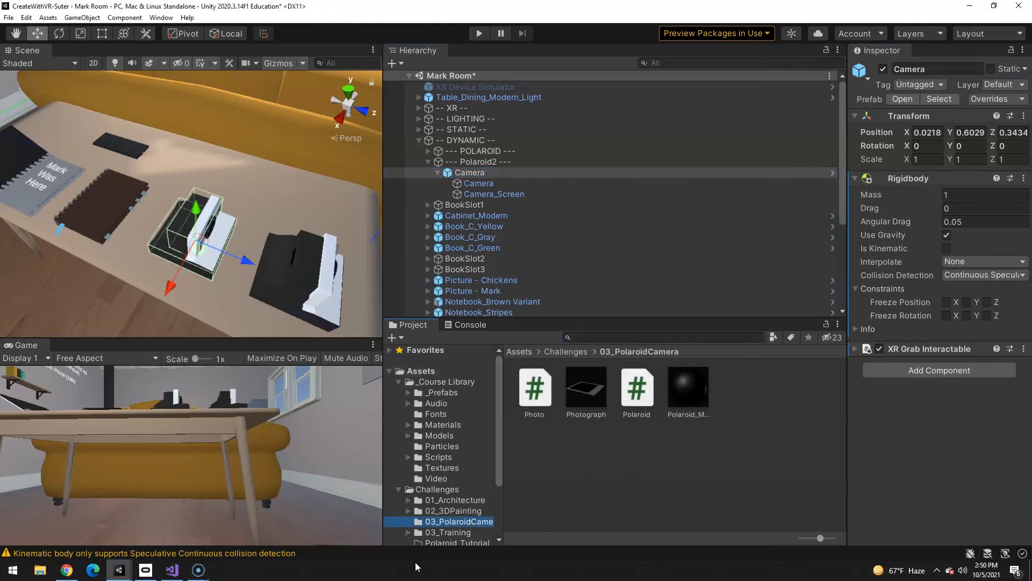
pyautogui.click(636, 387)
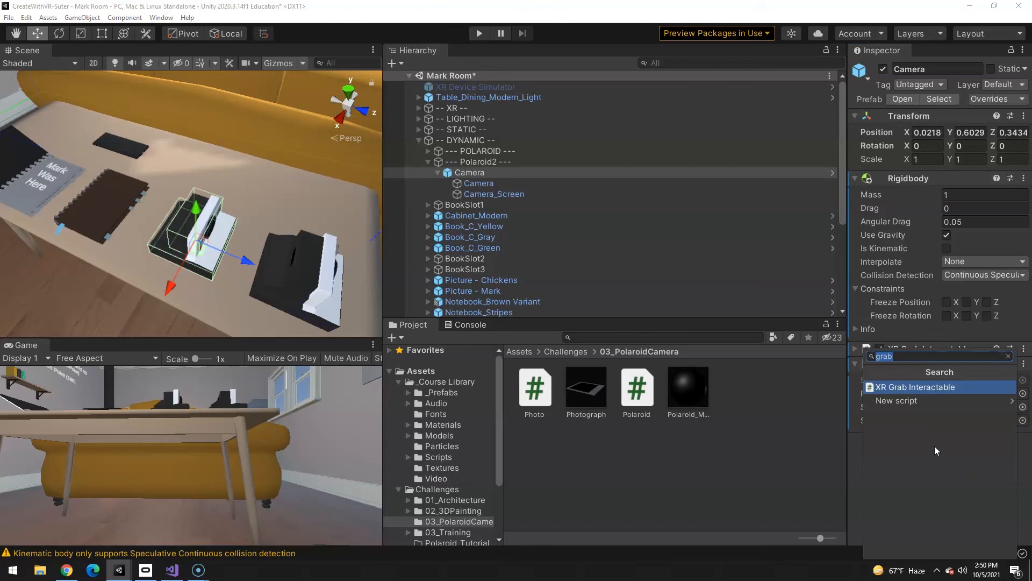
# - Add the Polaroid script and Play Quick Sound with SFX_Polaroid_Print to Camera
pyautogui.write('quick')
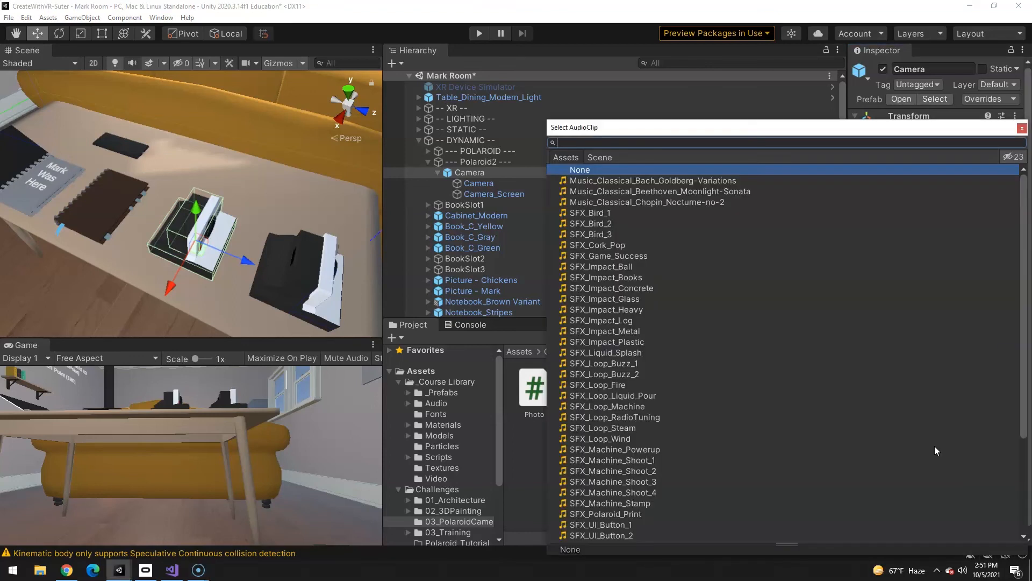
pyautogui.write('pola')
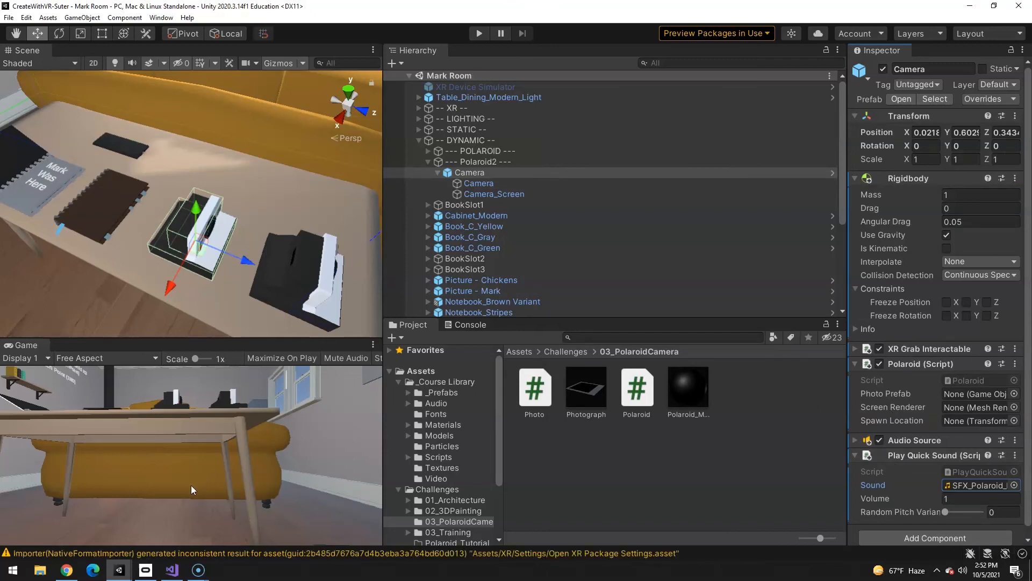
pyautogui.click(456, 539)
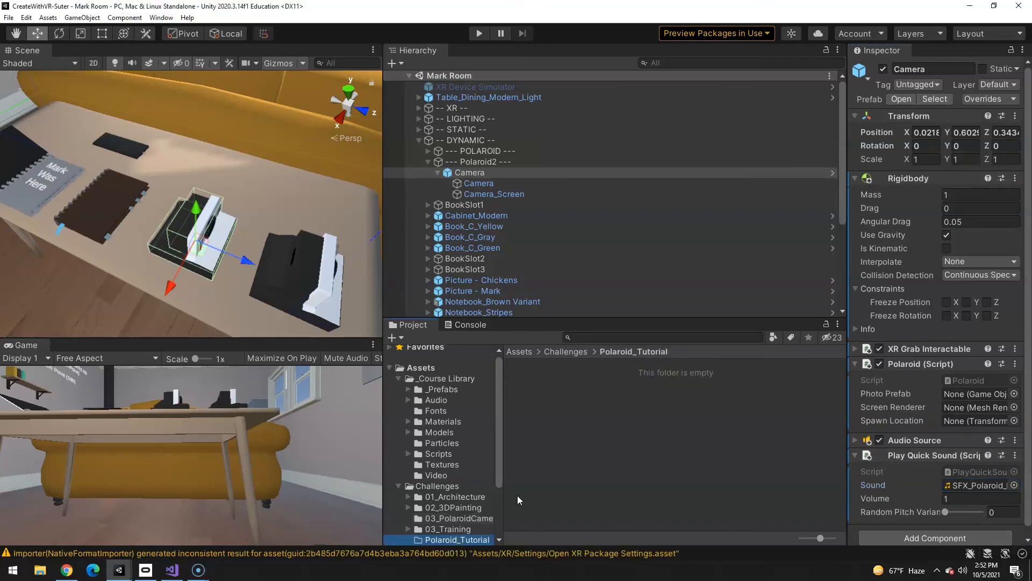
pyautogui.moveTo(343, 185)
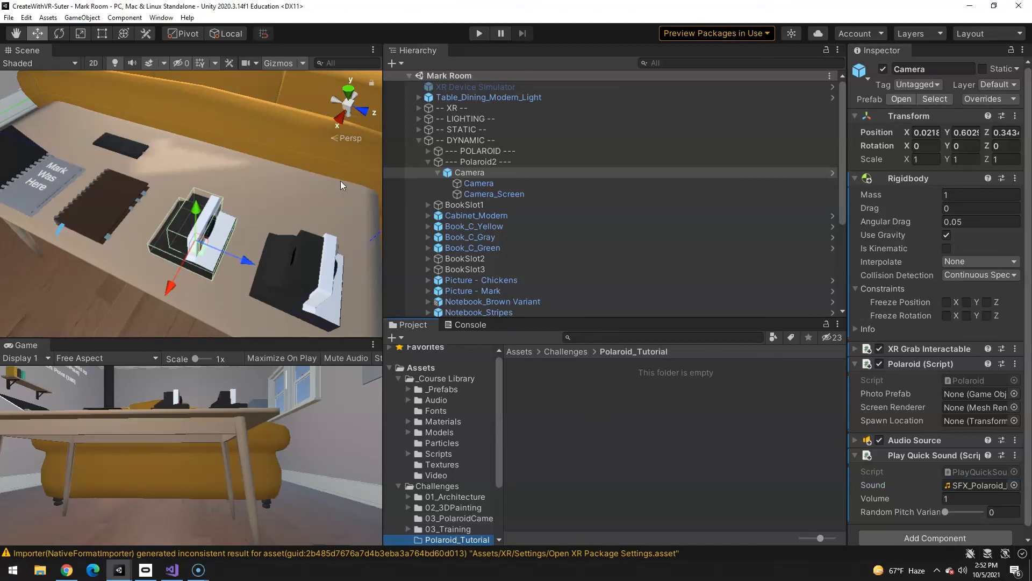
pyautogui.moveTo(351, 271)
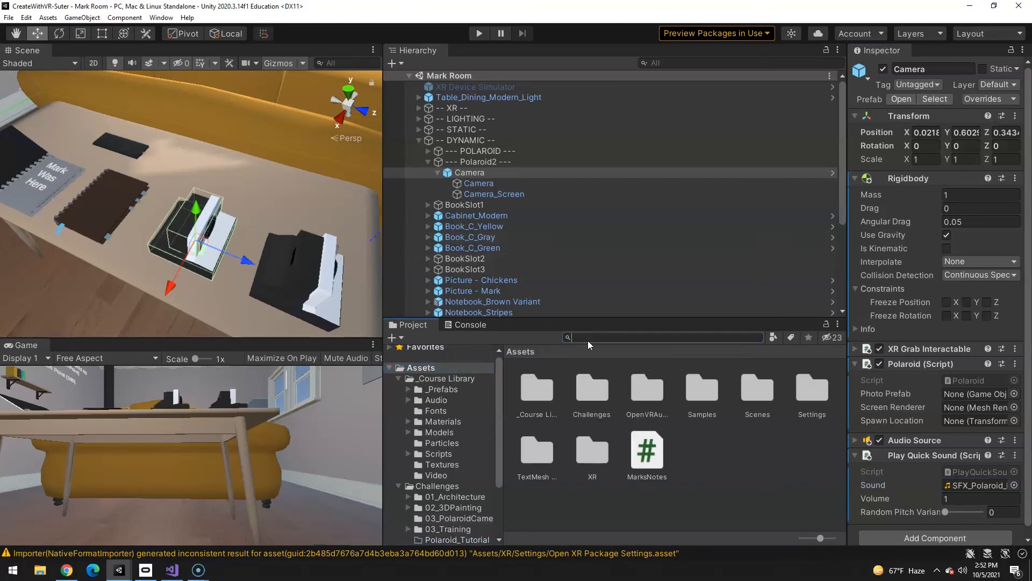
# - Place Camera_Photograph under --- Polaroid2 --- and save it as a Polaroid_Tutorial prefab
pyautogui.write('photo')
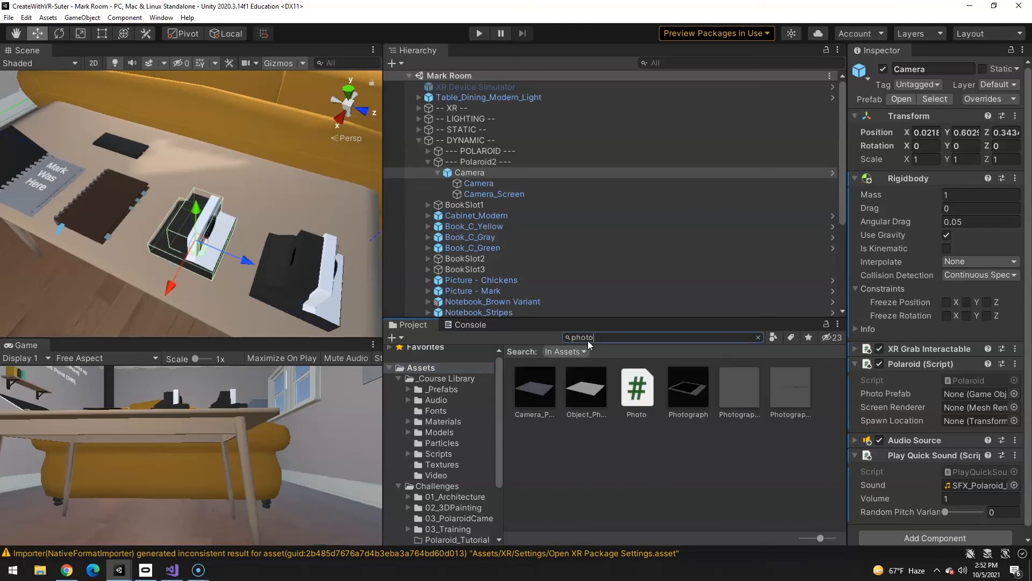
pyautogui.click(535, 387)
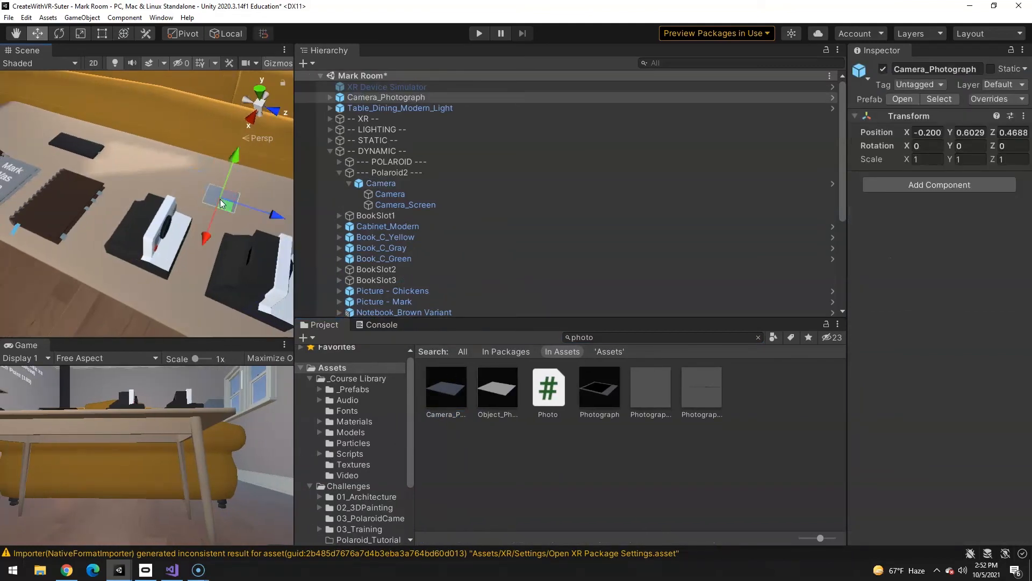
pyautogui.click(386, 97)
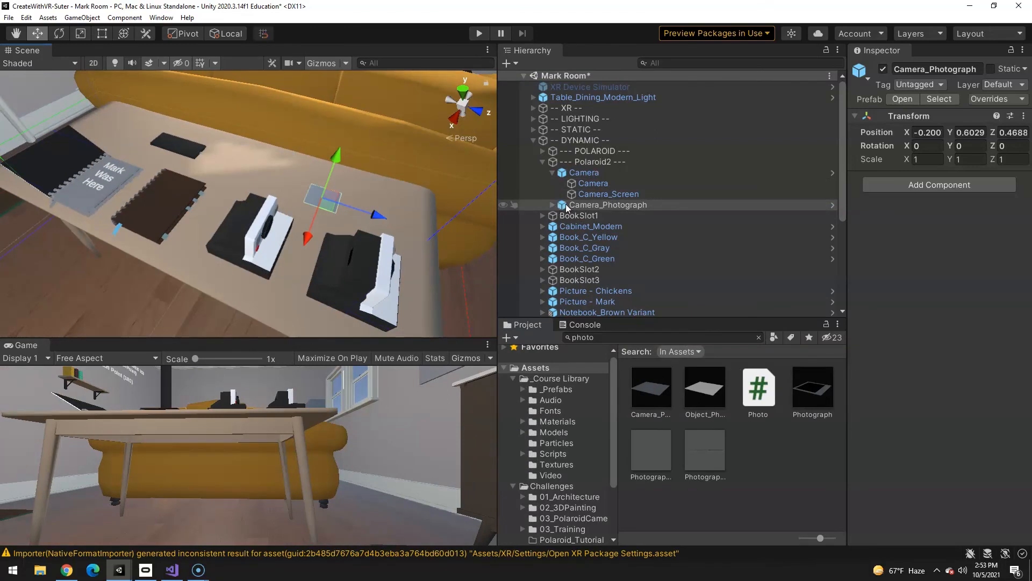
pyautogui.click(608, 204)
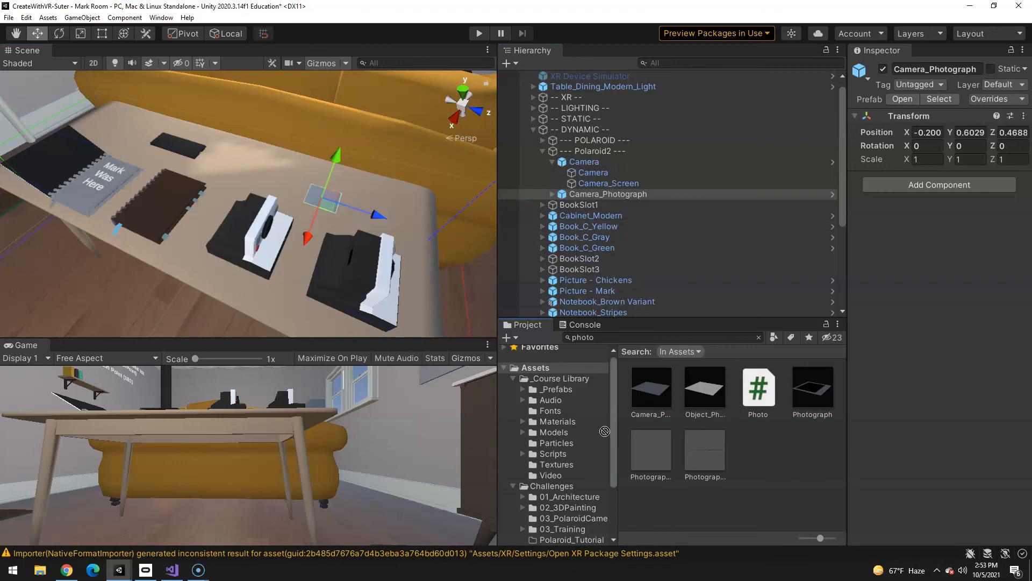
pyautogui.scroll(-3)
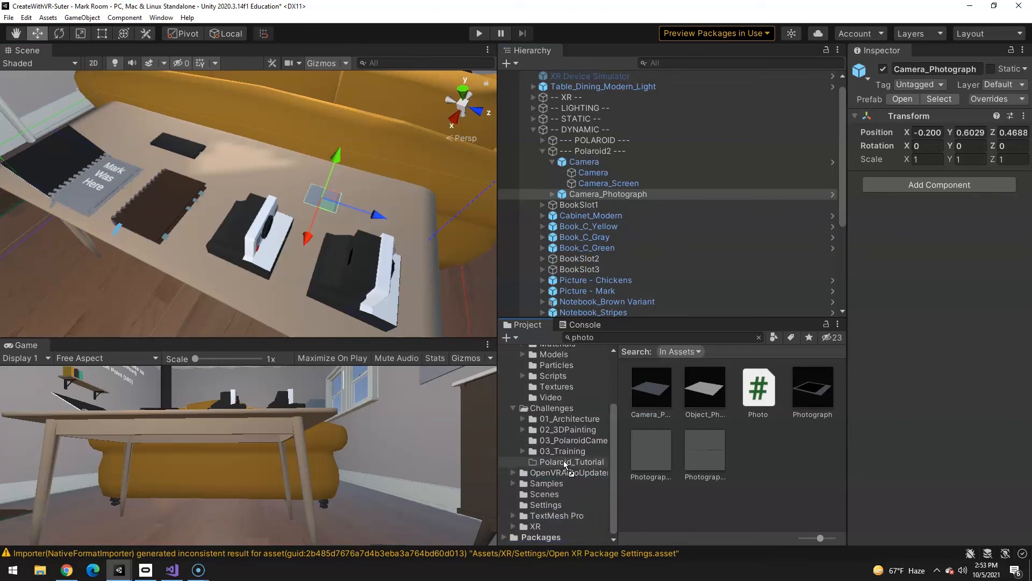
pyautogui.click(705, 386)
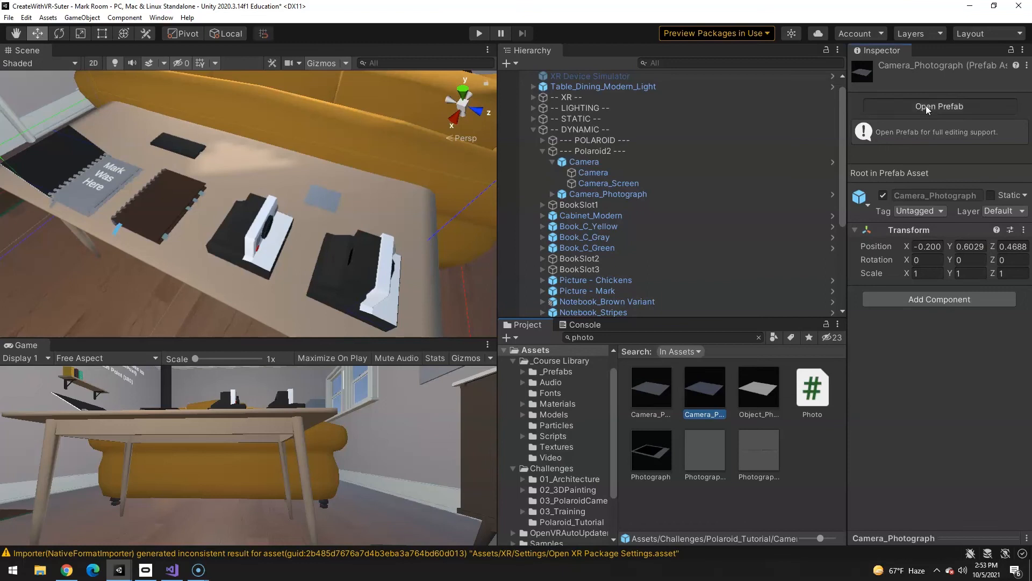
# - In the Camera_Photograph prefab, add a Rigidbody and physics components to the root
pyautogui.click(939, 106)
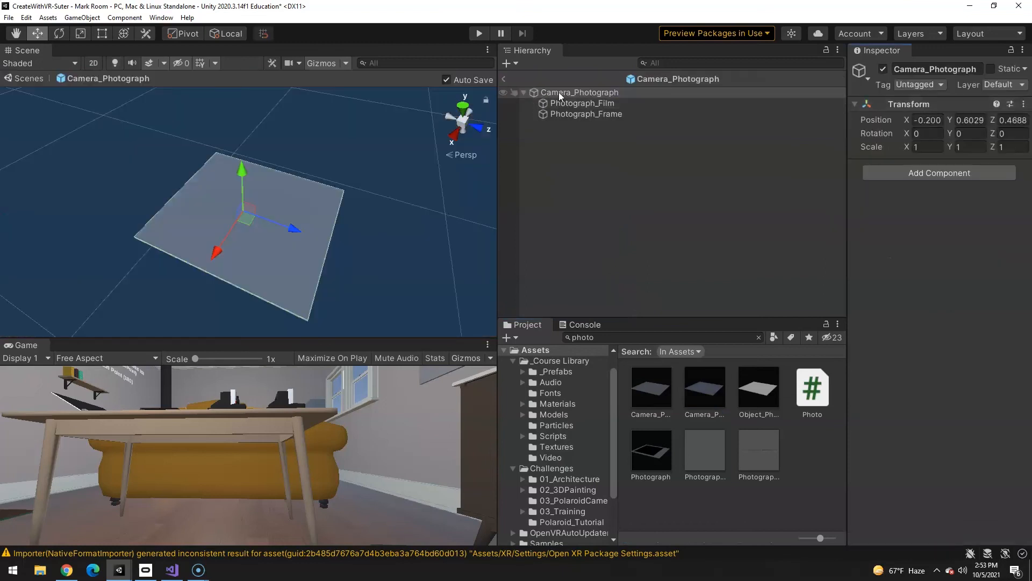
pyautogui.click(579, 92)
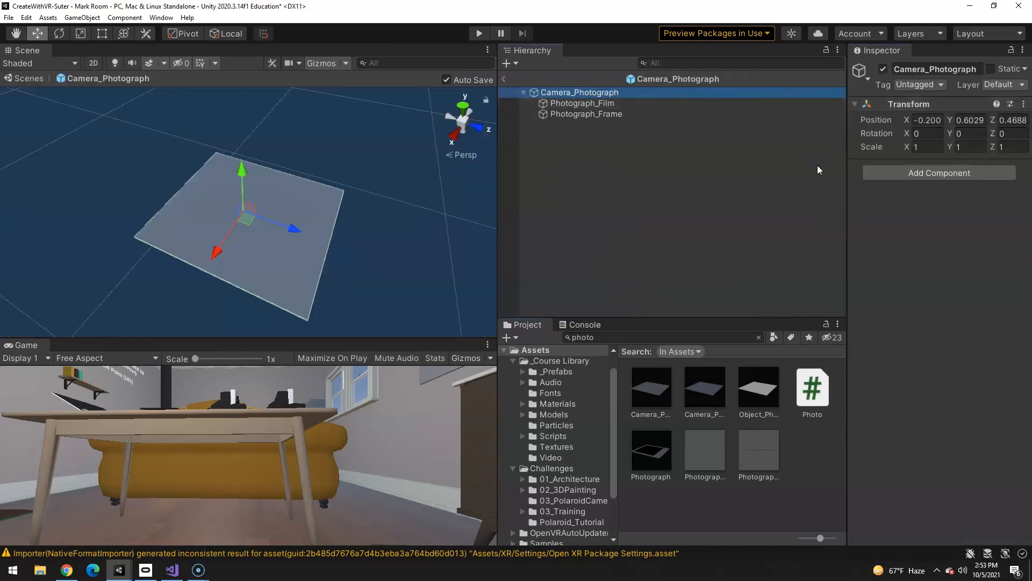
pyautogui.click(940, 173)
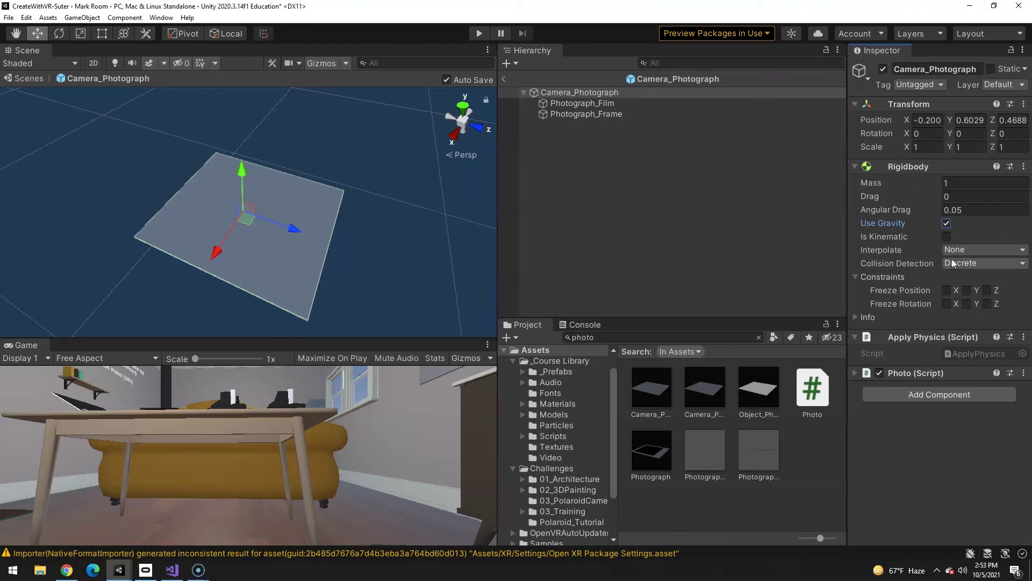
pyautogui.click(985, 262)
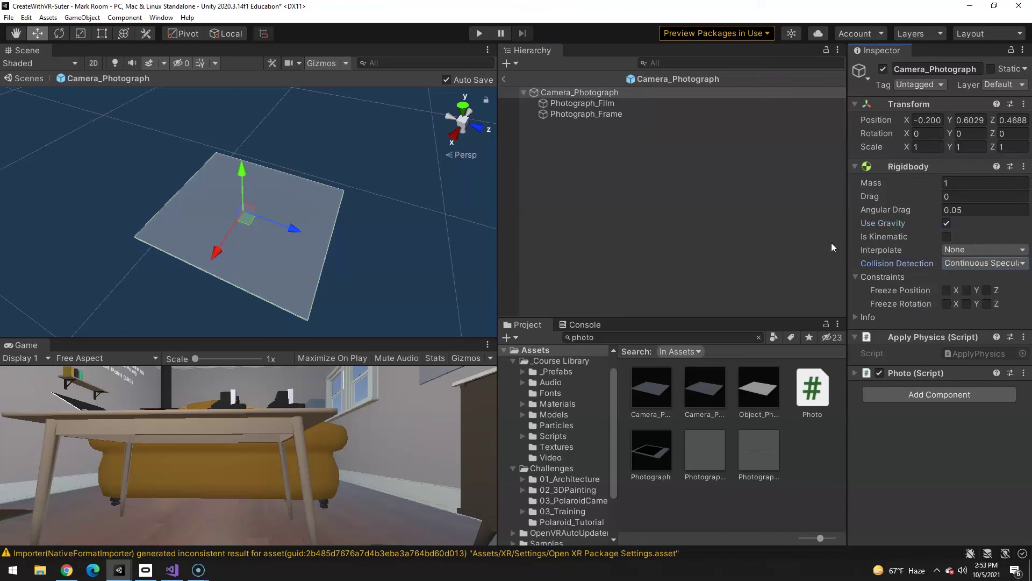
# - Assign the Black material to the Photograph_Film child
pyautogui.click(582, 102)
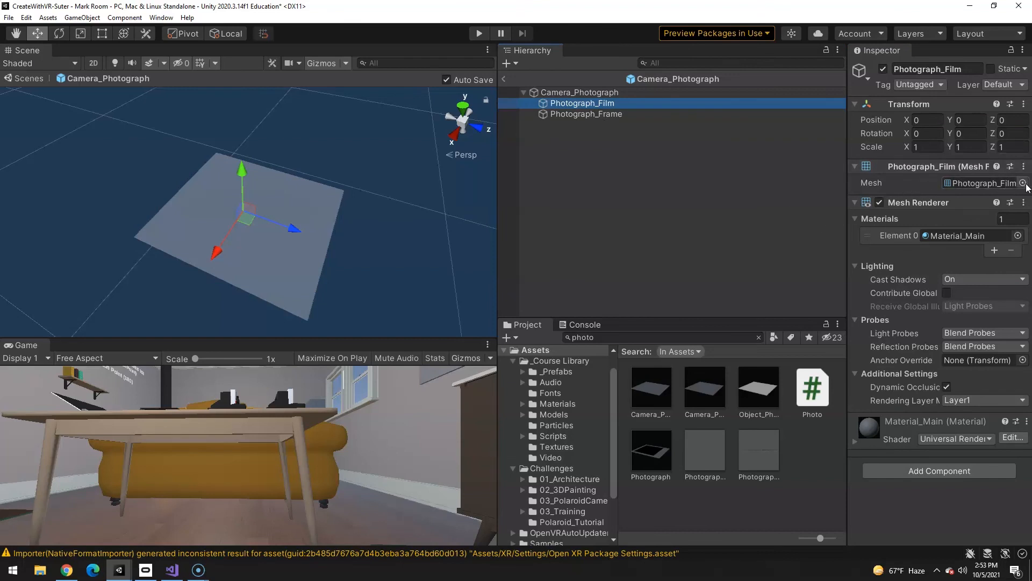
pyautogui.click(1016, 183)
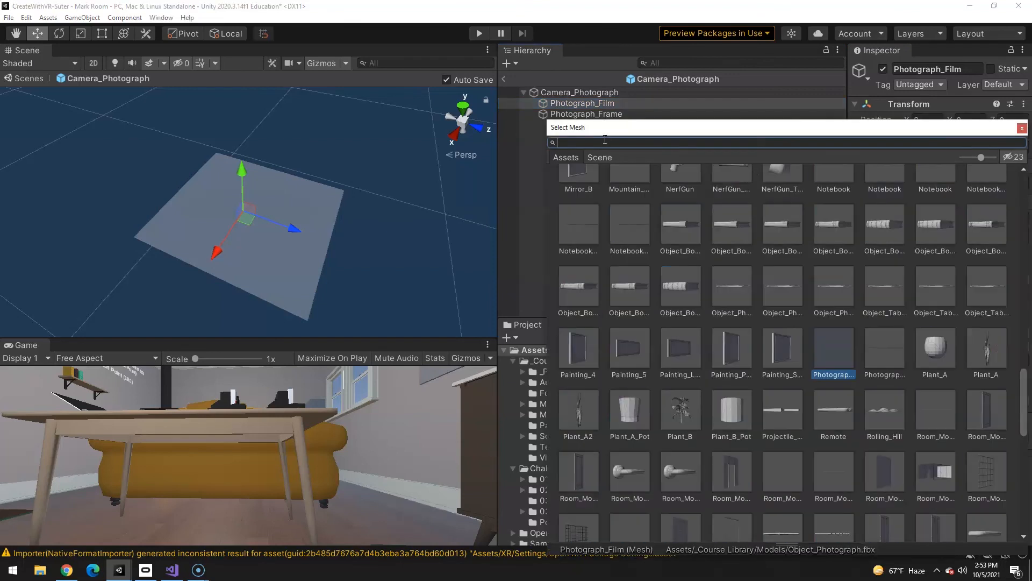
pyautogui.write('black')
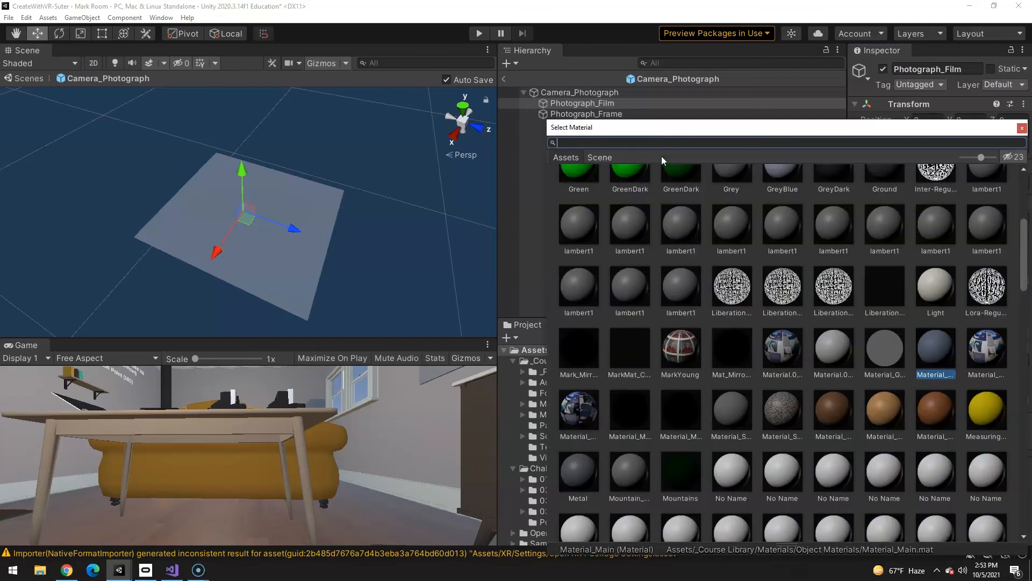
pyautogui.write('black')
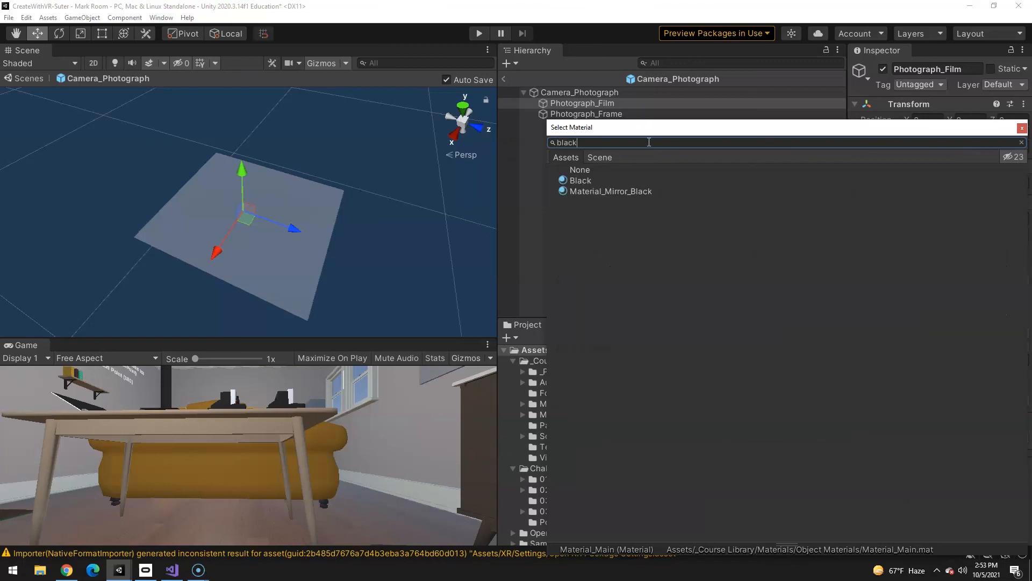
pyautogui.click(581, 180)
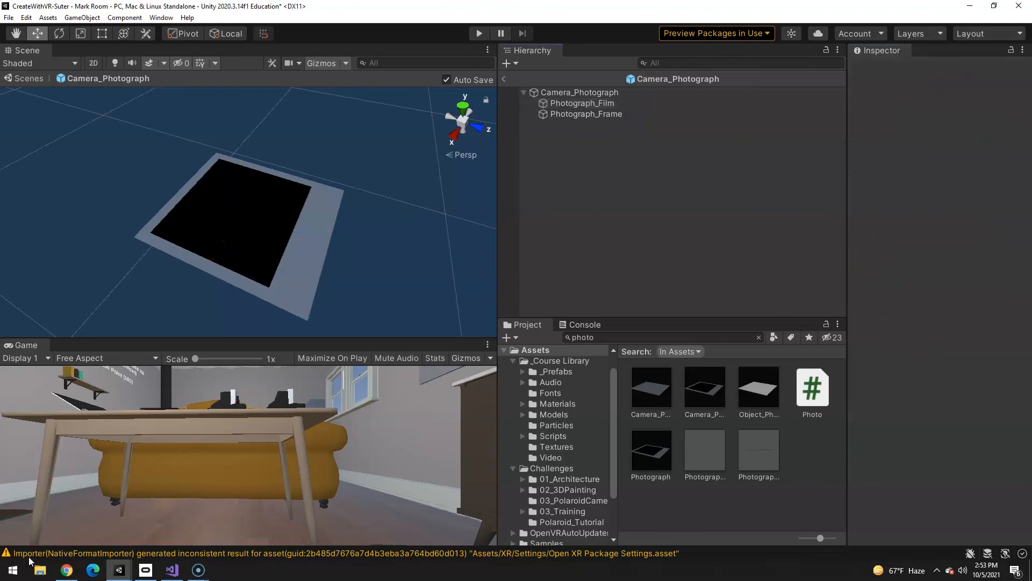
# - Add XR Grab Interactable and Box Collider, and set Photo's Image Renderer to Photograph_Film
pyautogui.click(580, 92)
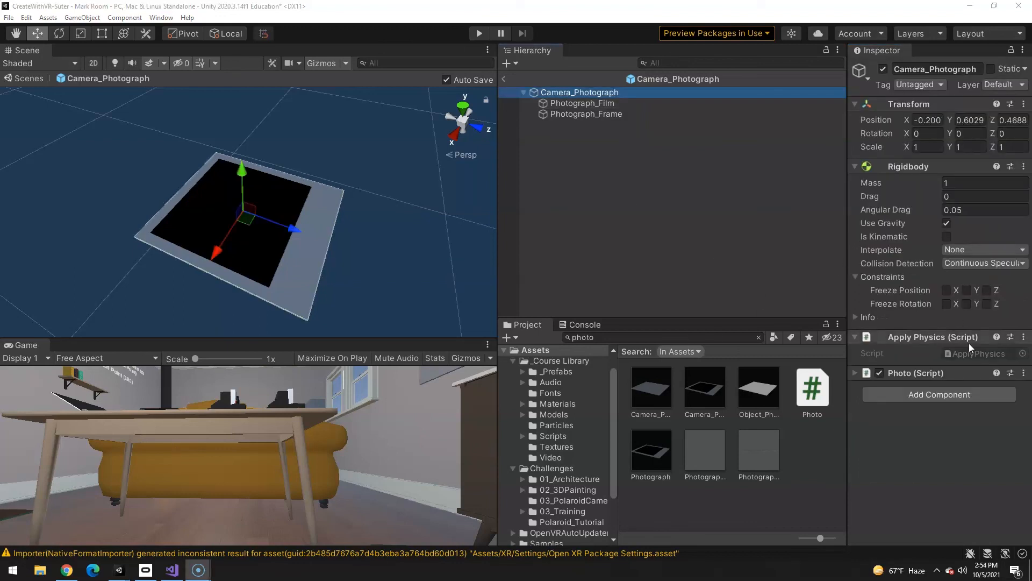
pyautogui.moveTo(255, 392)
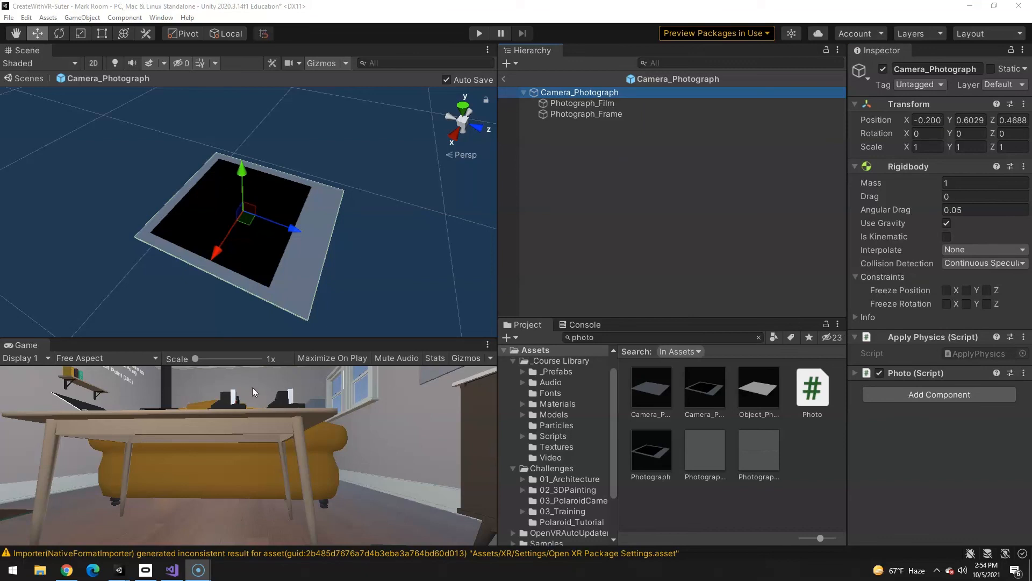
pyautogui.moveTo(242, 405)
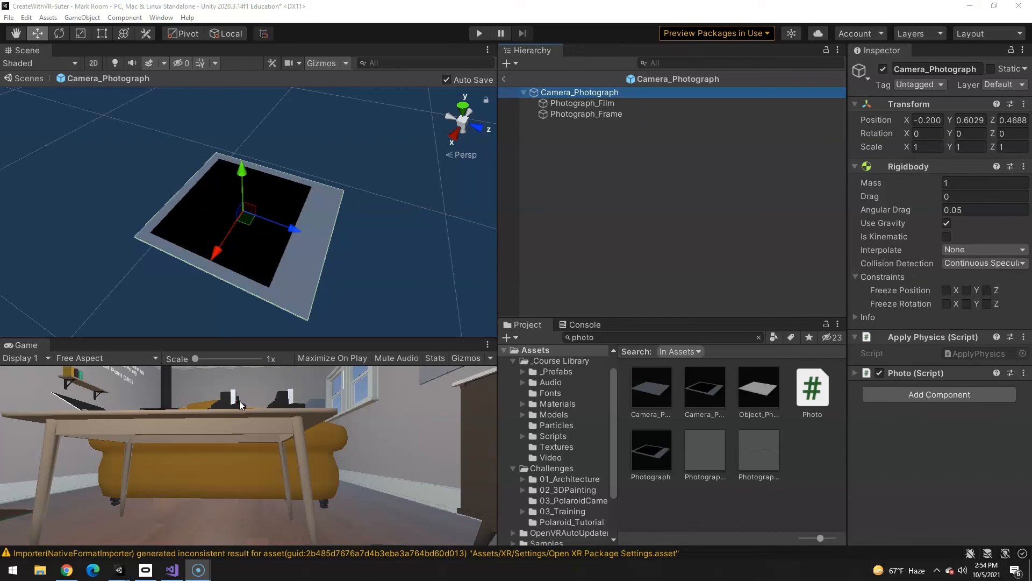
pyautogui.moveTo(231, 389)
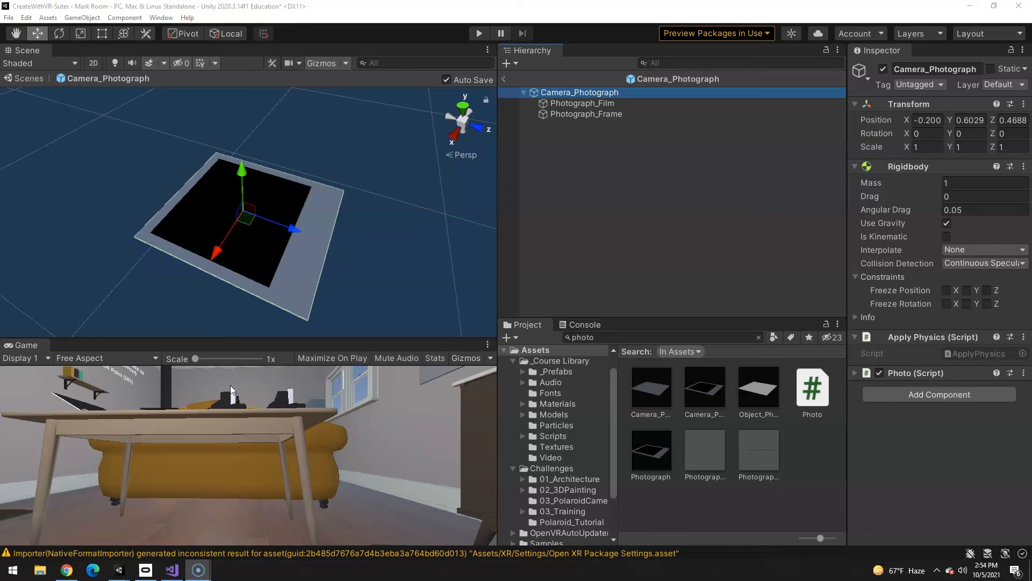
pyautogui.moveTo(809, 212)
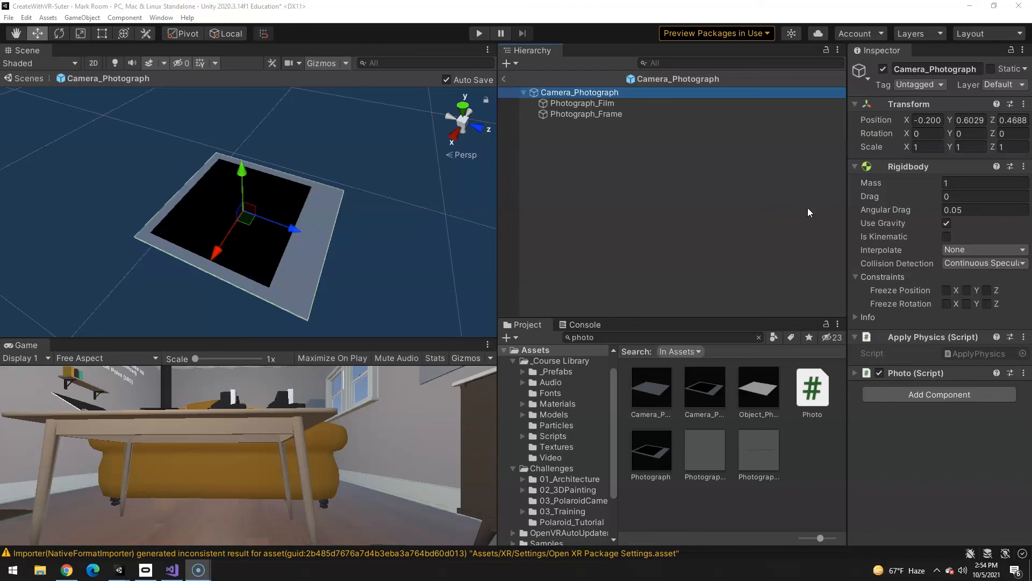
pyautogui.moveTo(863, 107)
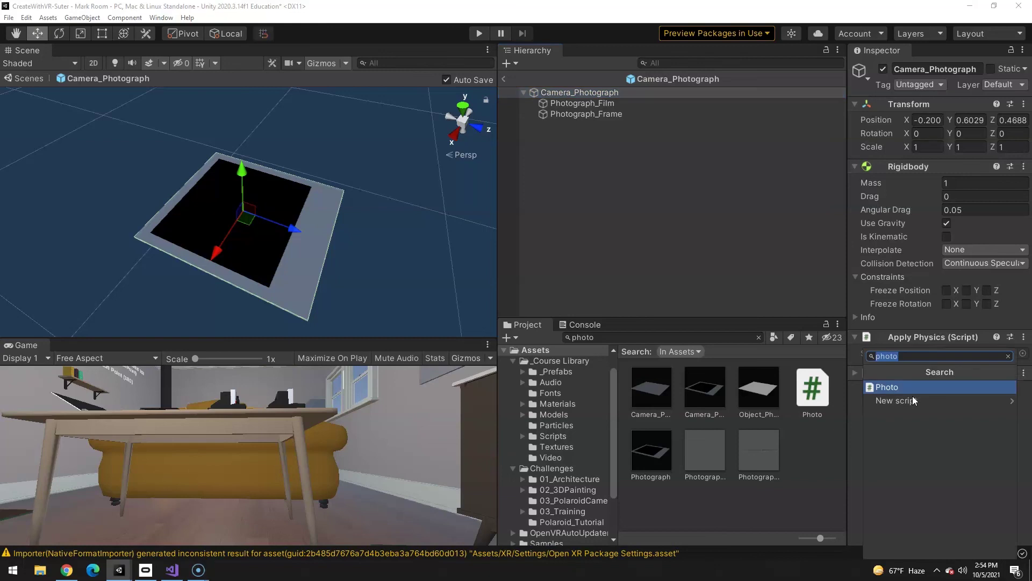
pyautogui.write('grab')
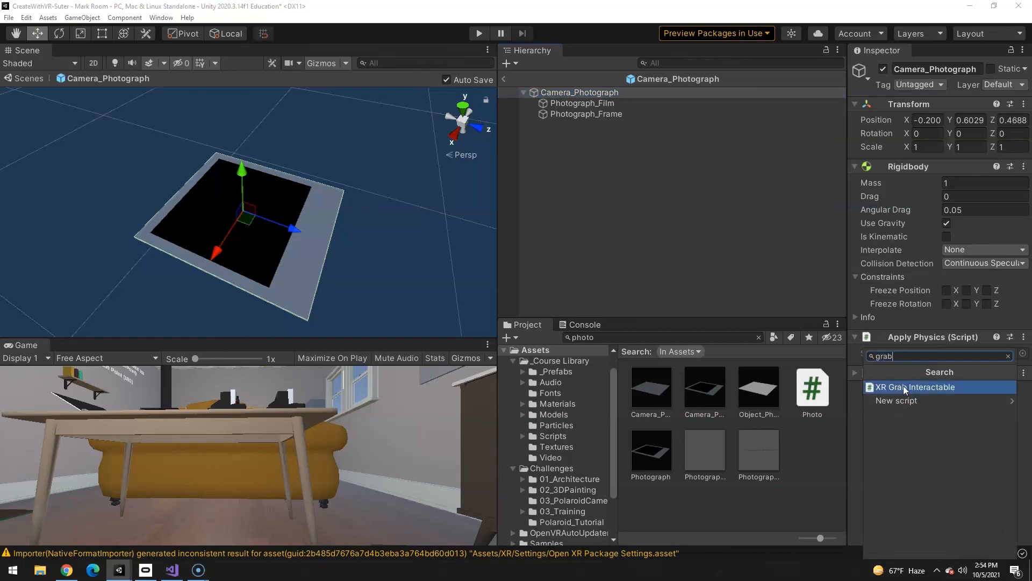
pyautogui.click(915, 386)
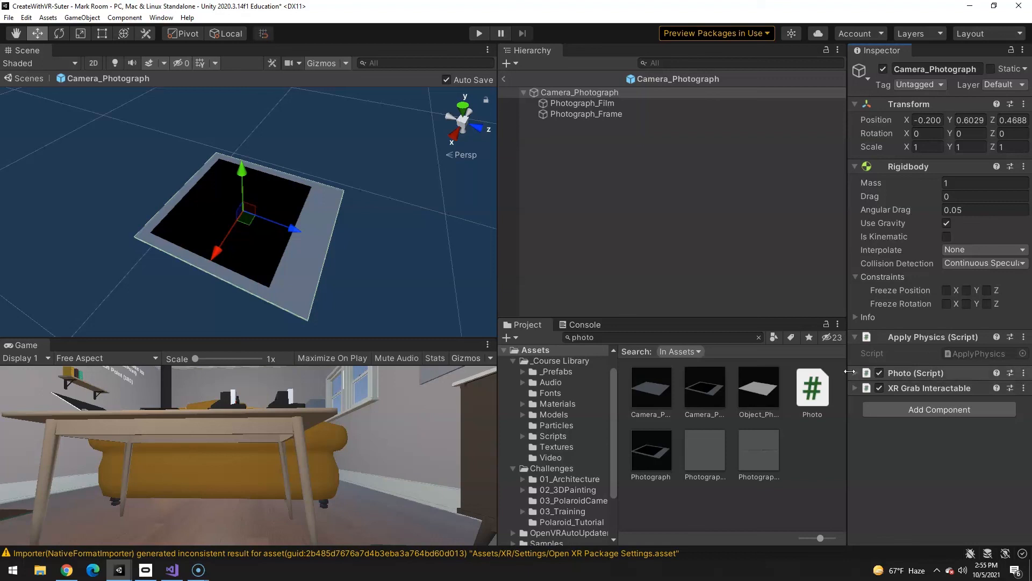
pyautogui.click(856, 372)
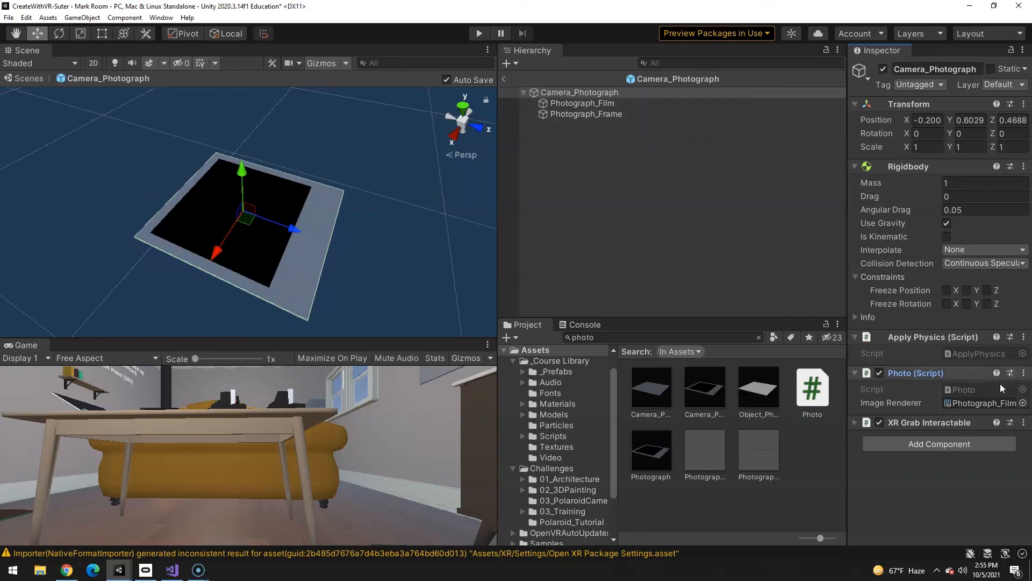
pyautogui.write('grab')
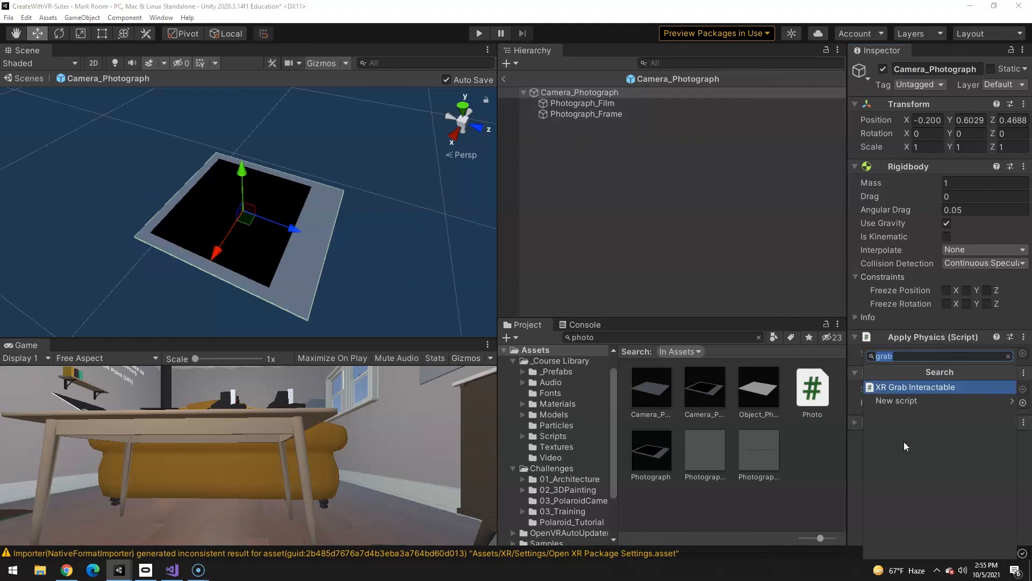
pyautogui.write('box')
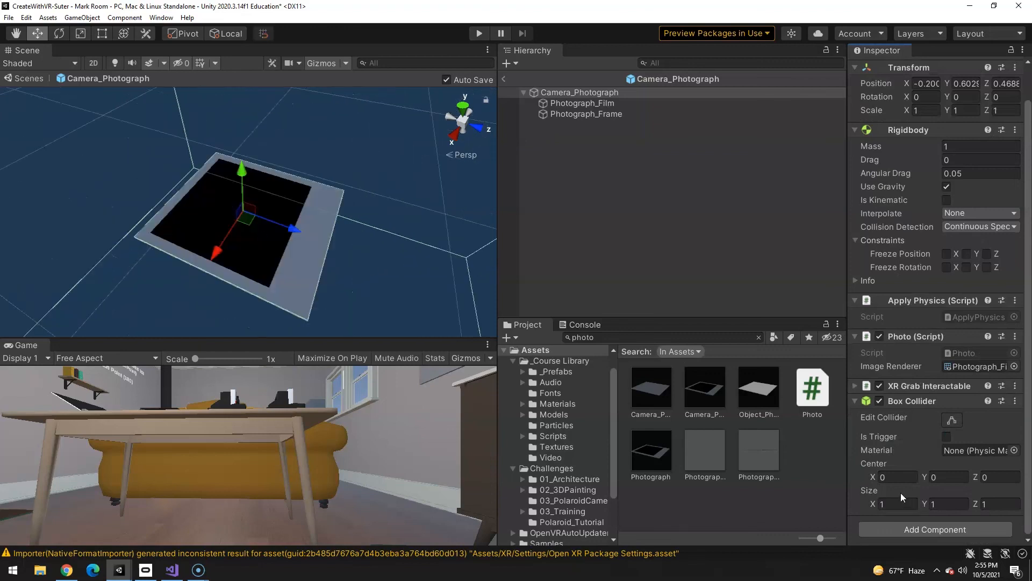
# - Enter Box Collider center (0, 0.0006, 0.003) and size (0.0833, 0.001, 0.0929)
pyautogui.click(898, 477)
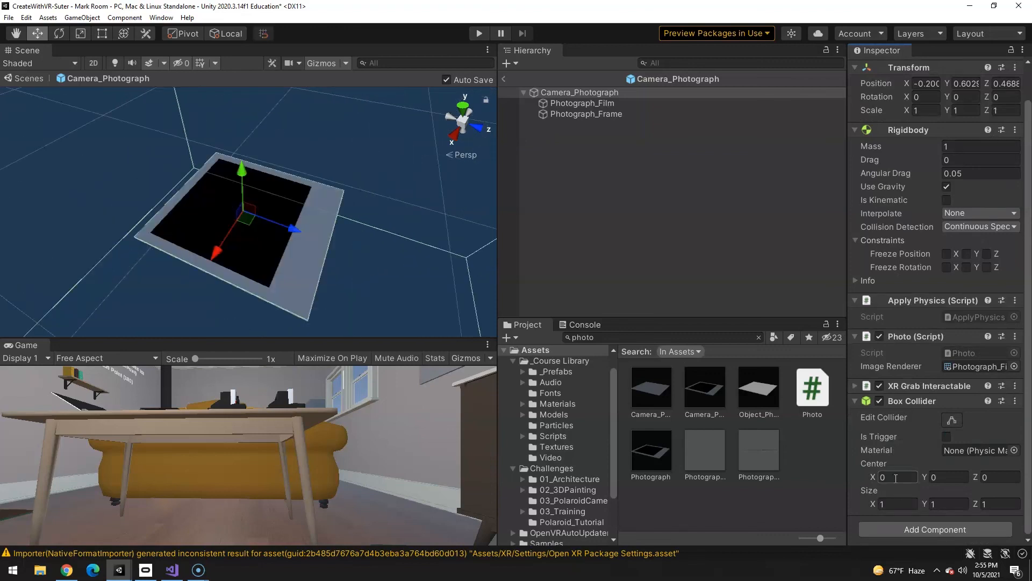
pyautogui.click(897, 477)
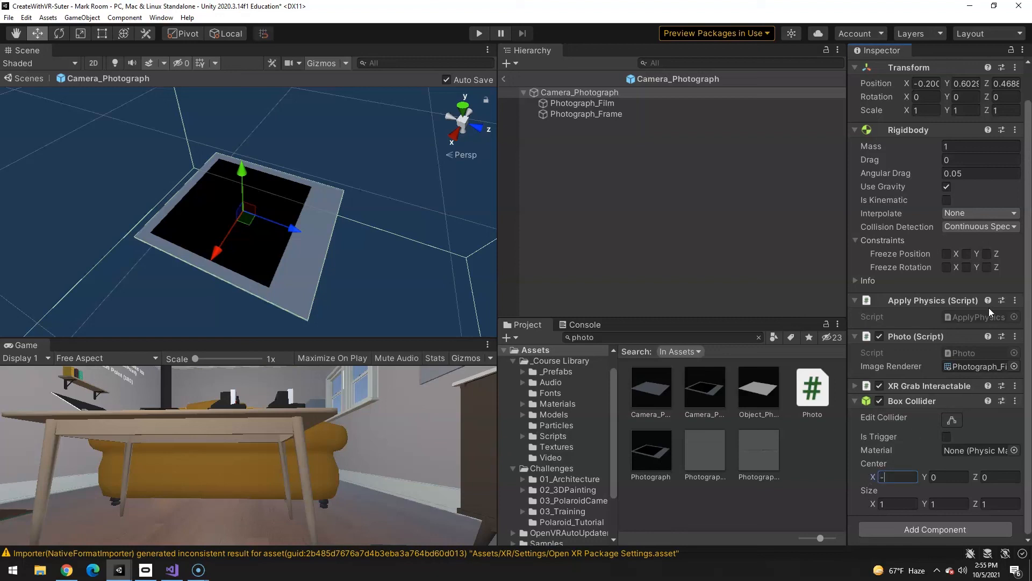
pyautogui.write('-1.427')
pyautogui.click(949, 477)
pyautogui.write('.0006')
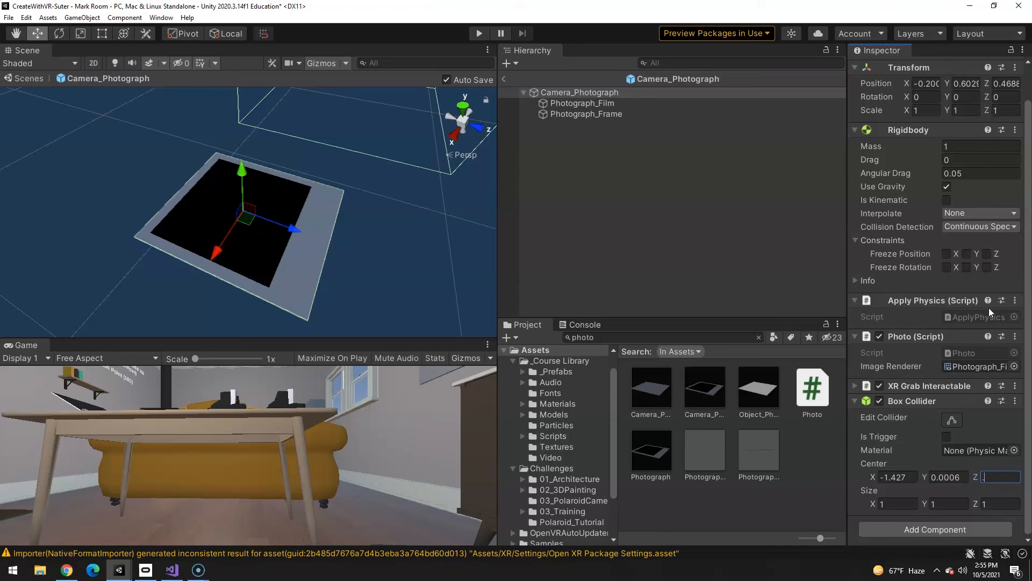
pyautogui.write('0030')
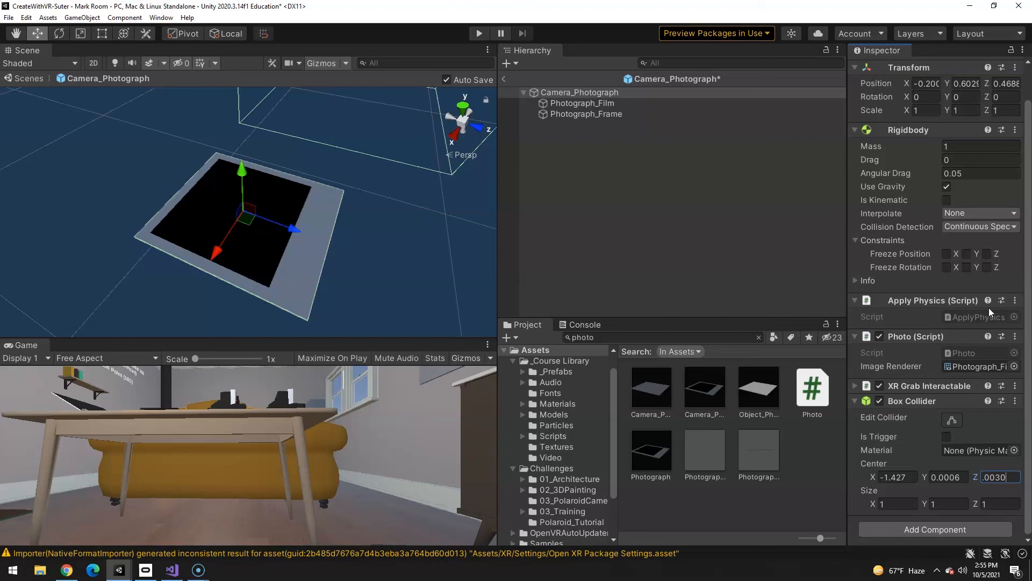
pyautogui.moveTo(885, 526)
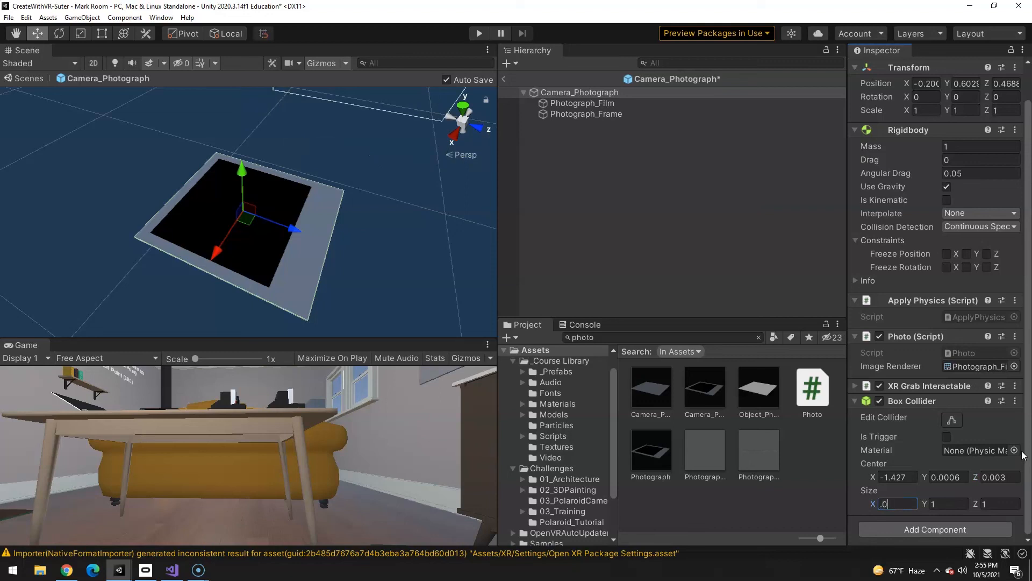
pyautogui.write('.0833')
pyautogui.click(949, 504)
pyautogui.write('0.001')
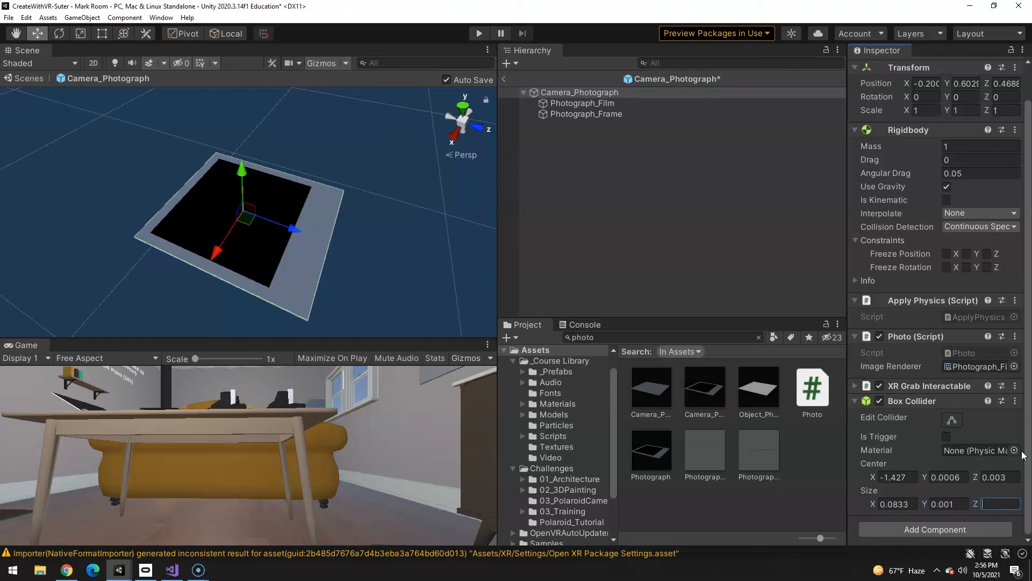
pyautogui.write('09')
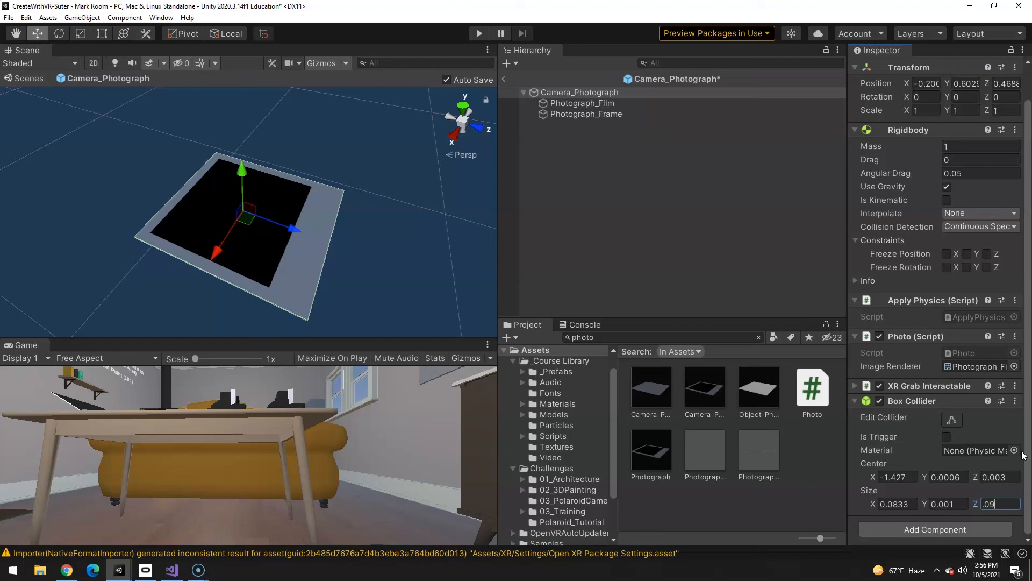
pyautogui.write('.0929')
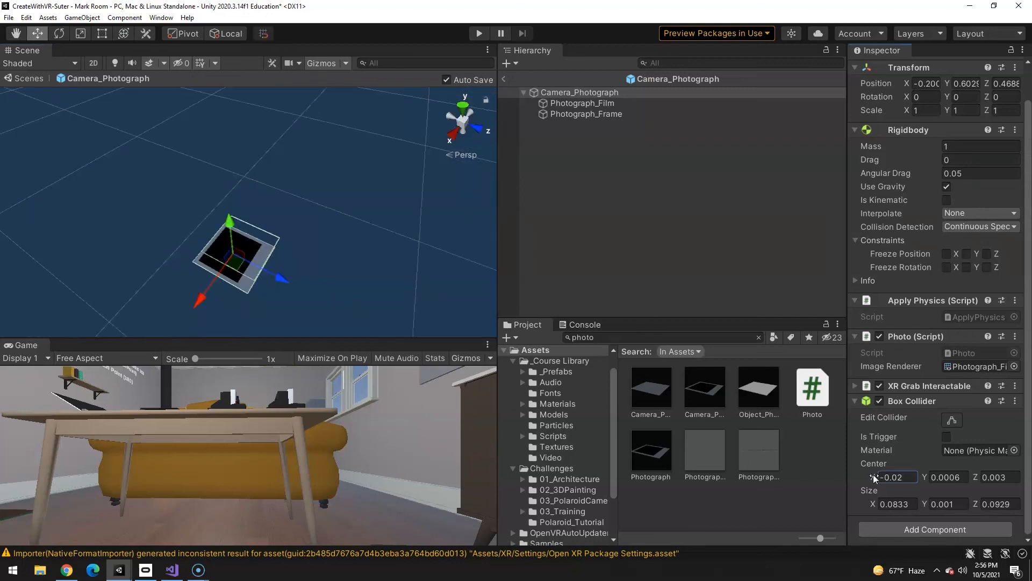
pyautogui.write('0.02')
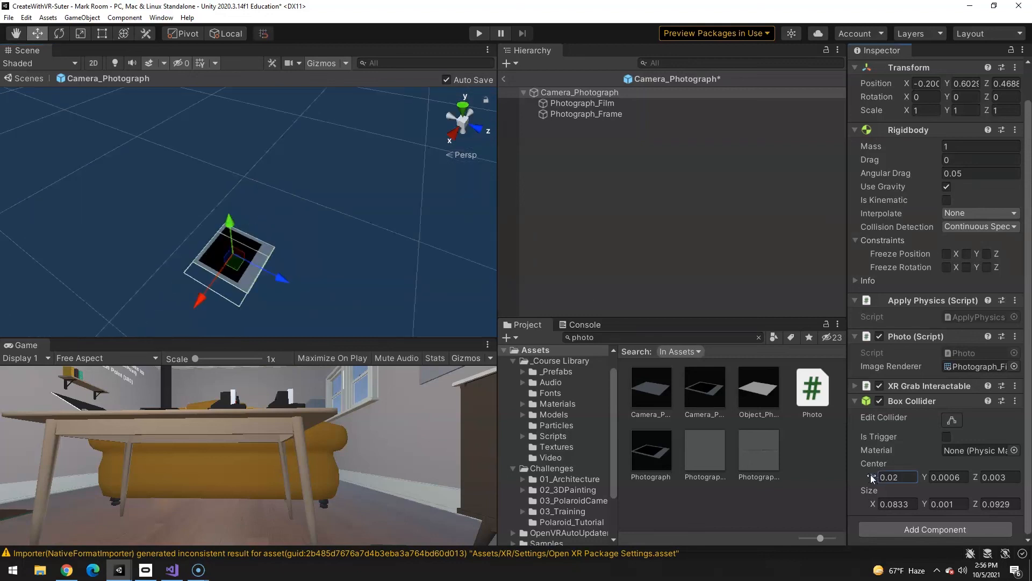
pyautogui.write('-0.02')
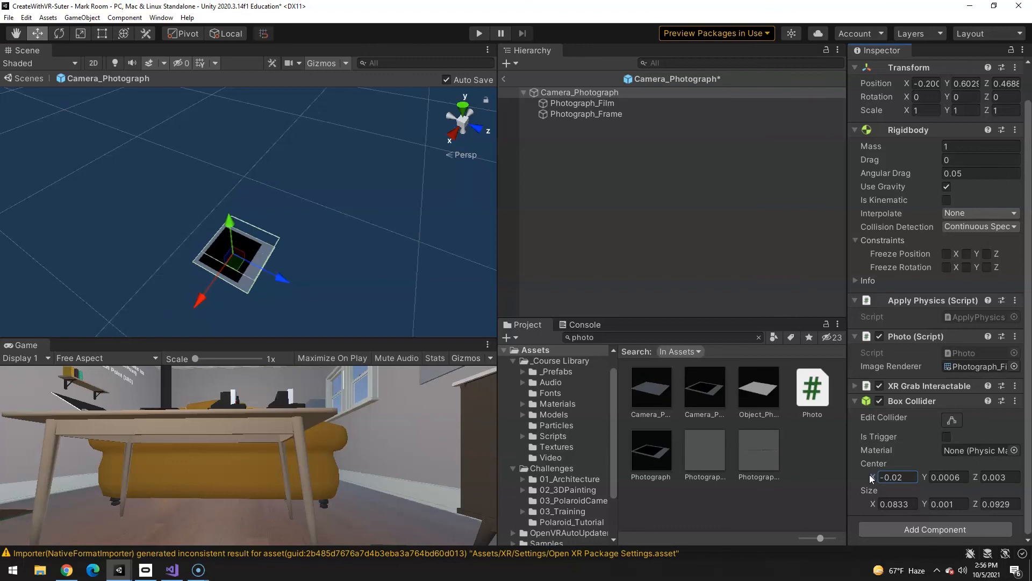
pyautogui.click(897, 477)
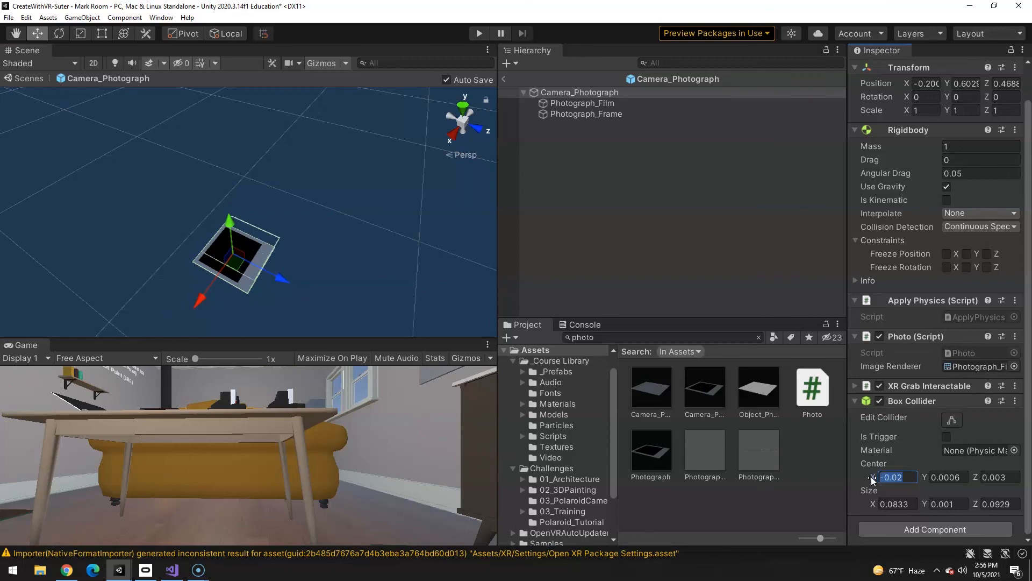
pyautogui.write('0')
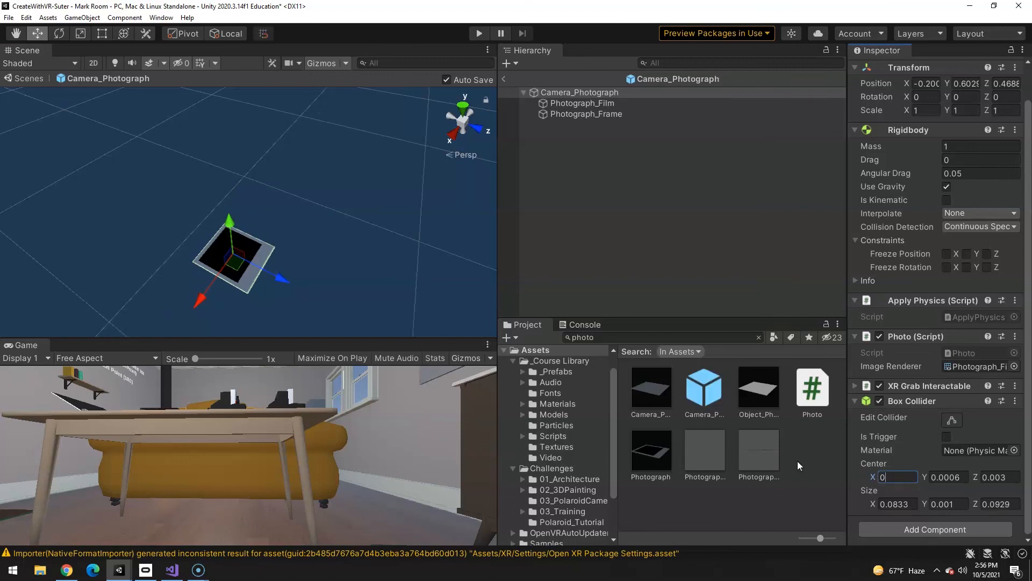
pyautogui.click(582, 103)
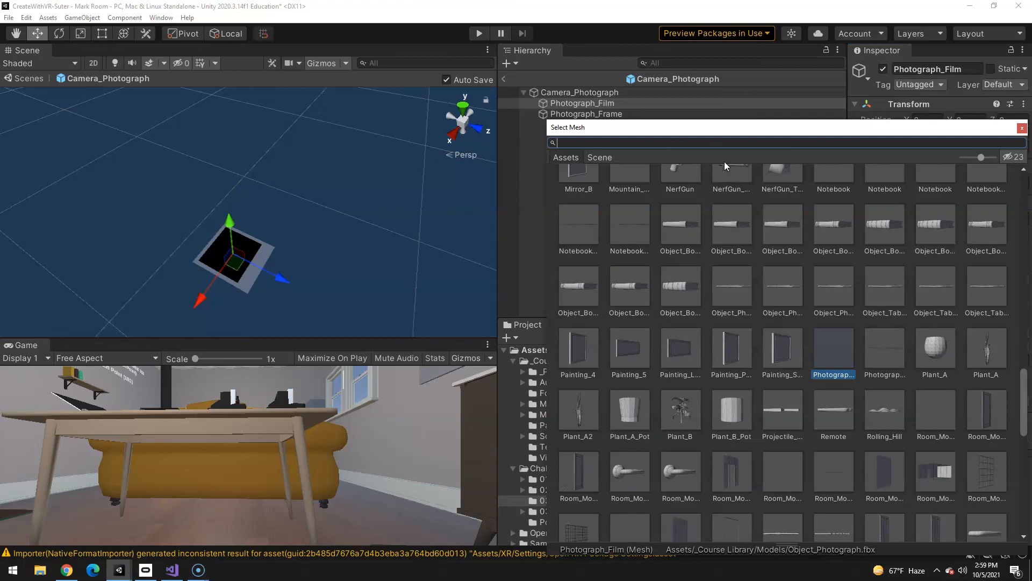
# - Set Photograph_Film to Position Y 0.0007, Z -0.003 and Scale X 0.0072
pyautogui.write('p')
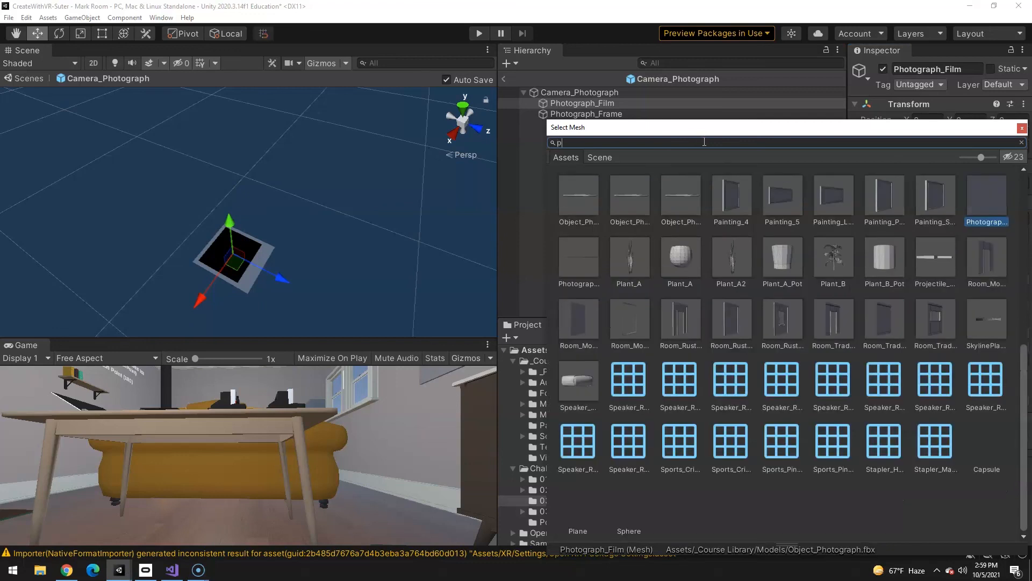
pyautogui.write('lane')
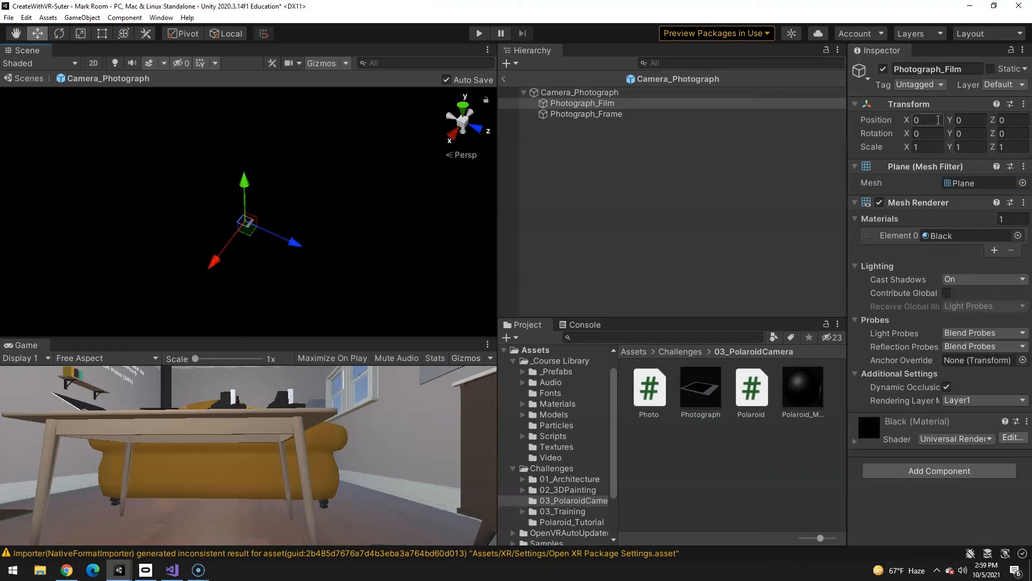
pyautogui.click(969, 120)
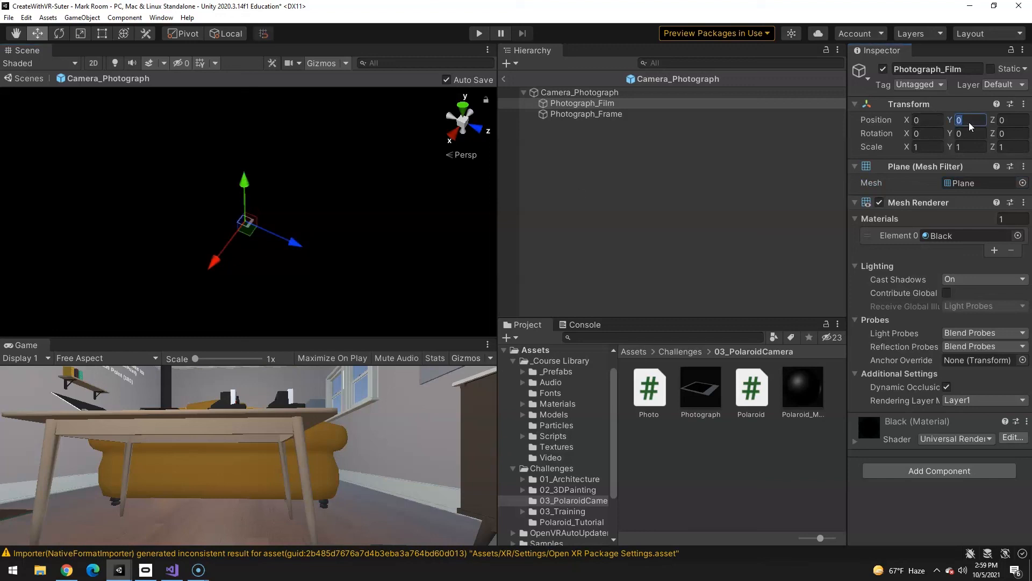
pyautogui.write('.0007')
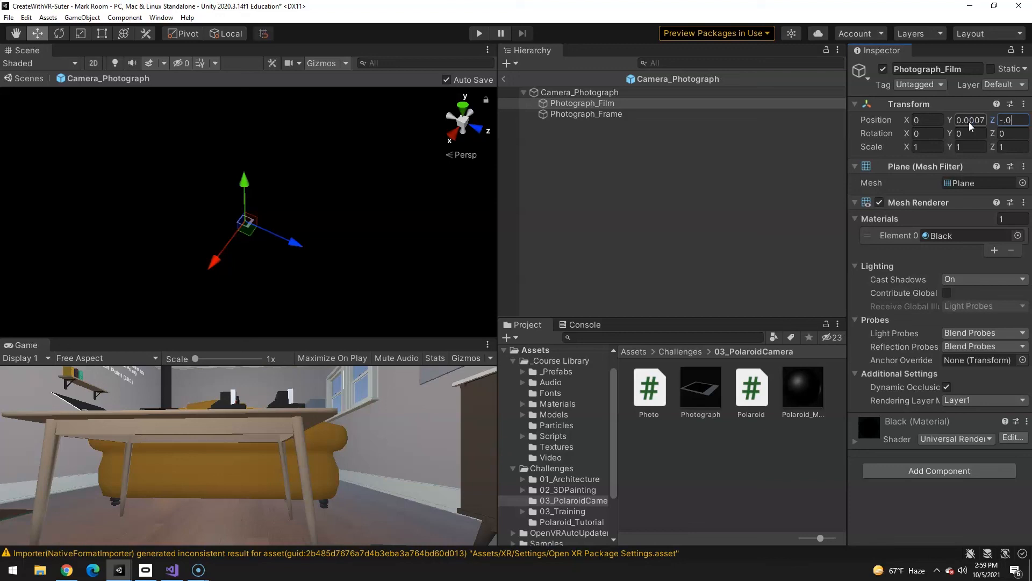
pyautogui.write('-0.0035')
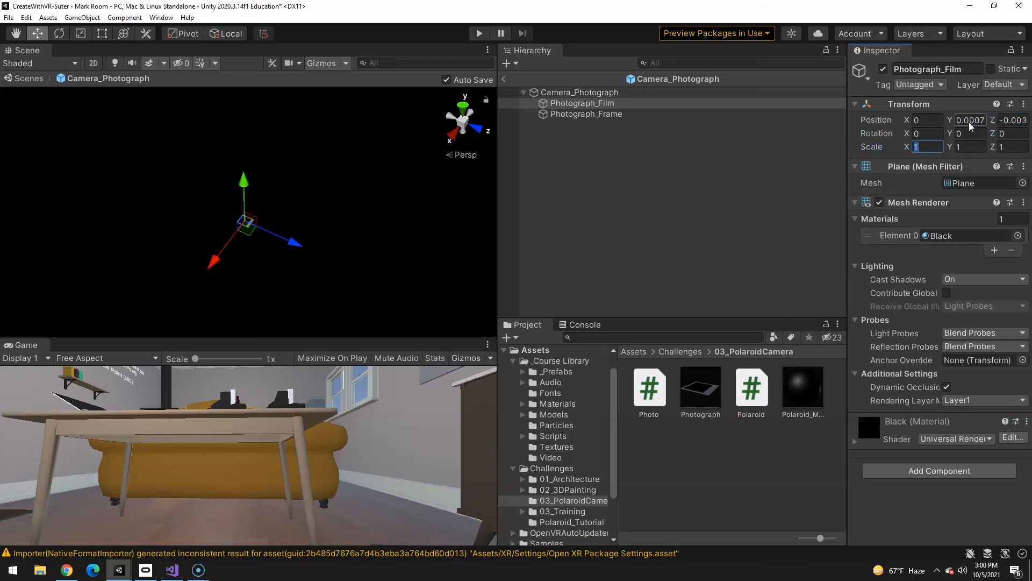
pyautogui.write('.00')
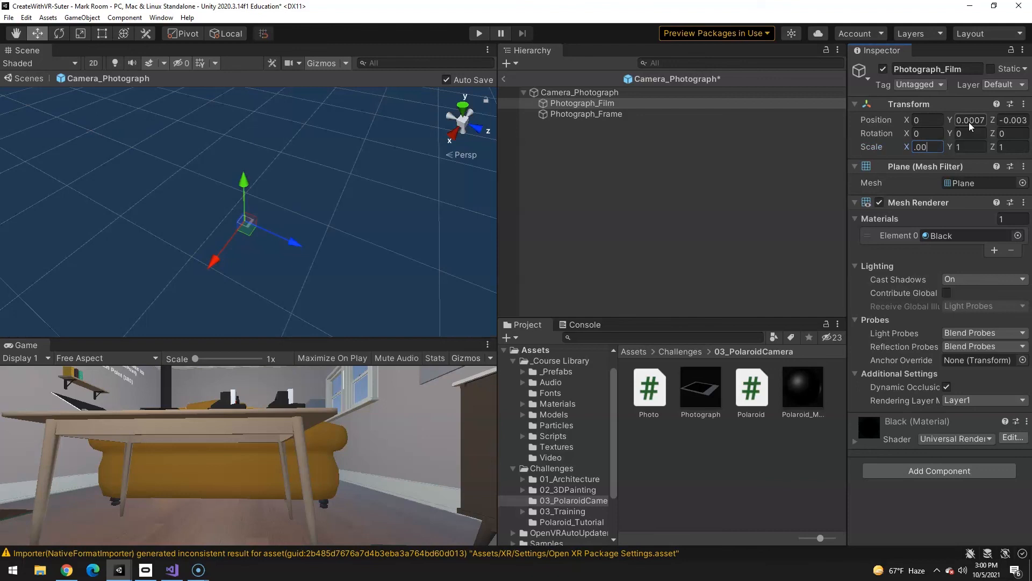
pyautogui.write('.0072')
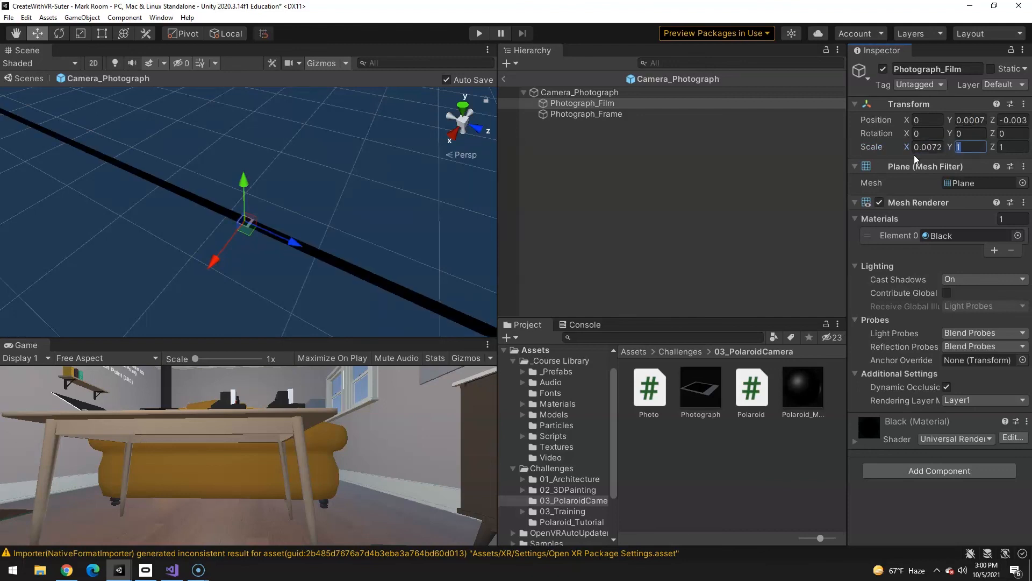
pyautogui.click(928, 147)
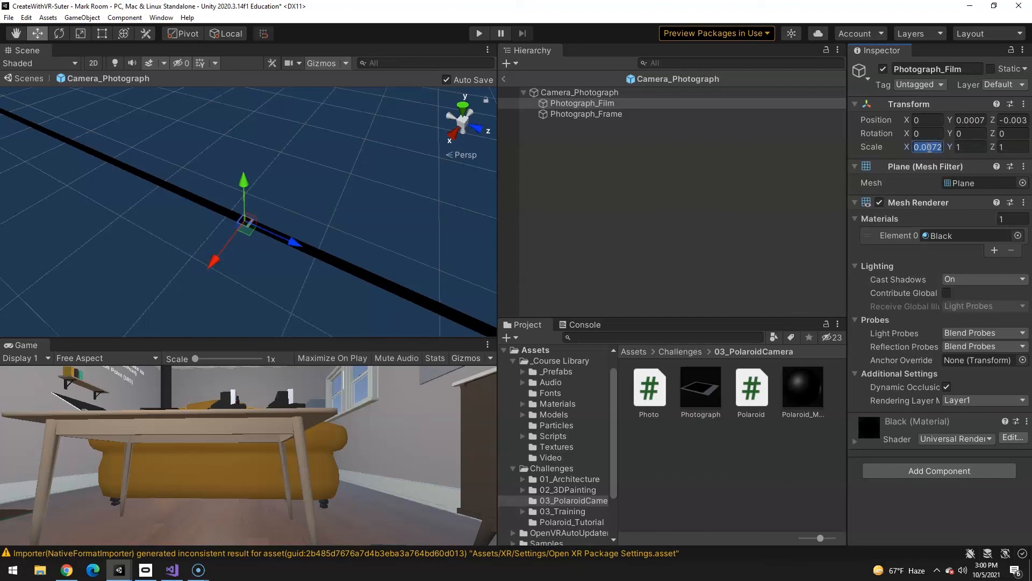
pyautogui.write('0.0072')
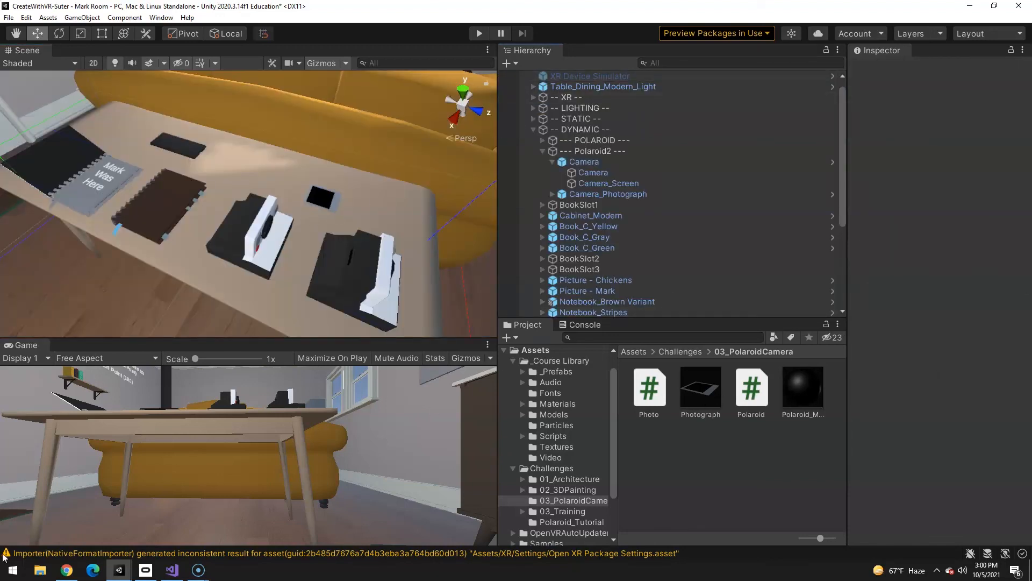
# - Create an empty child 'viewfinder_camera' under Polaroid2's Camera and add a Camera component
pyautogui.click(583, 161)
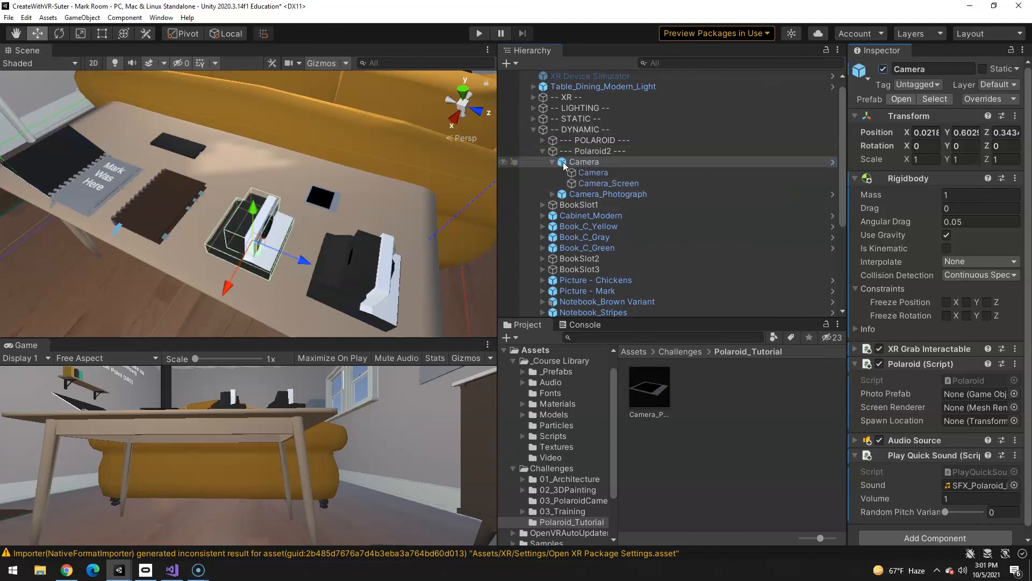
pyautogui.rightClick(584, 161)
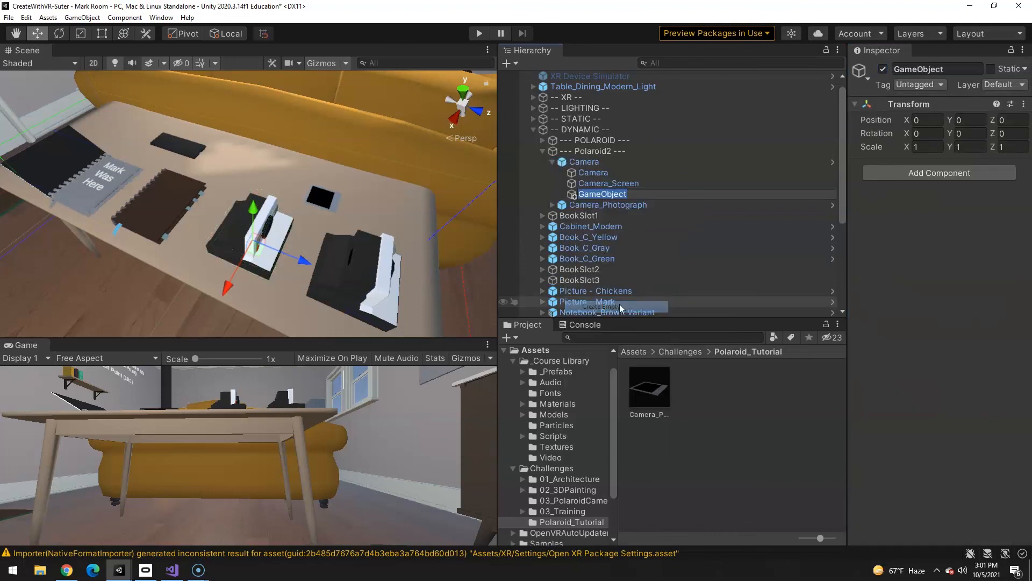
pyautogui.write('viewfinder_camera')
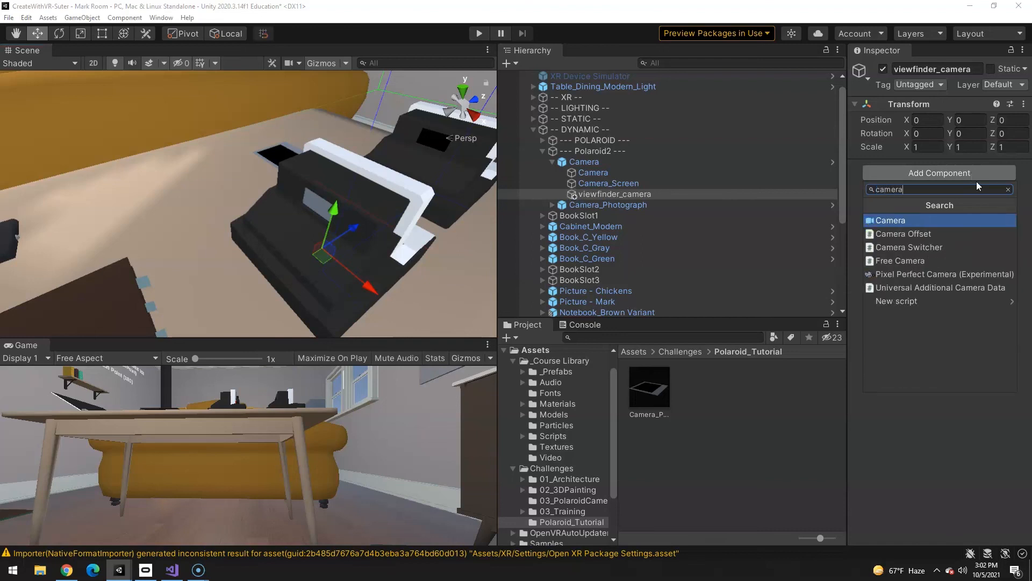
pyautogui.click(891, 220)
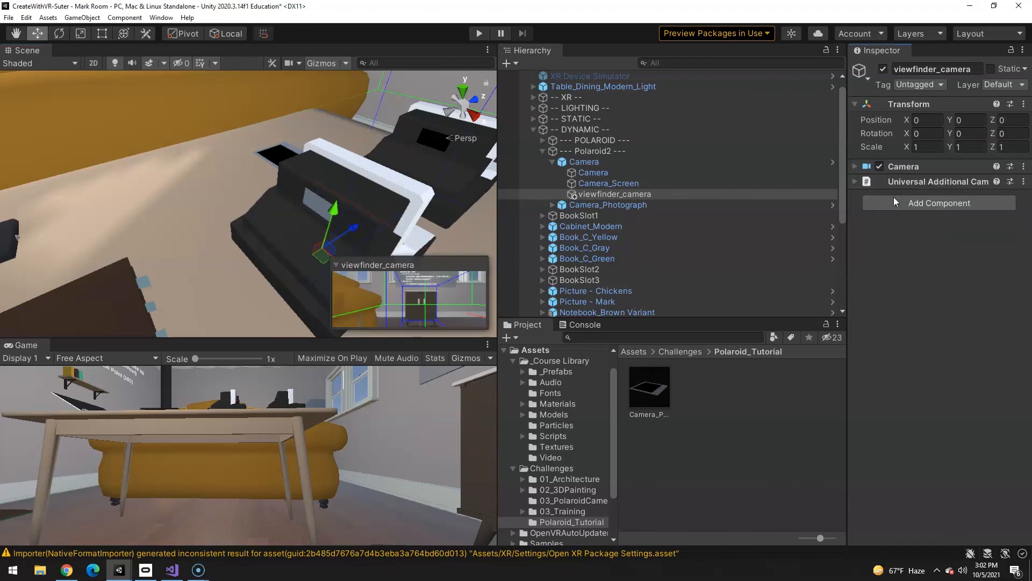
pyautogui.click(855, 166)
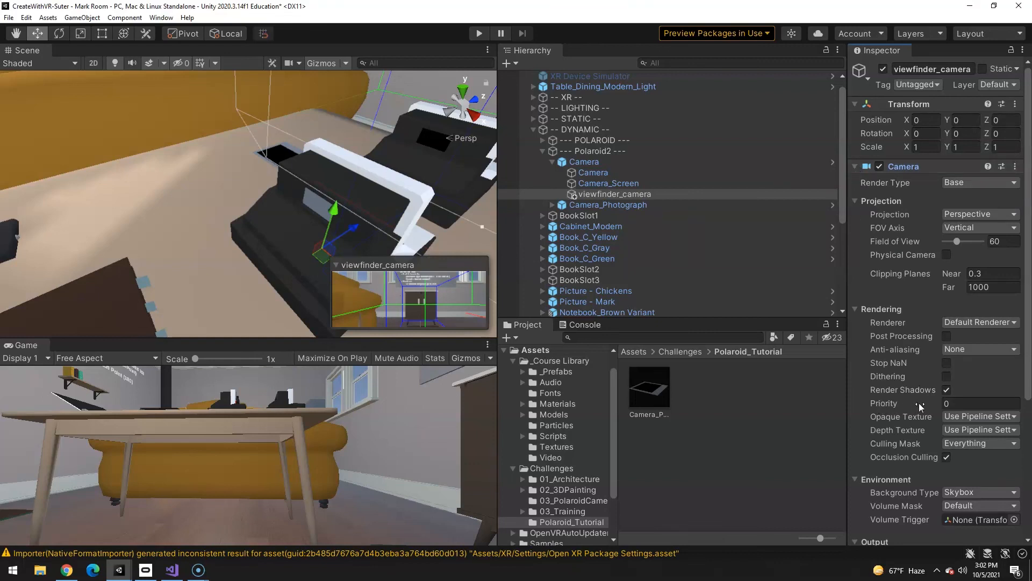
pyautogui.moveTo(298, 219)
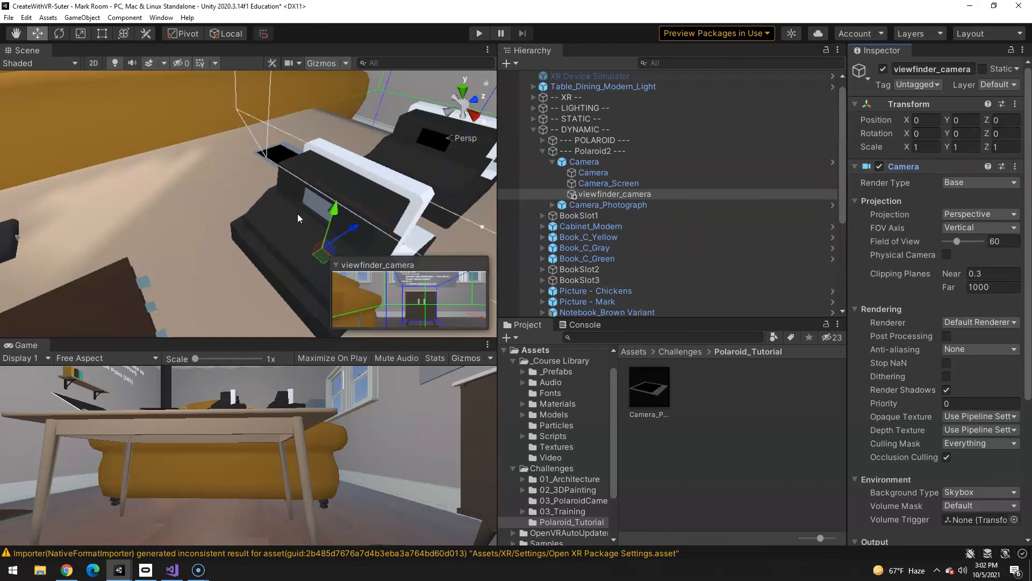
pyautogui.moveTo(321, 213)
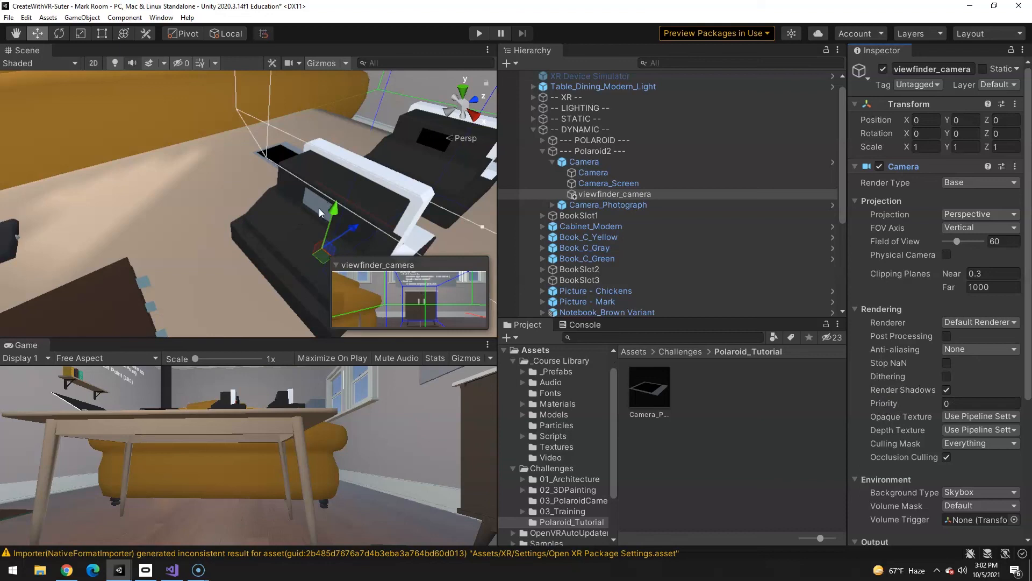
pyautogui.moveTo(927, 325)
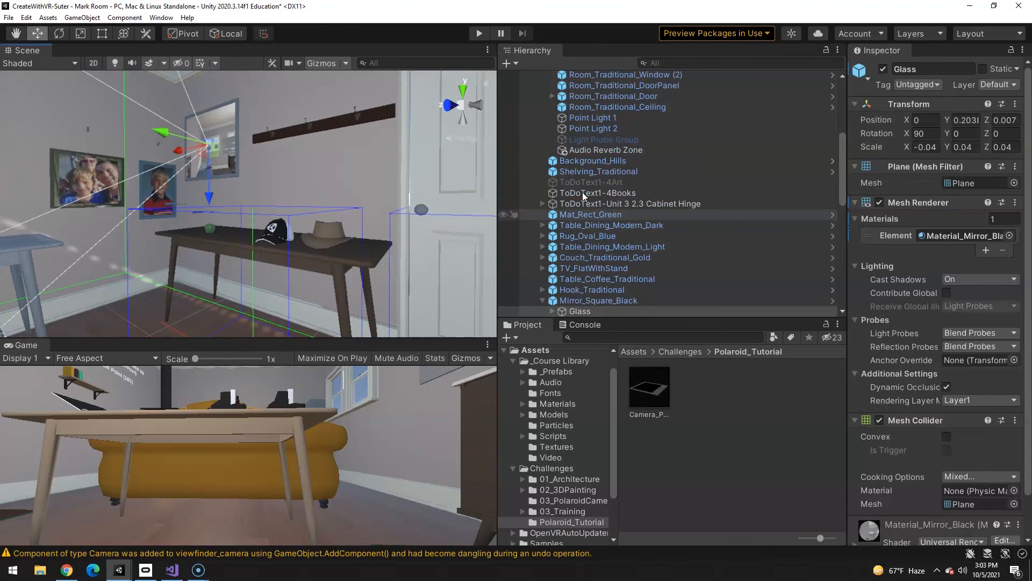
# - Swap viewfinder_camera's default Camera for a pasted copy of the mirror's Camera (clipping 0.01–10)
pyautogui.scroll(-3)
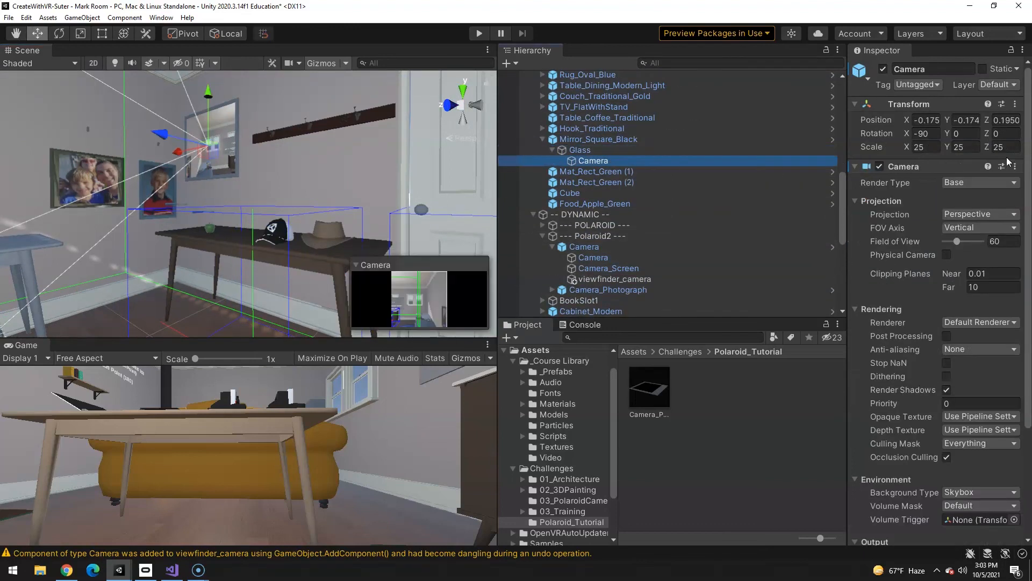
pyautogui.click(1015, 166)
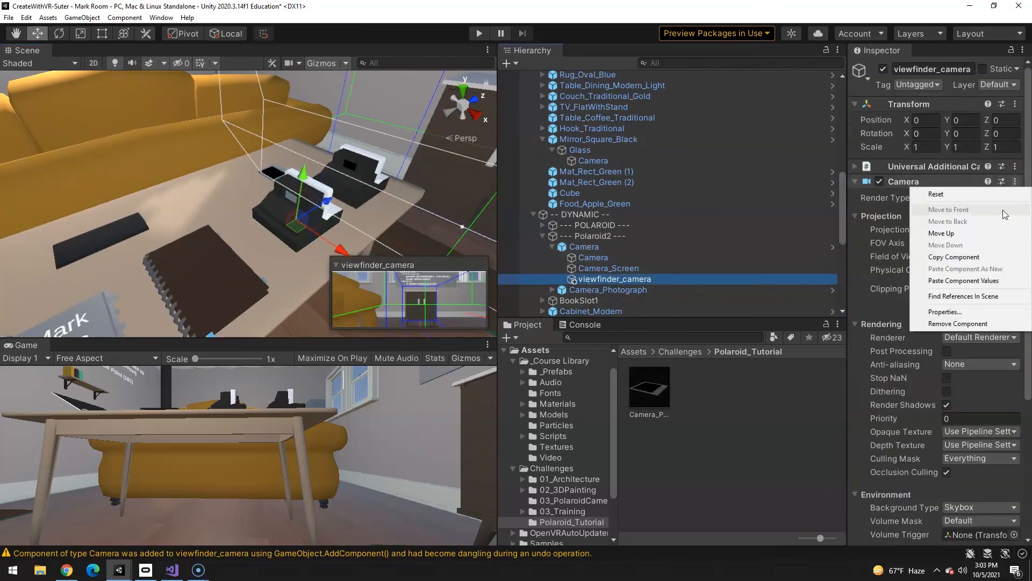
pyautogui.click(957, 323)
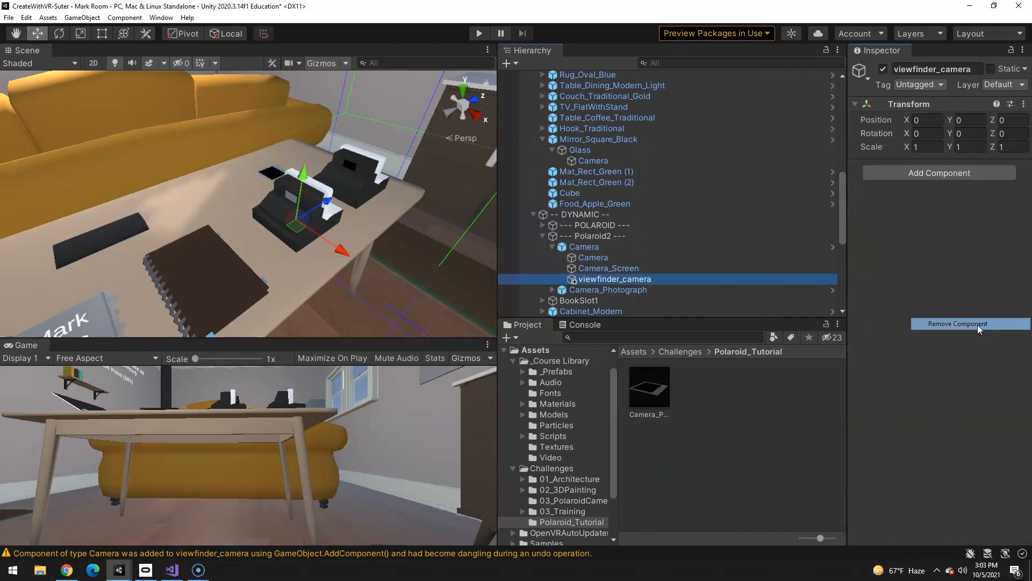
pyautogui.click(1023, 104)
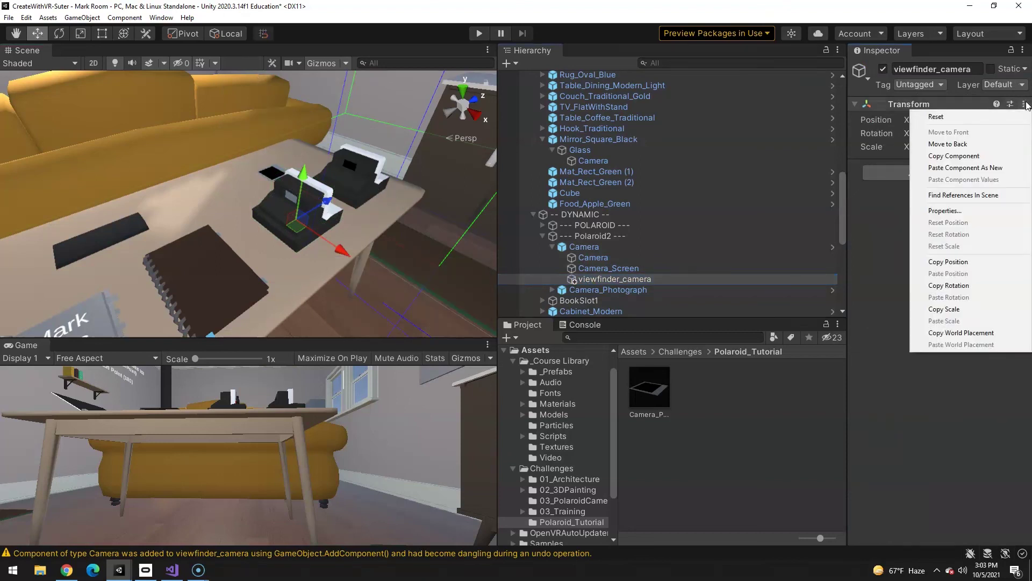
pyautogui.click(965, 167)
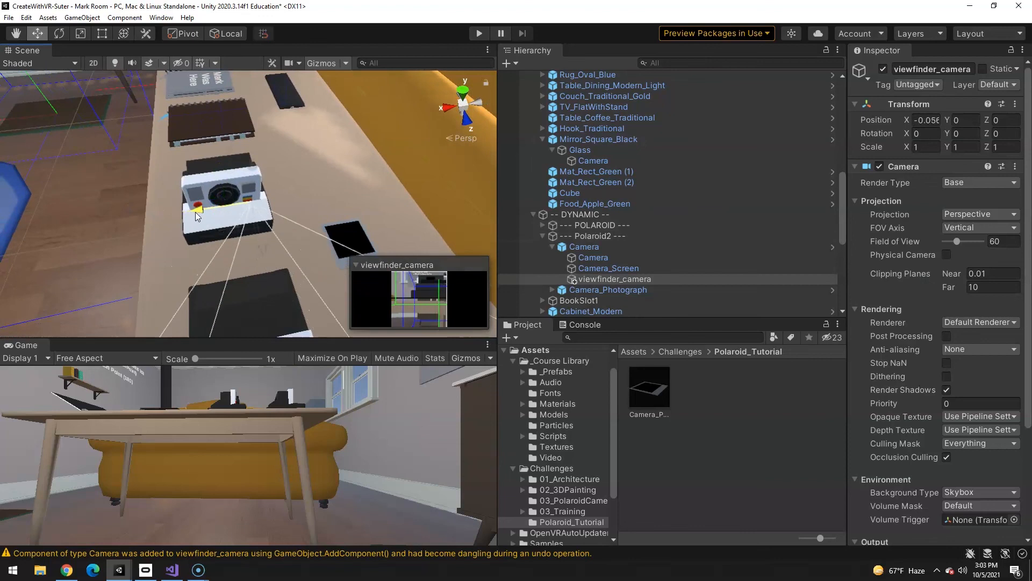
# - Drag viewfinder_camera onto the Polaroid's front lens, around X -0.044, Y 0.089, Z 0.008
pyautogui.moveTo(198, 207); pyautogui.dragTo(250, 151)
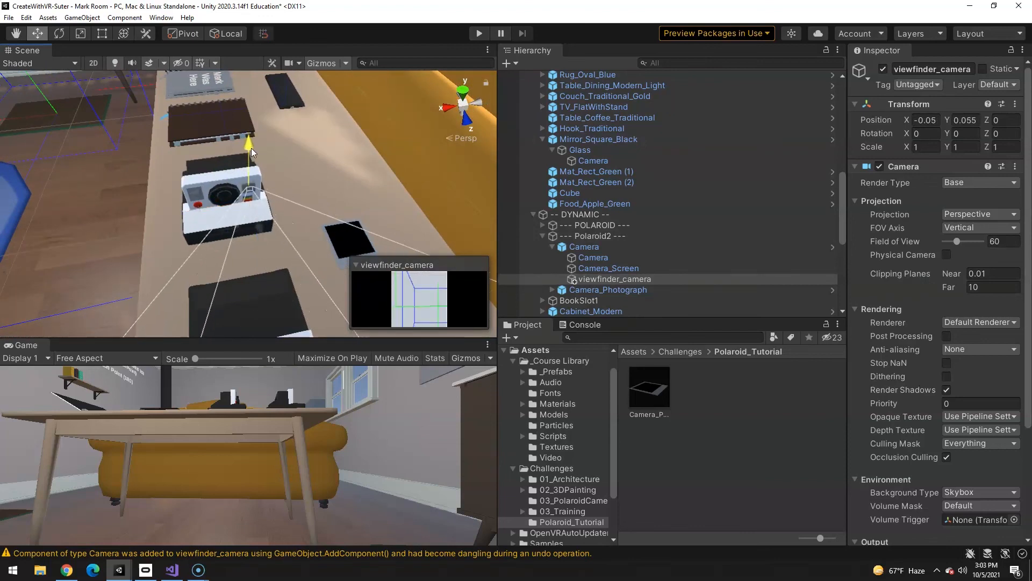
pyautogui.moveTo(250, 144); pyautogui.dragTo(262, 241)
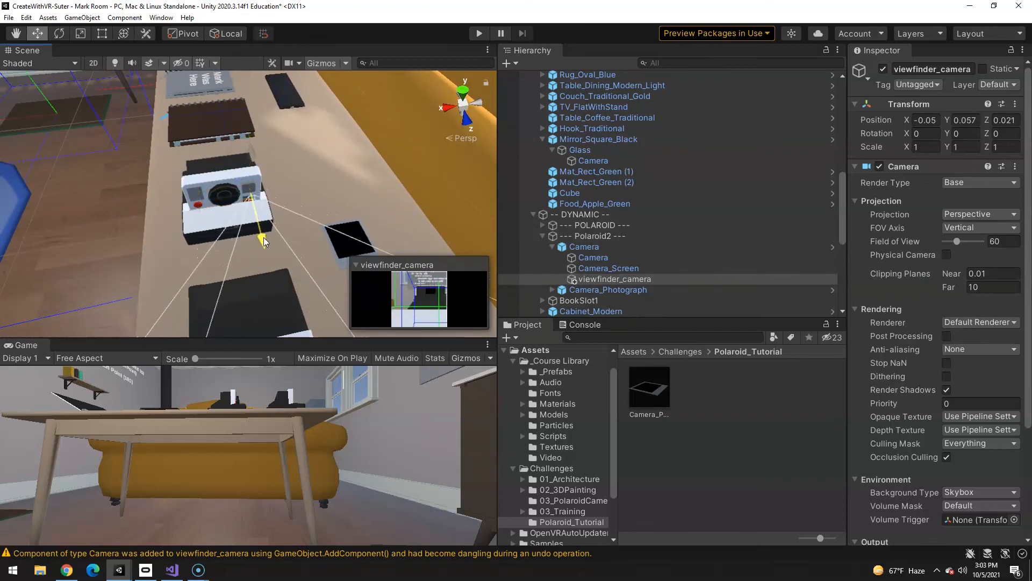
pyautogui.moveTo(262, 238); pyautogui.dragTo(272, 297)
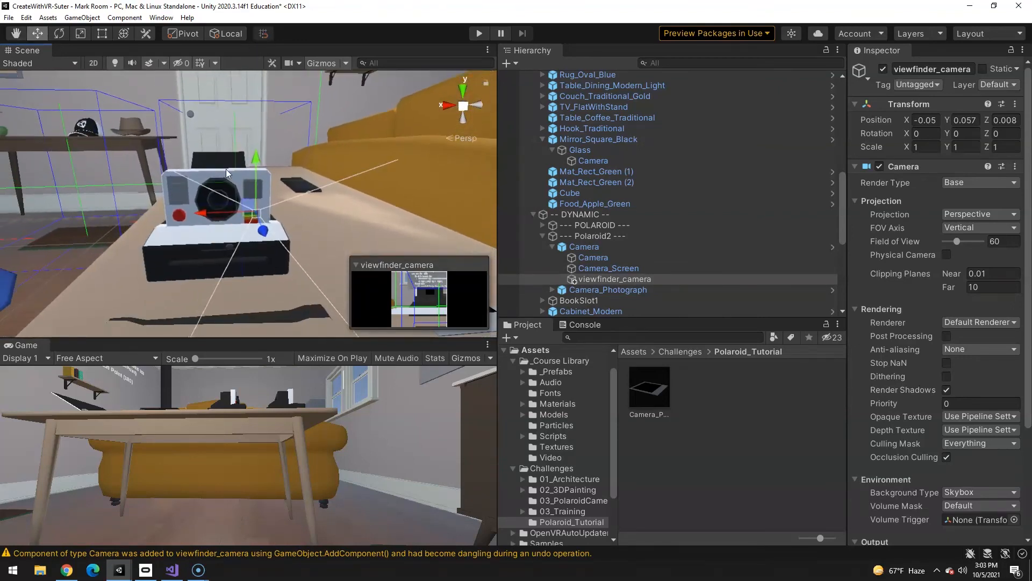
pyautogui.moveTo(256, 155); pyautogui.dragTo(258, 139)
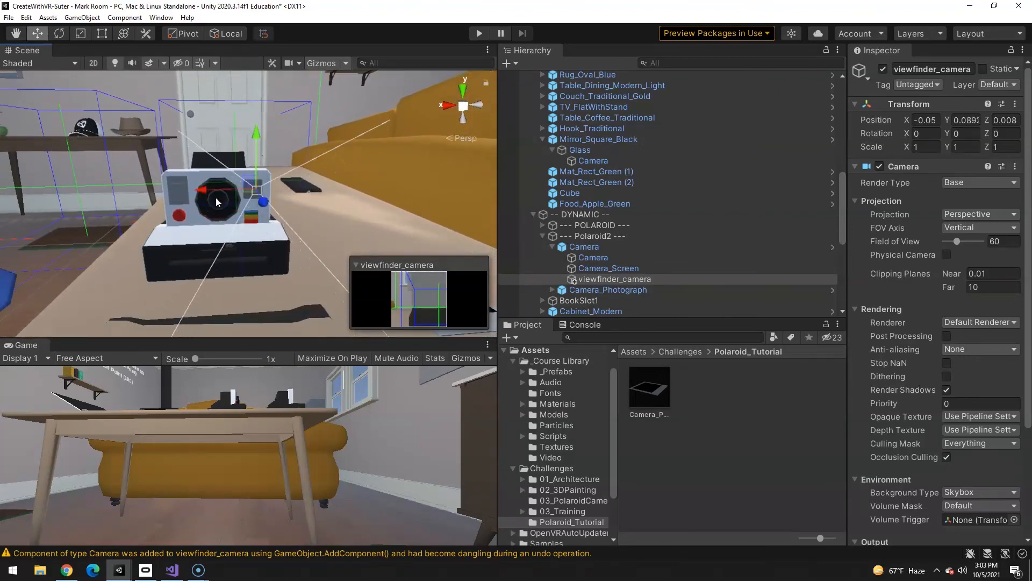
pyautogui.moveTo(217, 202); pyautogui.dragTo(206, 193)
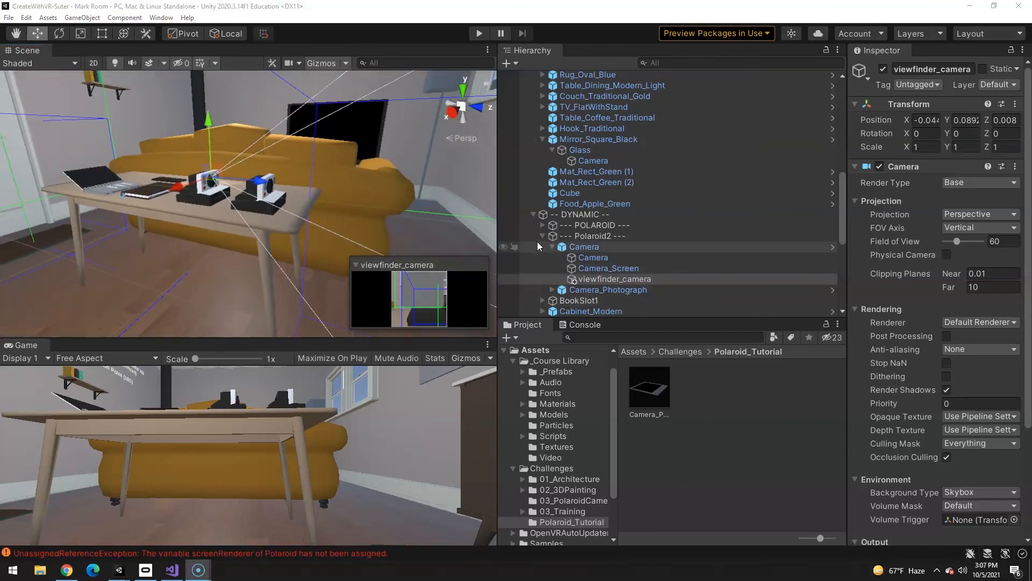
# - Make Camera_Screen a Plane at Y 0.0873, Z -0.033 with the Black material
pyautogui.click(608, 269)
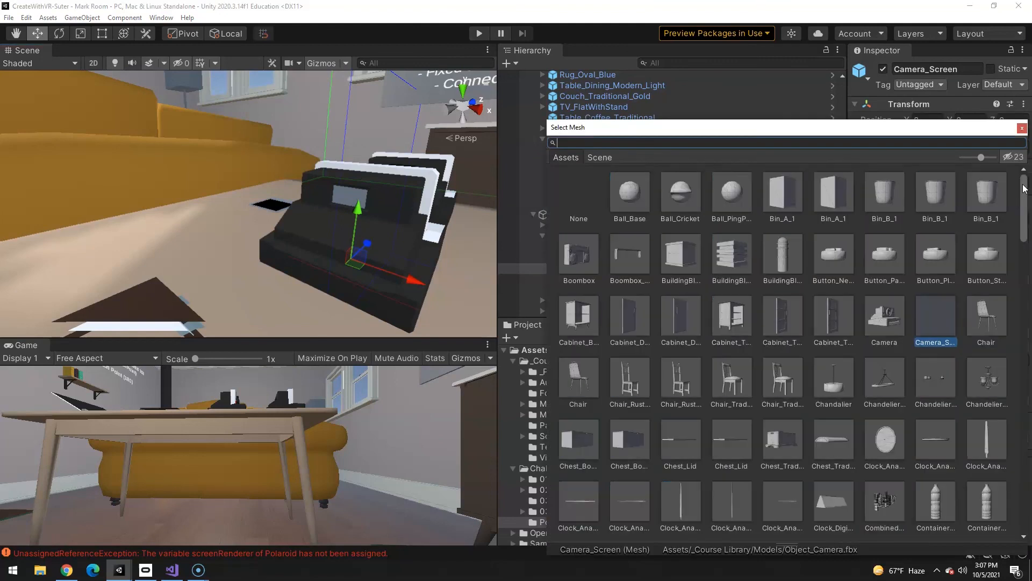
pyautogui.write('plane')
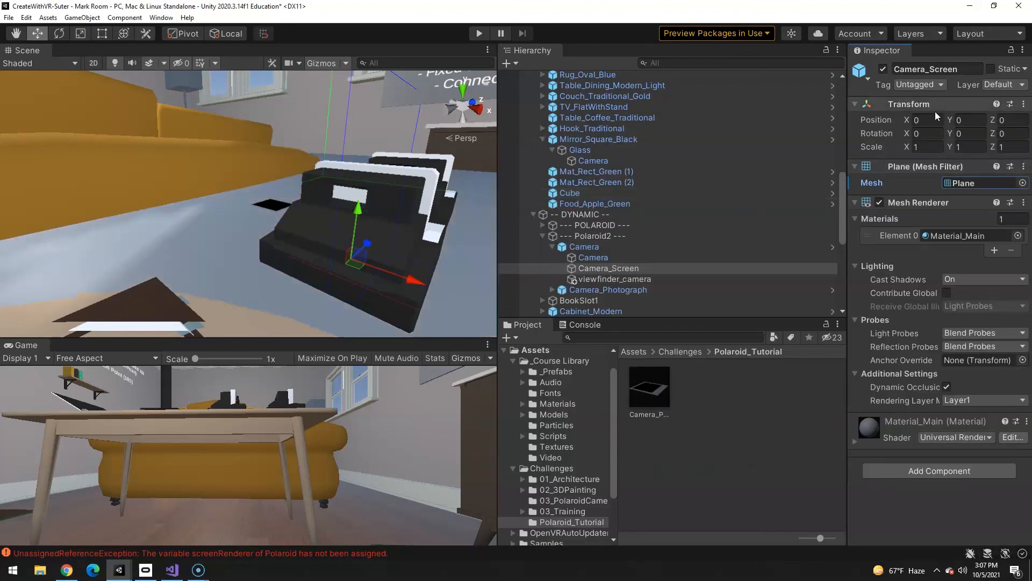
pyautogui.click(922, 120)
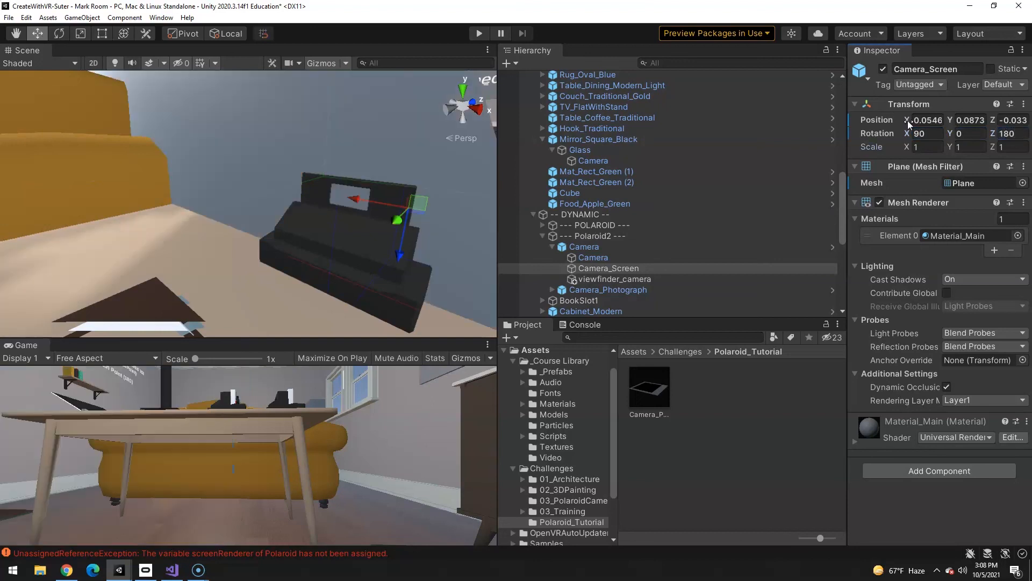
pyautogui.click(927, 146)
pyautogui.write('0.004')
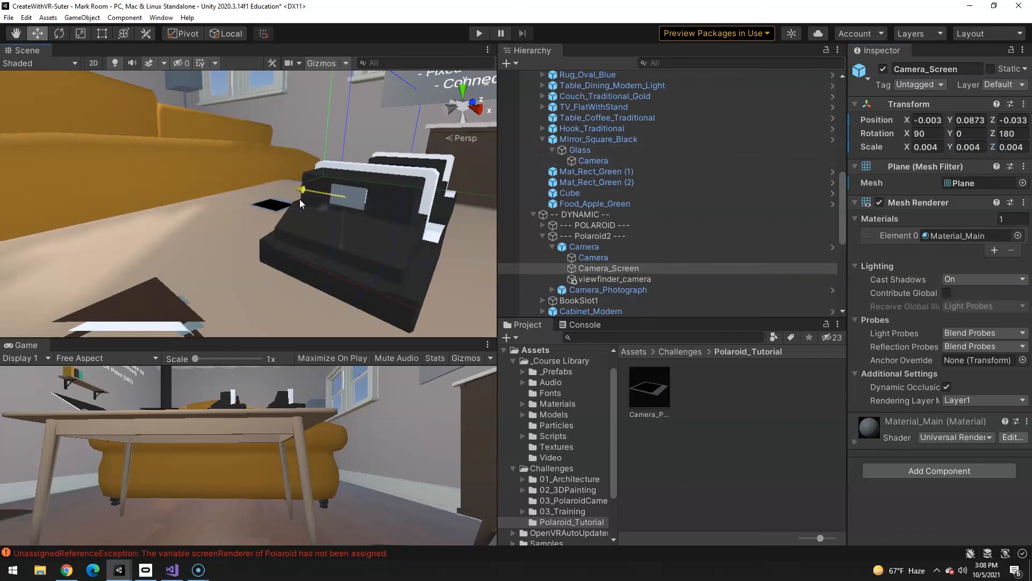
pyautogui.moveTo(300, 191); pyautogui.dragTo(333, 207)
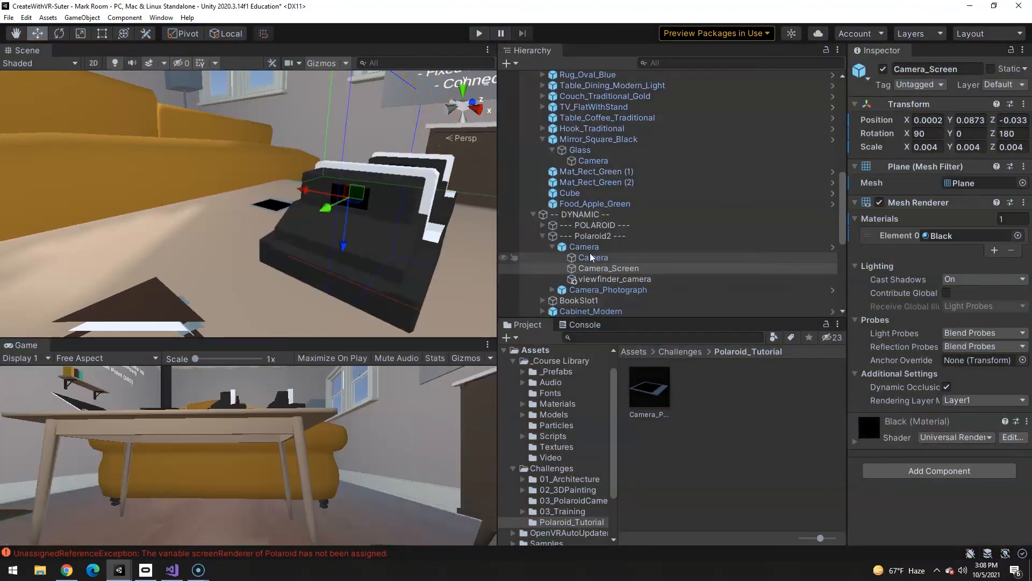
pyautogui.click(584, 246)
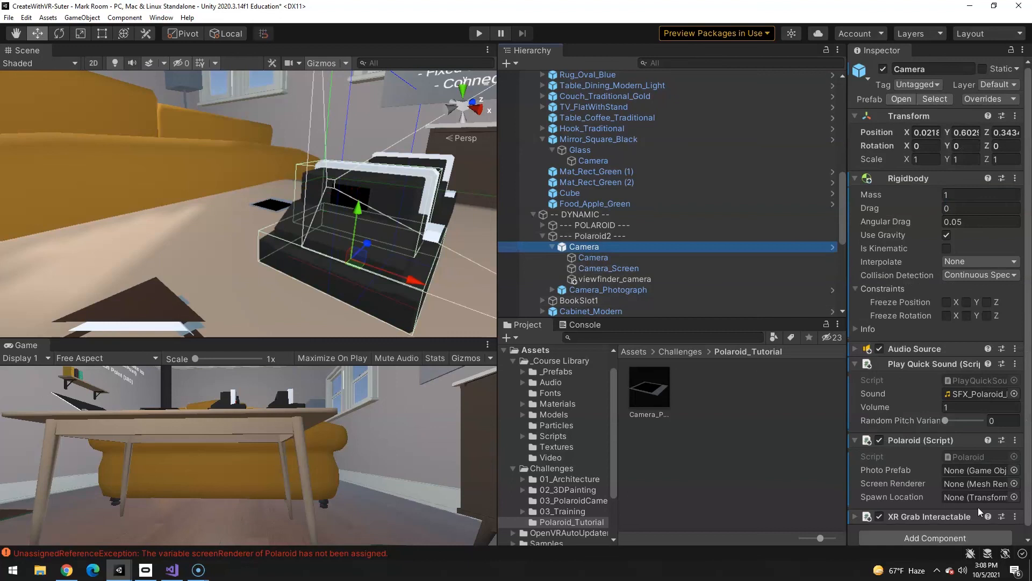
# - Assign the photograph prefab to the Polaroid script's Photo Prefab field
pyautogui.click(649, 386)
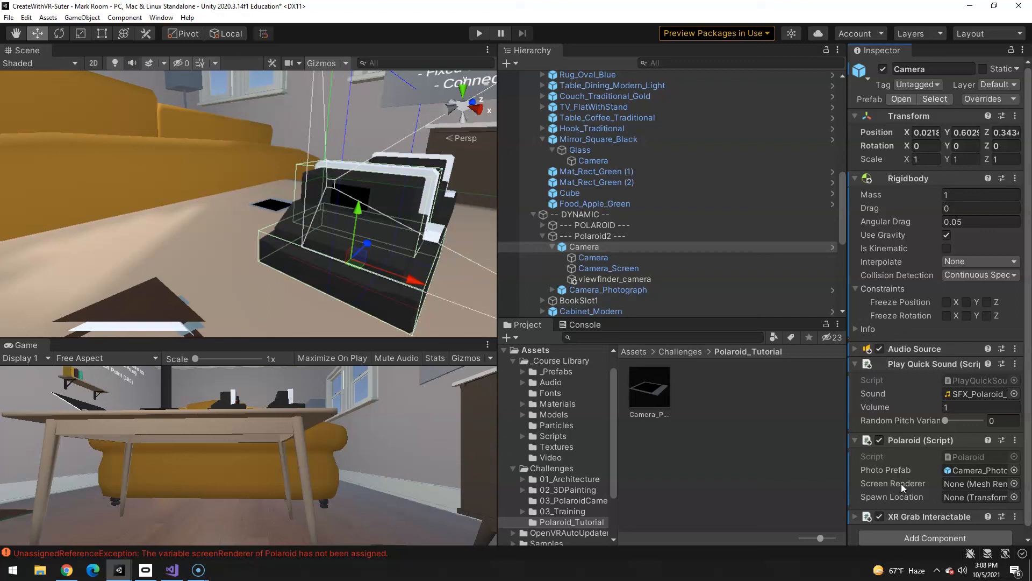
pyautogui.moveTo(596, 279)
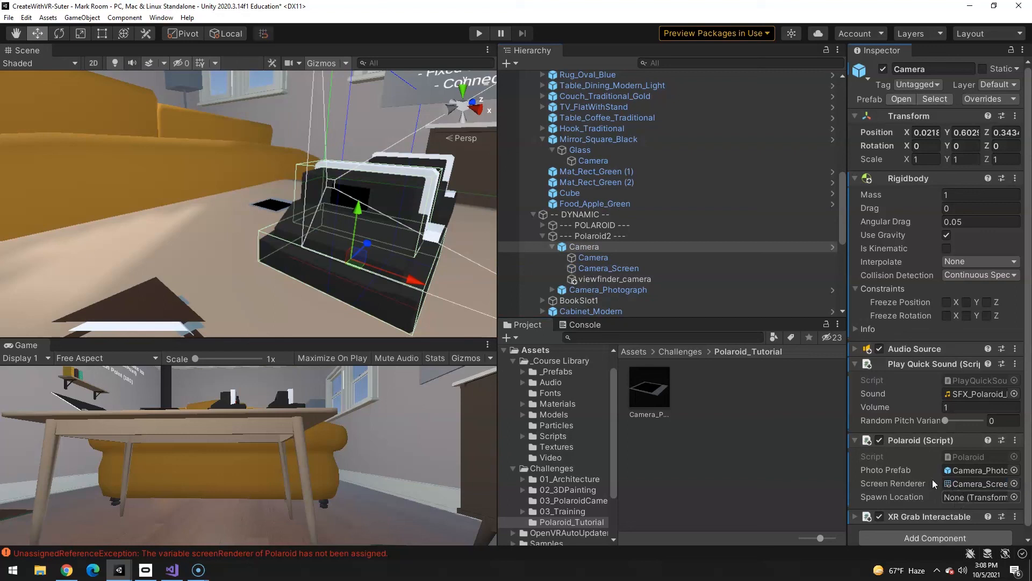
pyautogui.rightClick(584, 247)
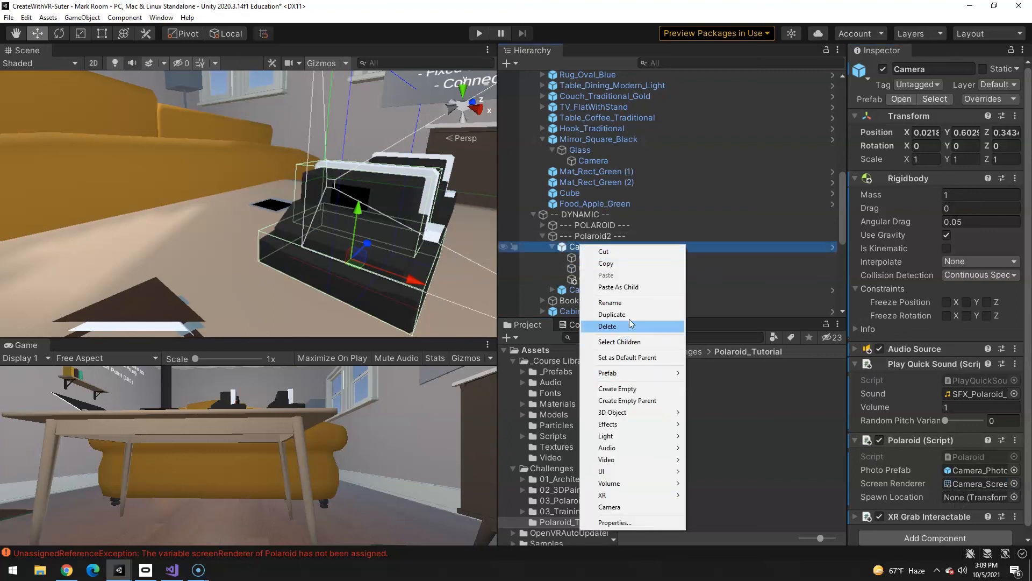
# - Add an empty child 'SpawnLocation' under Camera, moved forward to Z 0.046
pyautogui.click(618, 388)
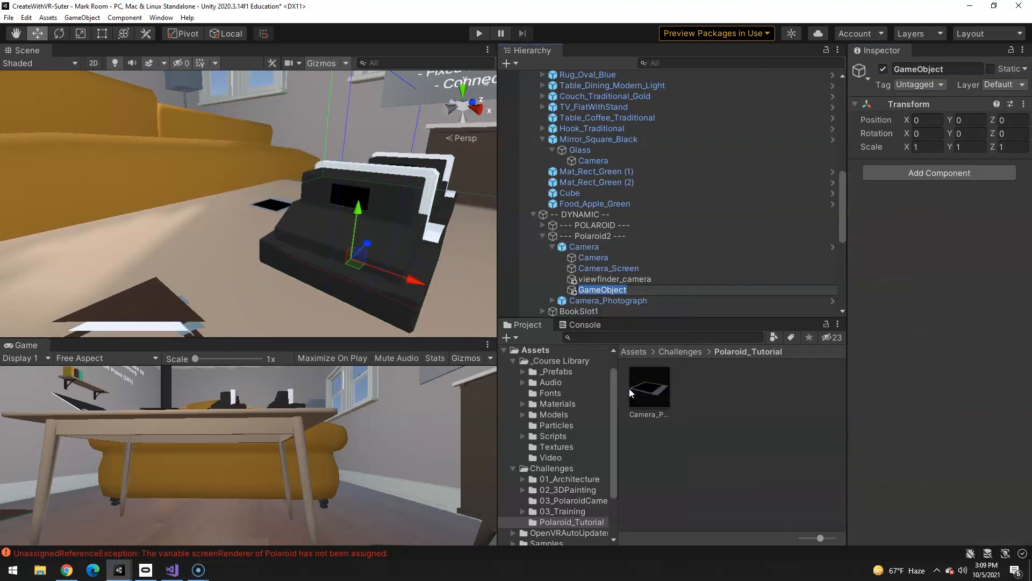
pyautogui.write('SpawnLocation')
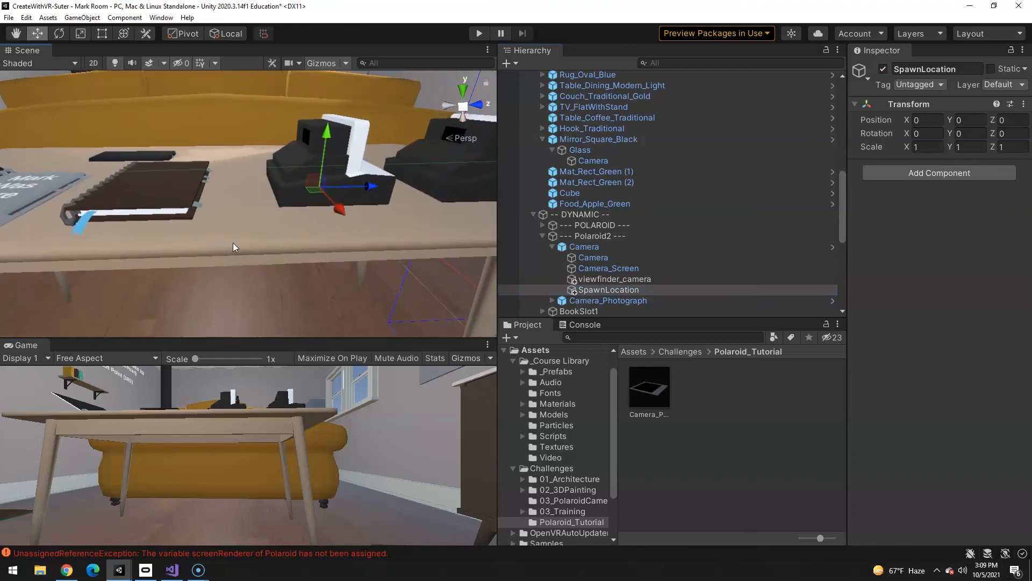
pyautogui.moveTo(355, 186); pyautogui.dragTo(399, 191)
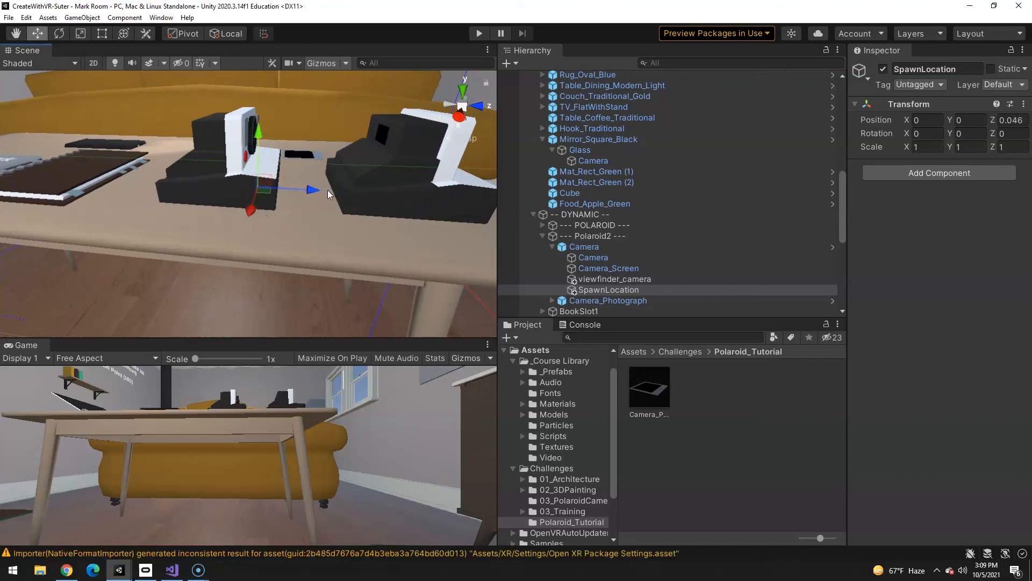
pyautogui.click(584, 246)
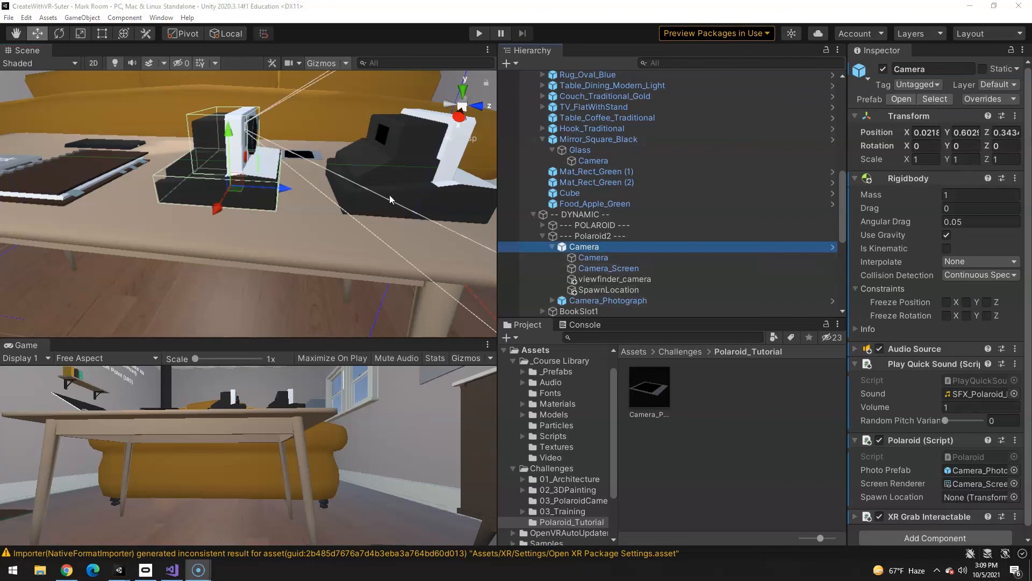
pyautogui.moveTo(854, 470)
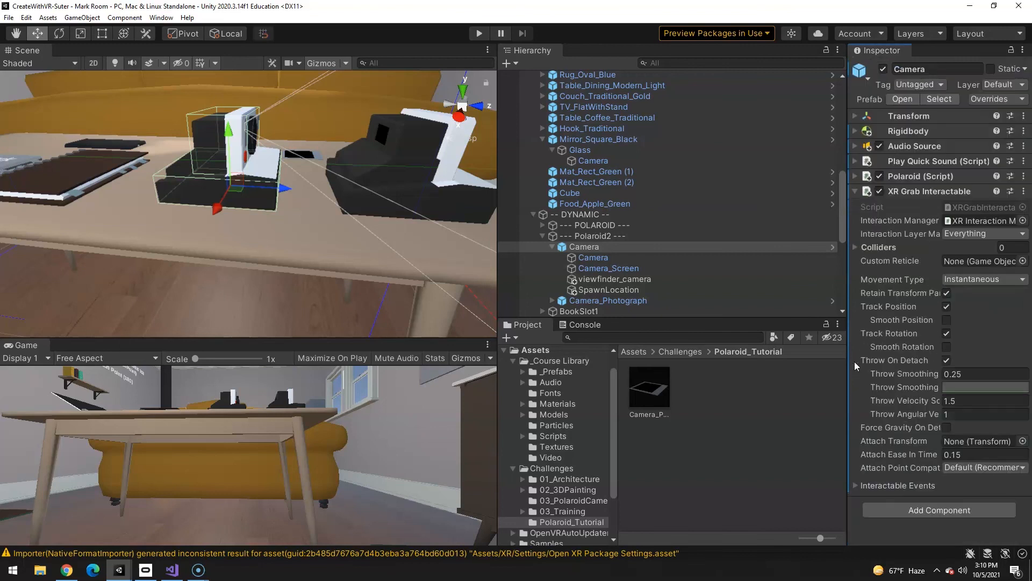
# - Add a Select Entered response calling Polaroid.TurnOn on Camera
pyautogui.scroll(-3)
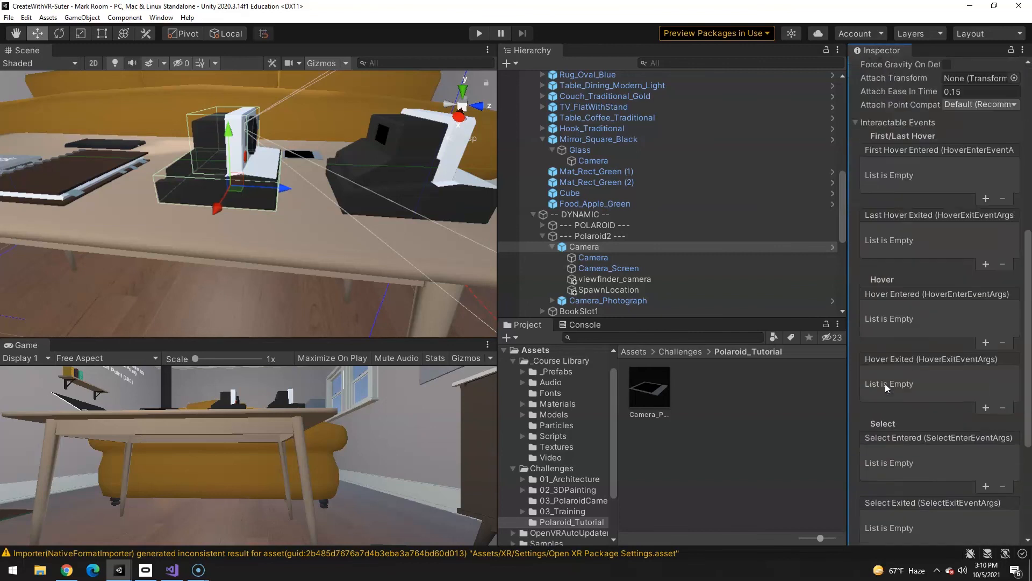
pyautogui.scroll(-3)
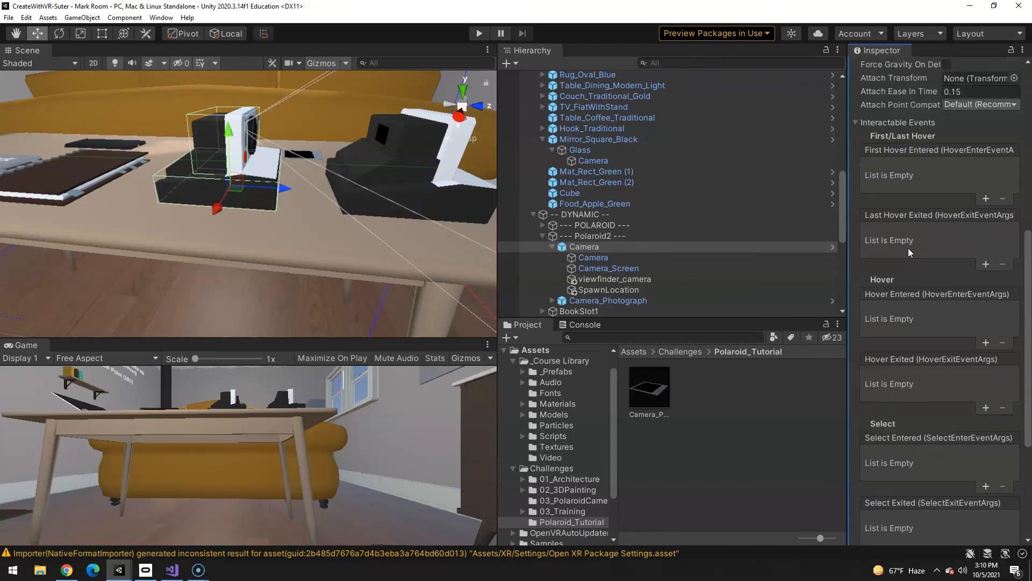
pyautogui.scroll(-3)
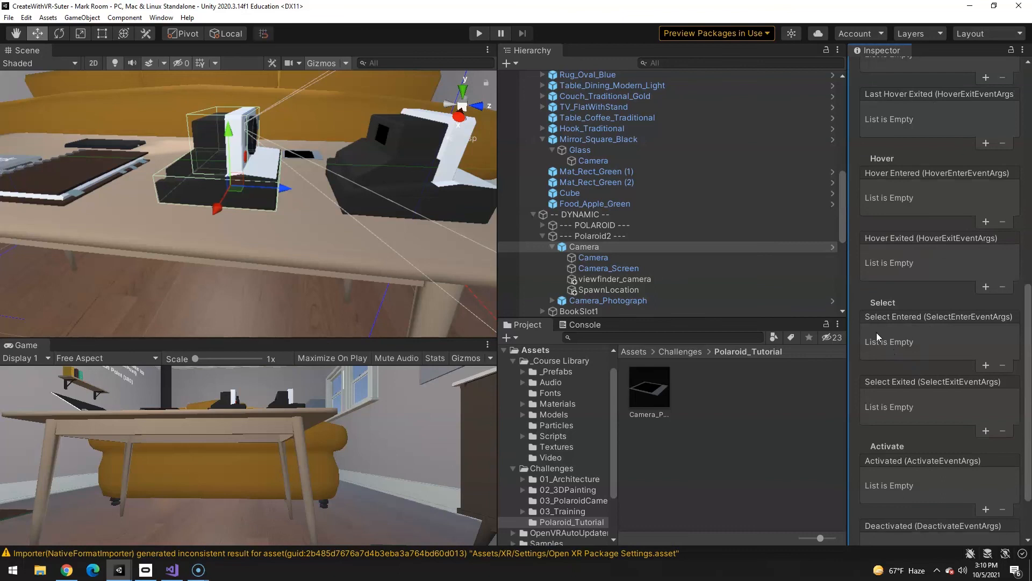
pyautogui.moveTo(94, 179)
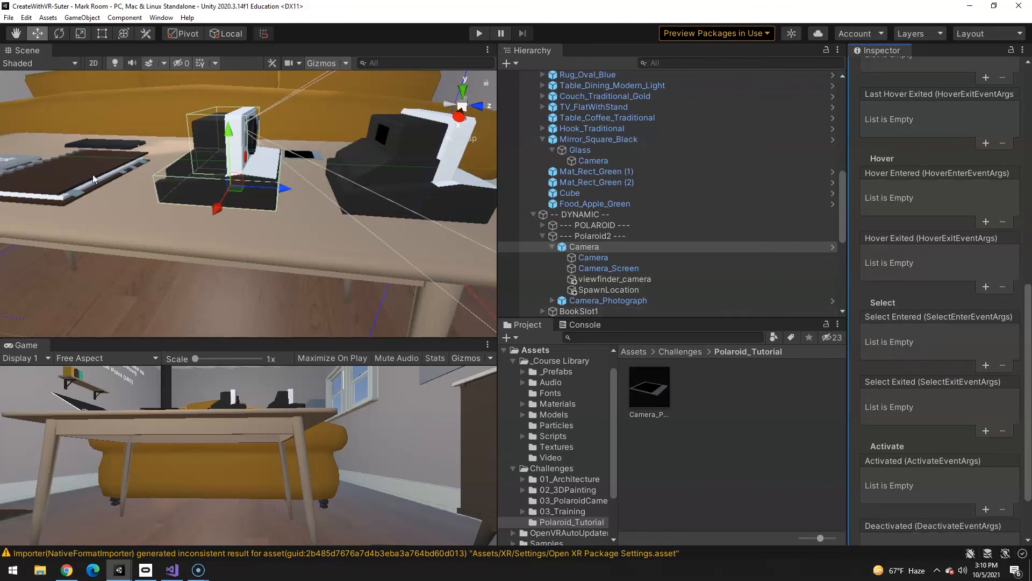
pyautogui.moveTo(986, 365)
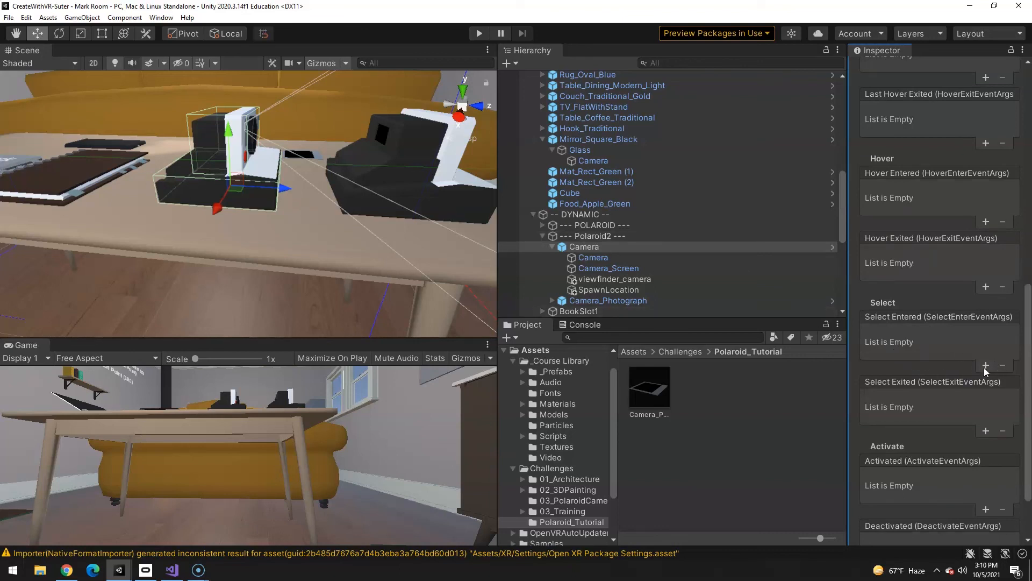
pyautogui.click(985, 365)
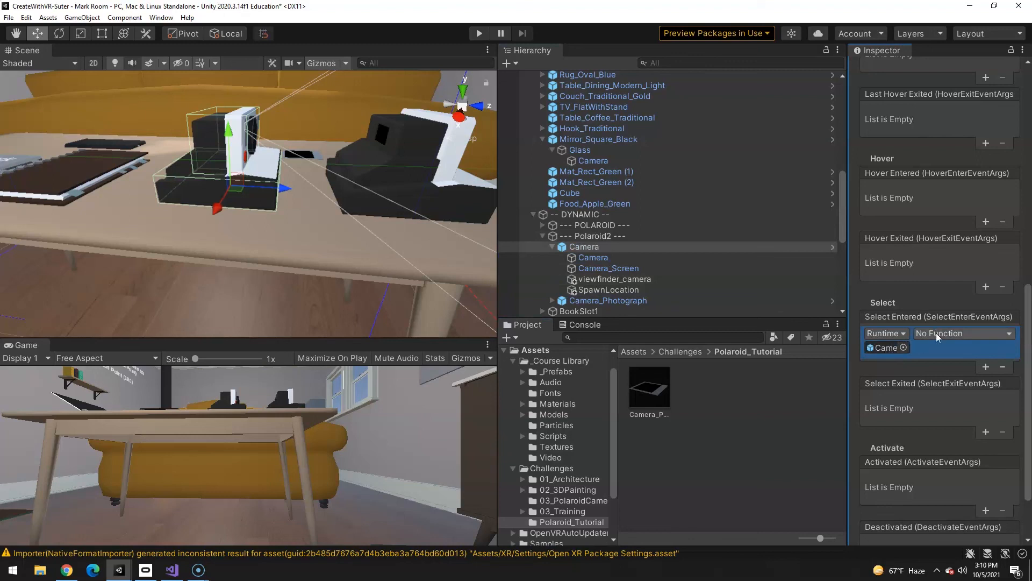
pyautogui.click(963, 333)
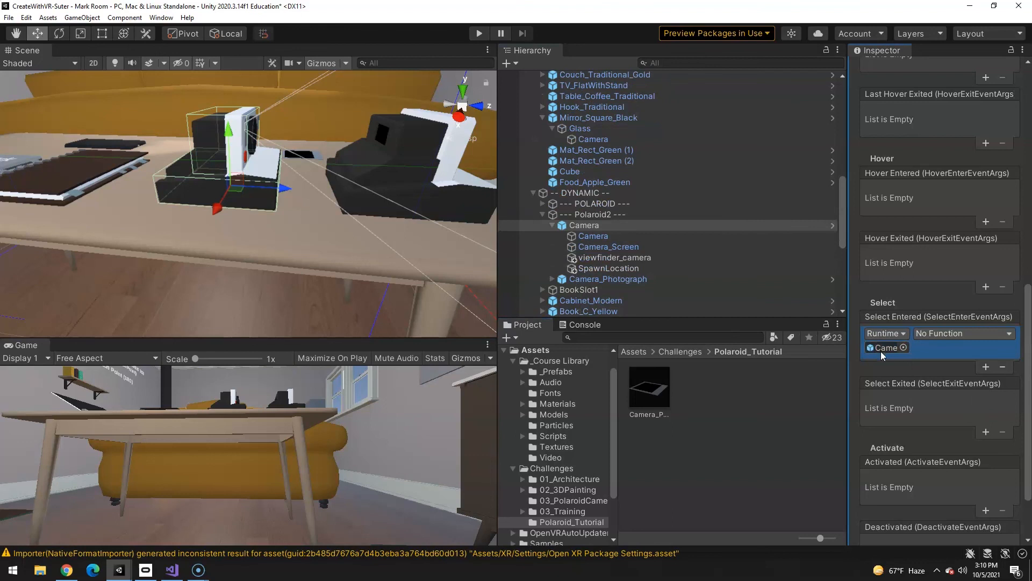
pyautogui.click(963, 333)
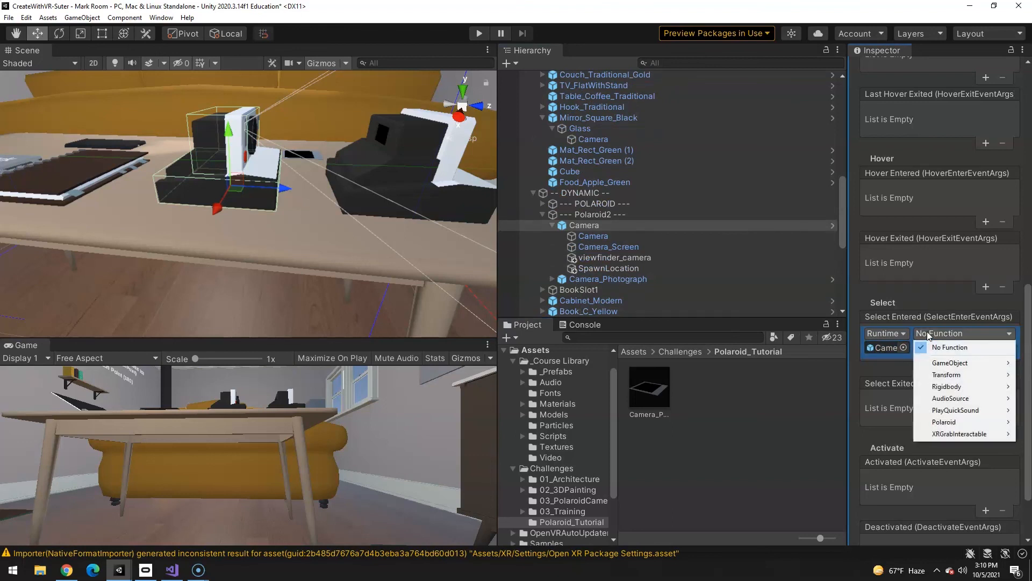
pyautogui.moveTo(944, 422)
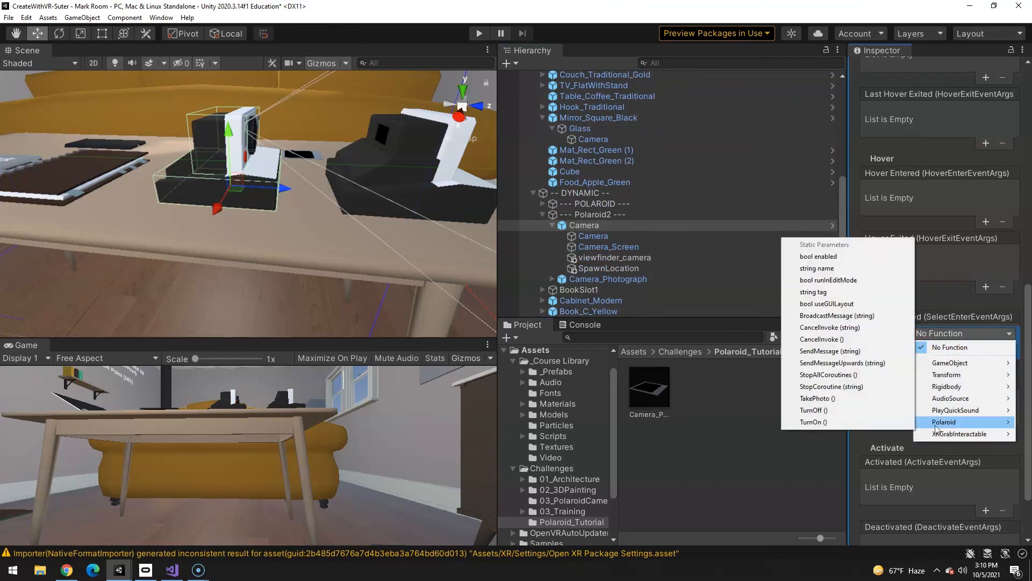
pyautogui.click(809, 422)
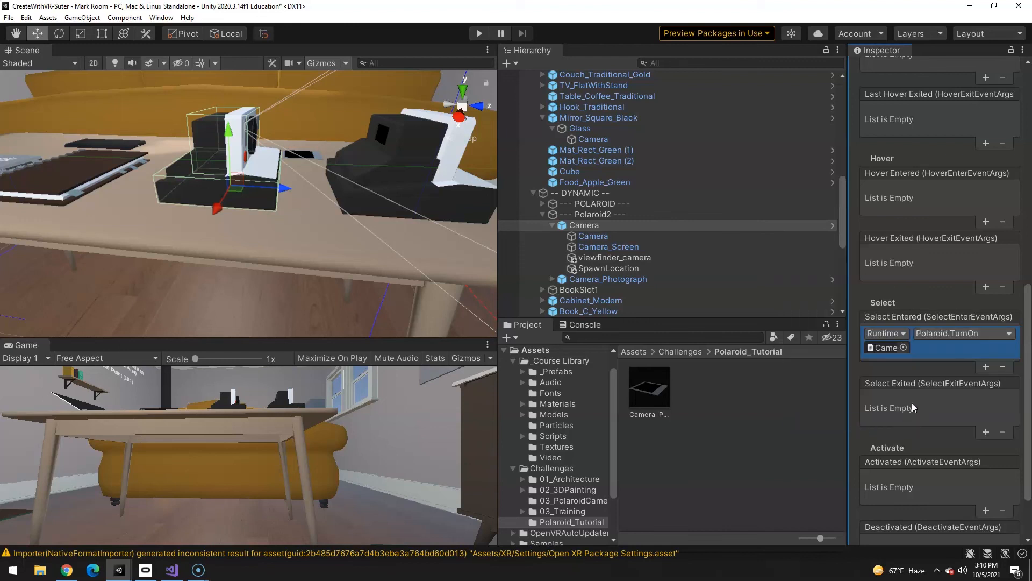
pyautogui.moveTo(775, 336)
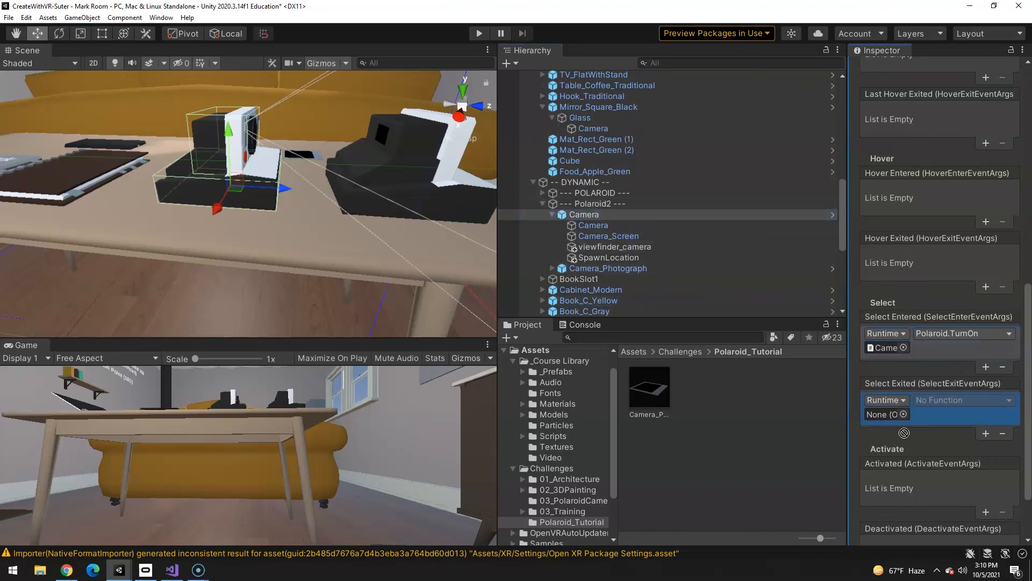
# - Set the Select Exited response to call Polaroid.TurnOff
pyautogui.click(964, 400)
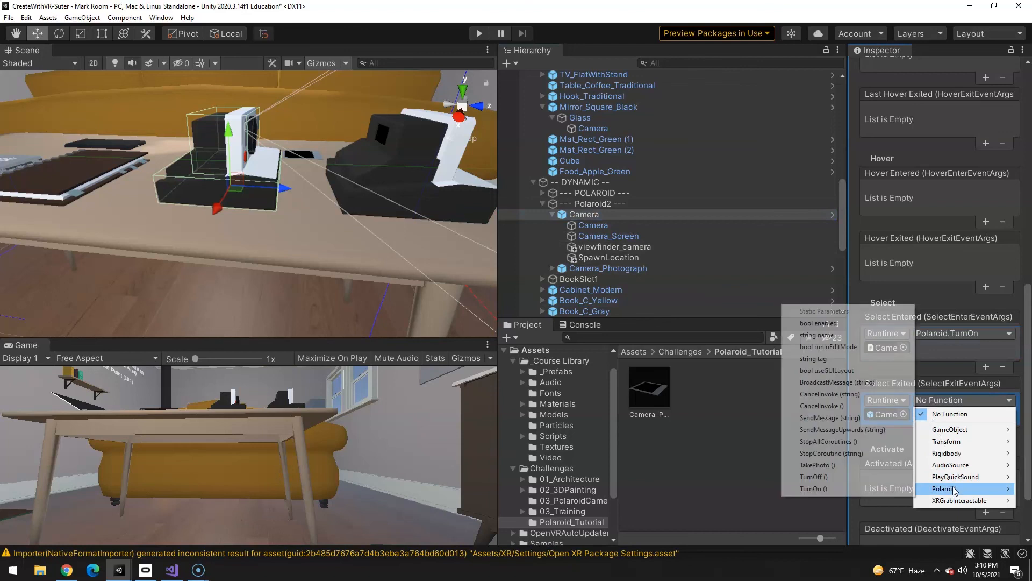
pyautogui.click(813, 477)
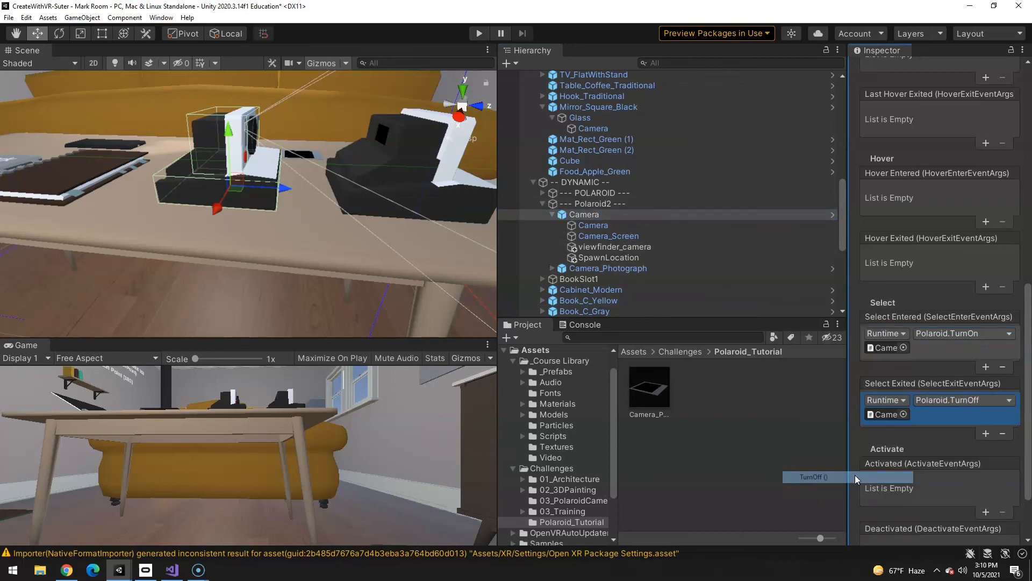
pyautogui.scroll(-3)
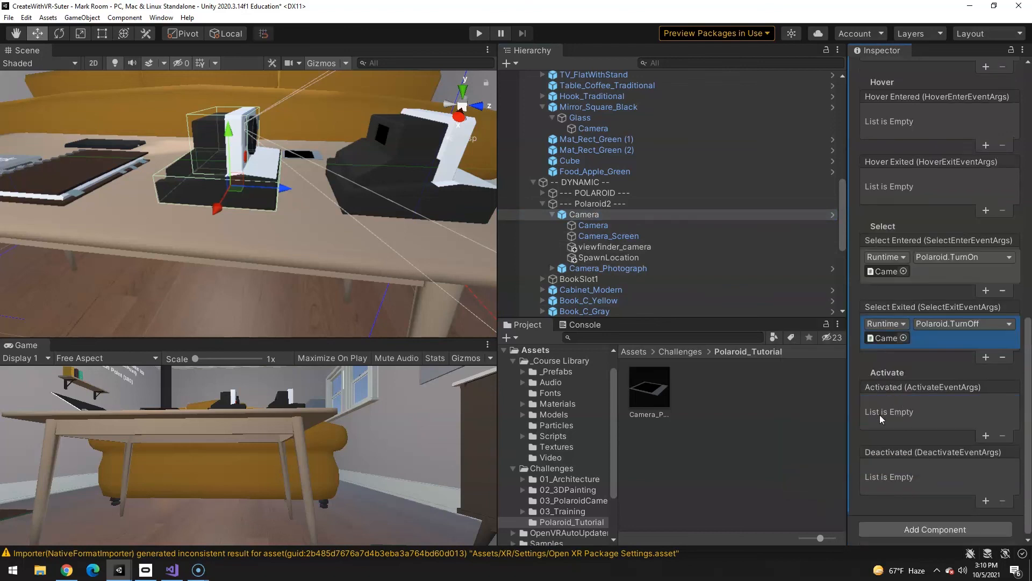
# - Add an Activated response calling Polaroid.TakePhoto on Camera
pyautogui.click(985, 435)
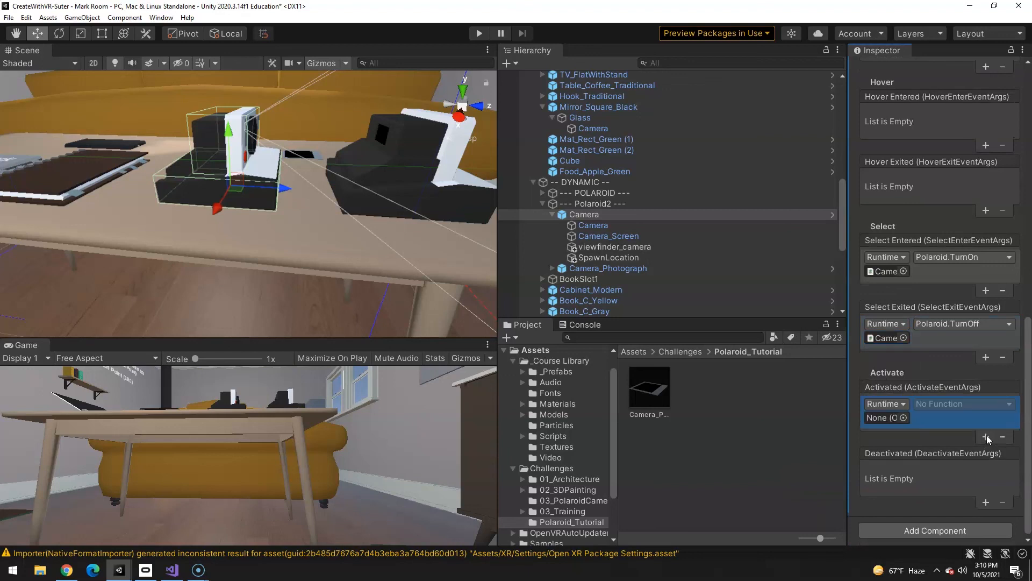
pyautogui.click(584, 214)
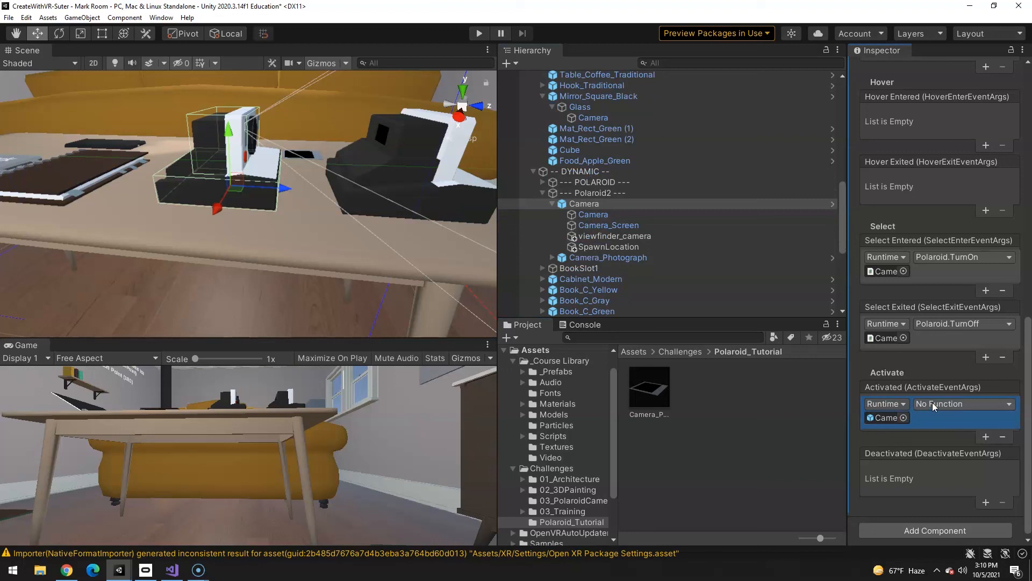
pyautogui.click(964, 403)
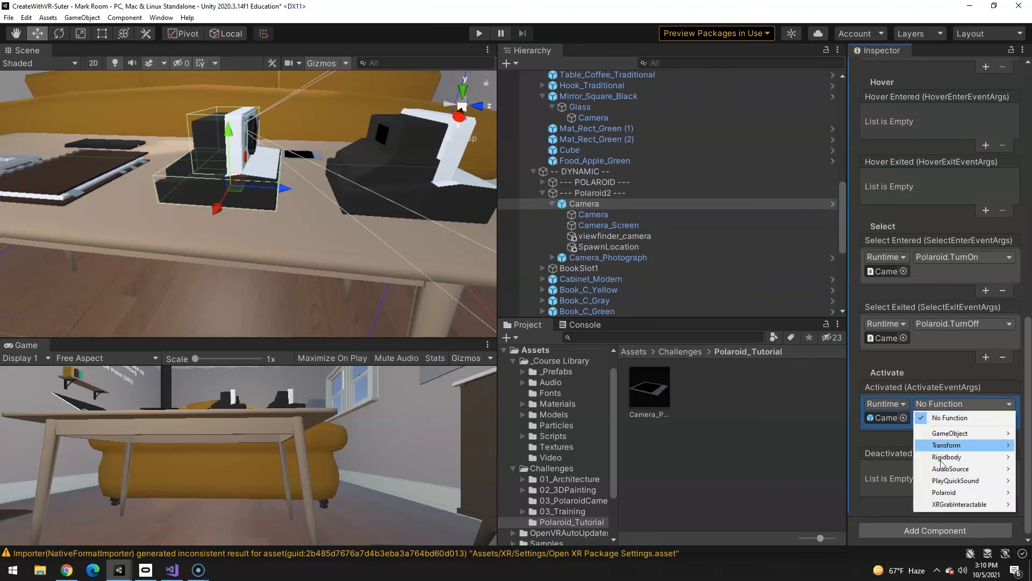
pyautogui.moveTo(944, 492)
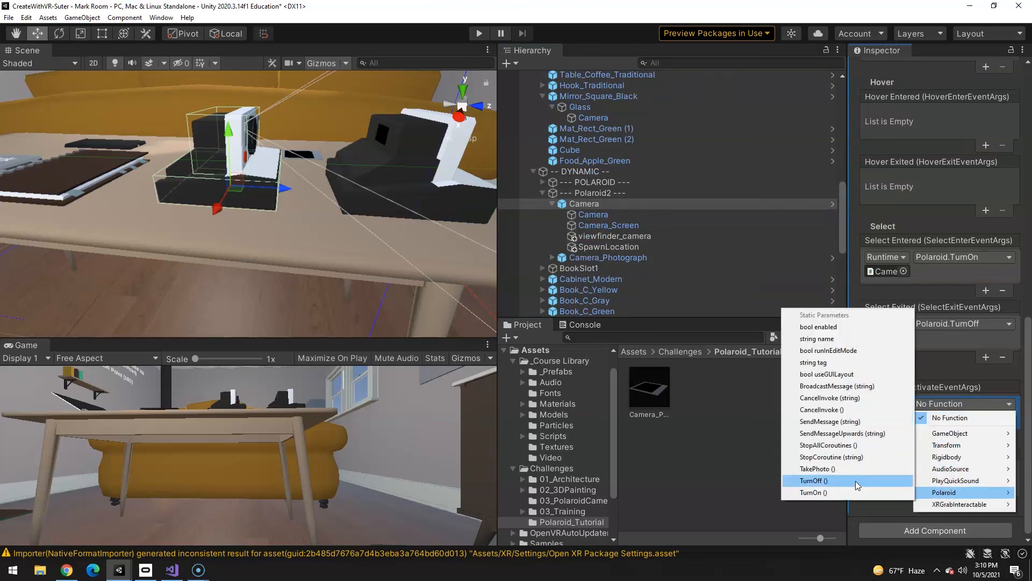
pyautogui.moveTo(848, 327)
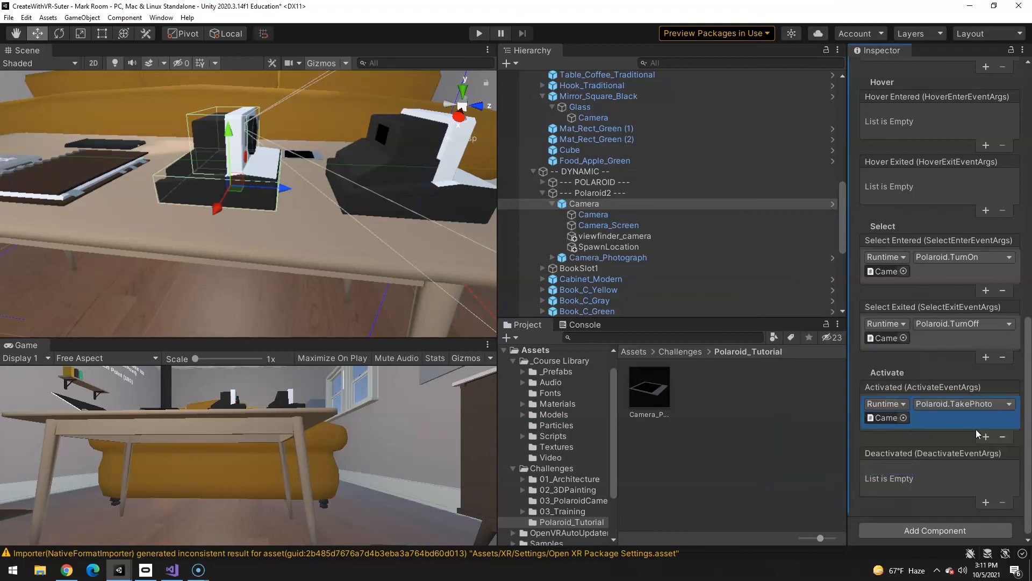
# - Add a second Activated action calling PlayQuickSound Play()
pyautogui.click(986, 436)
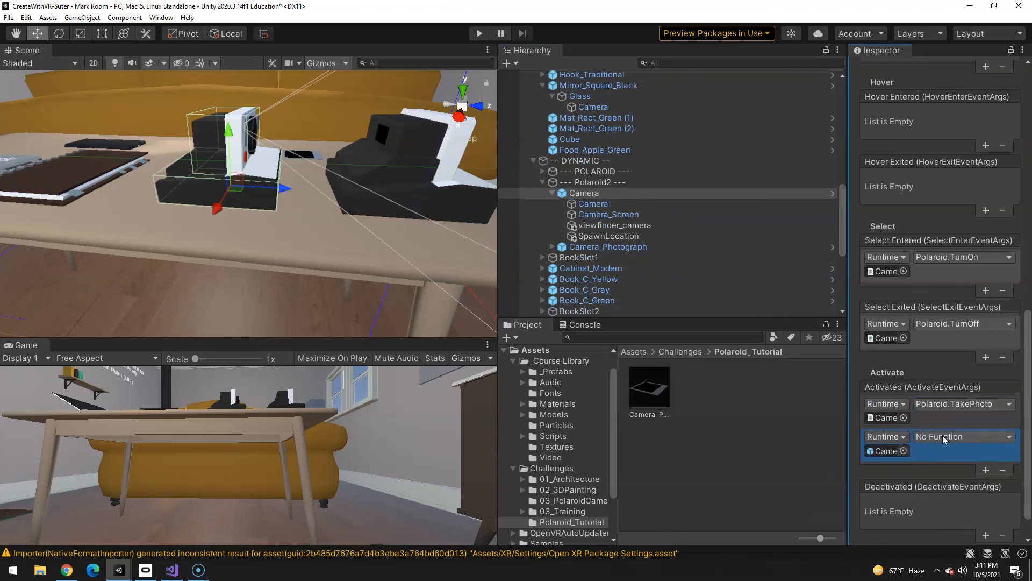
pyautogui.click(964, 437)
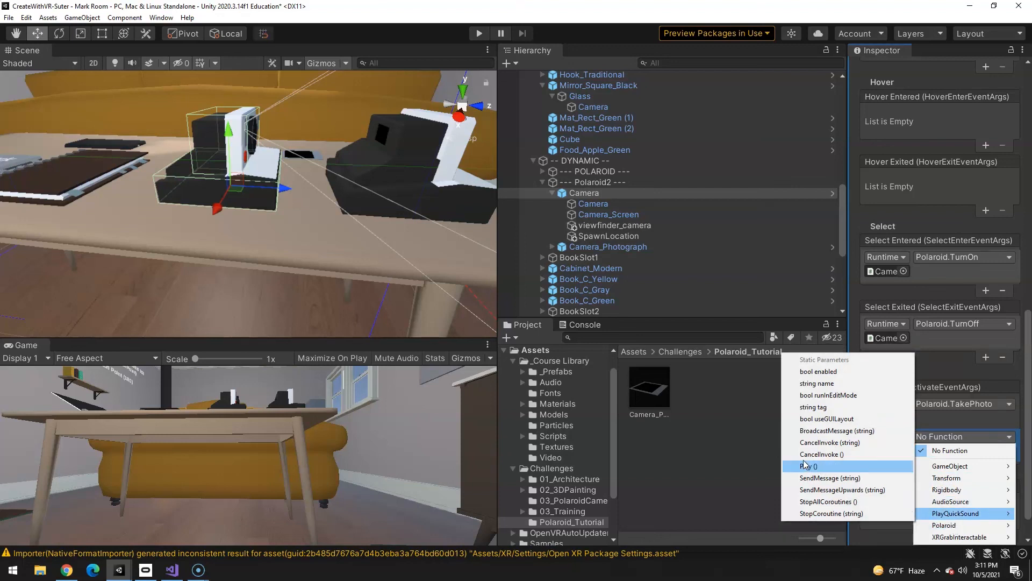
pyautogui.click(808, 466)
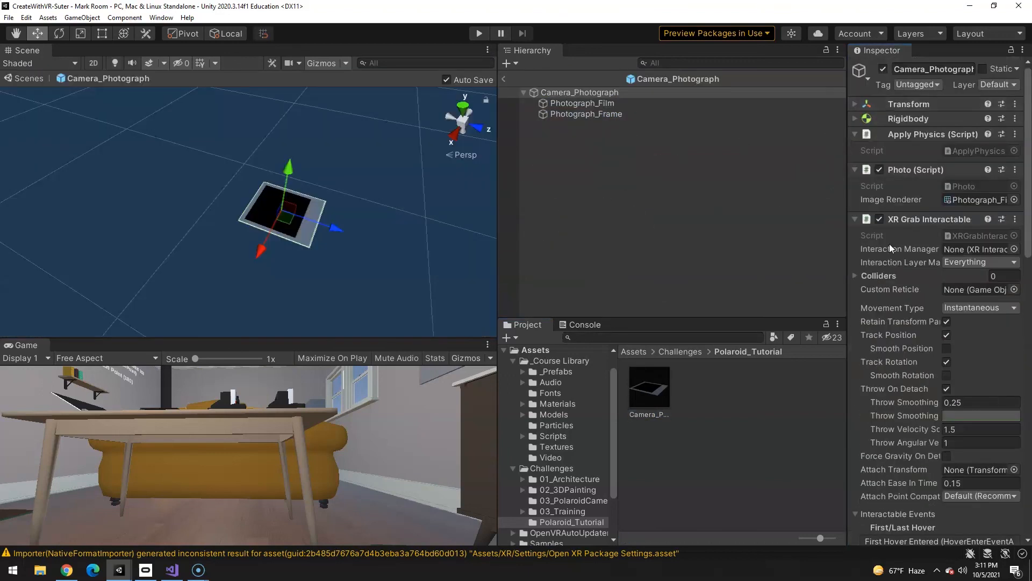
pyautogui.moveTo(978, 214)
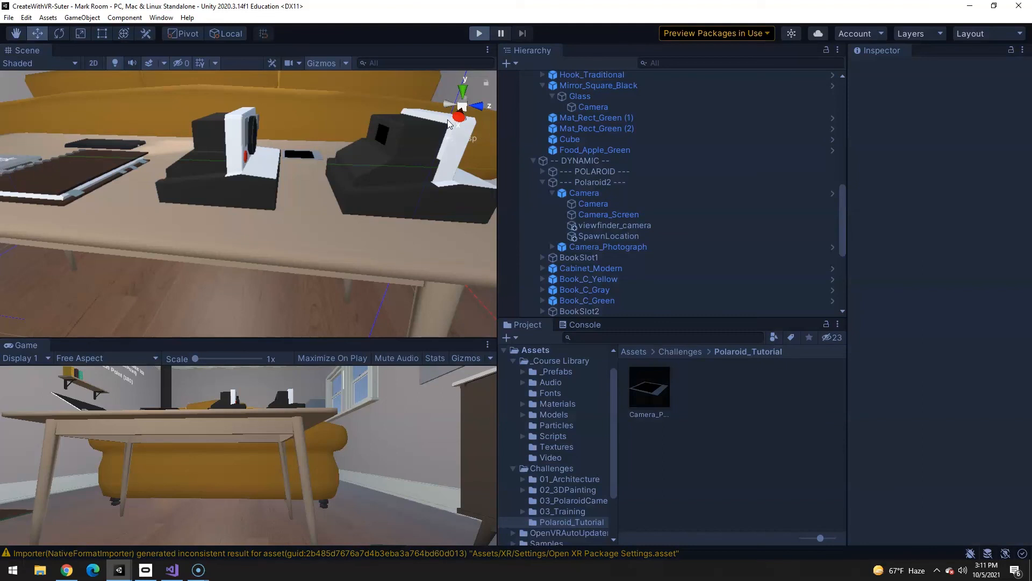
# - Run play mode to test the Polaroid camera in VR, then stop
pyautogui.click(479, 33)
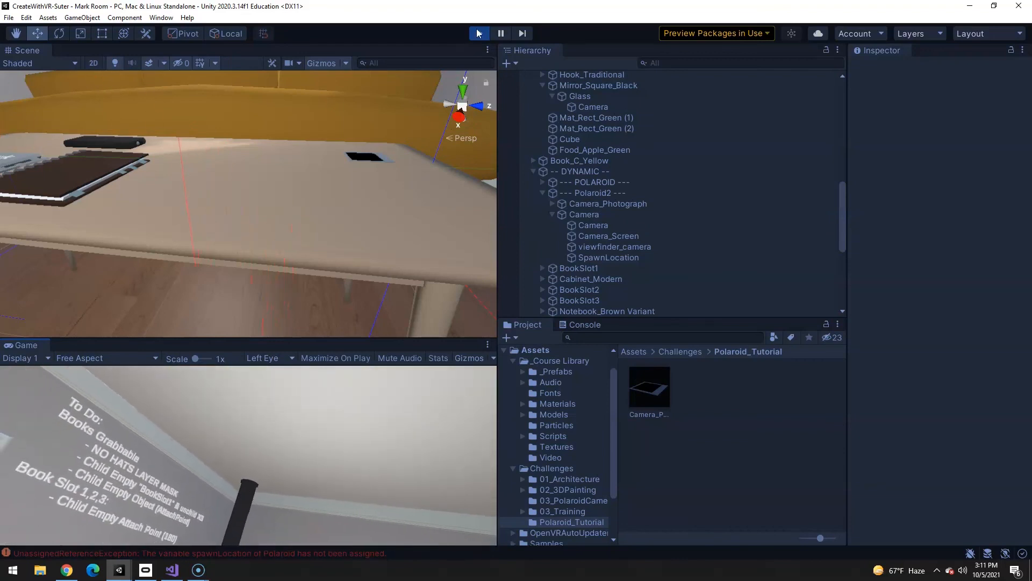
pyautogui.click(584, 203)
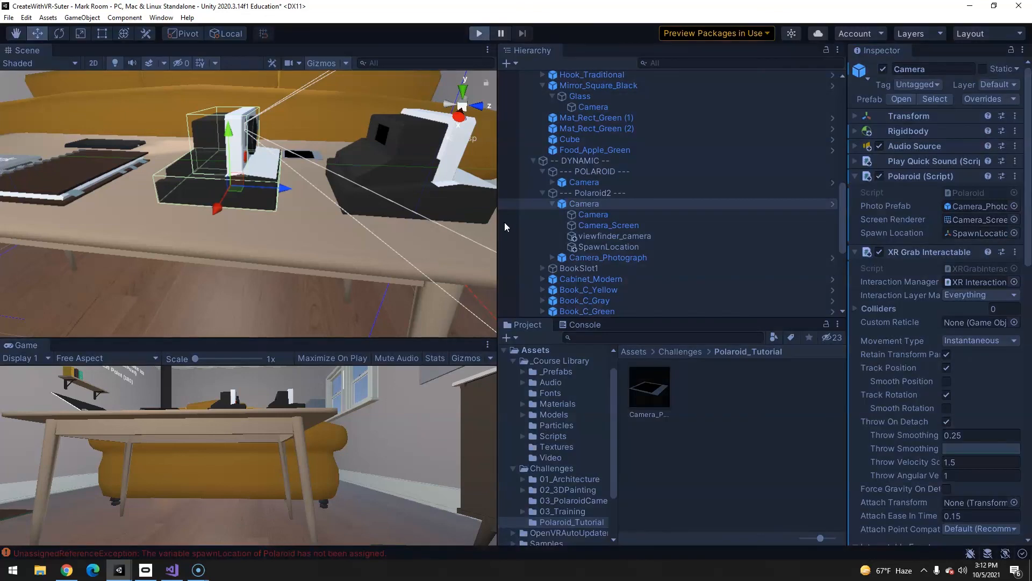
pyautogui.moveTo(522, 314)
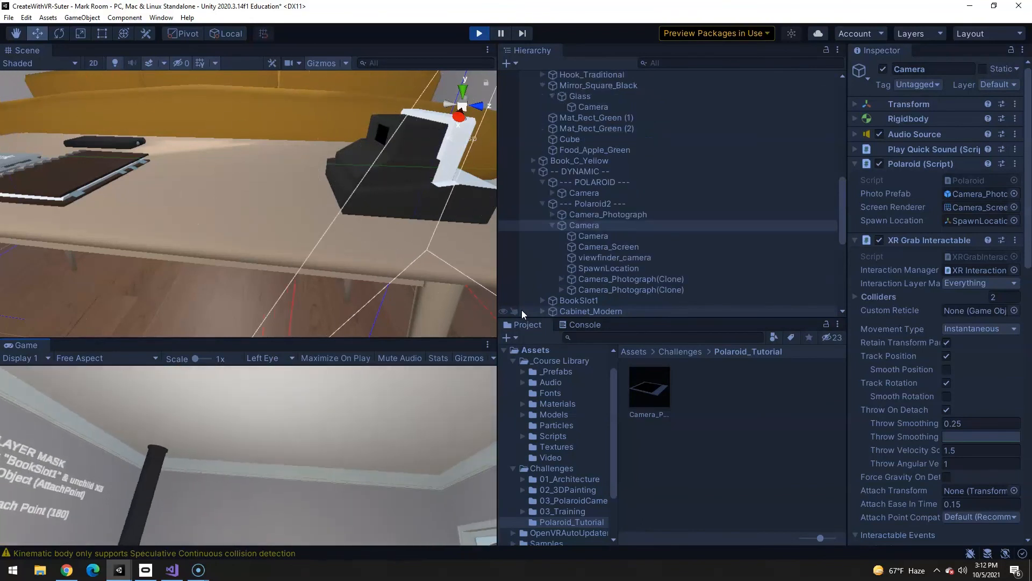
# - End the play test after two Camera_Photograph clones spawn, then select SpawnLocation
pyautogui.click(477, 33)
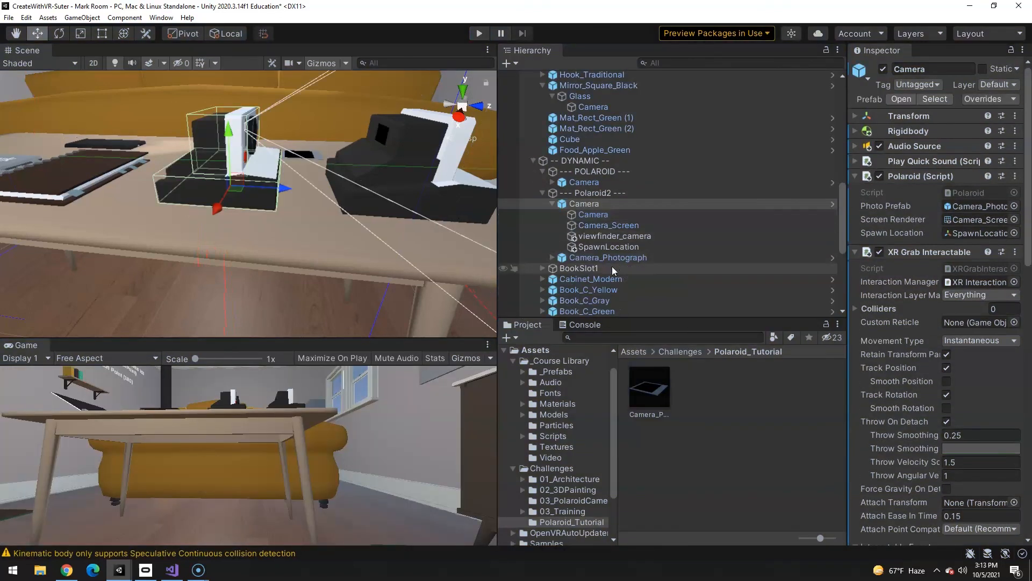
pyautogui.click(608, 246)
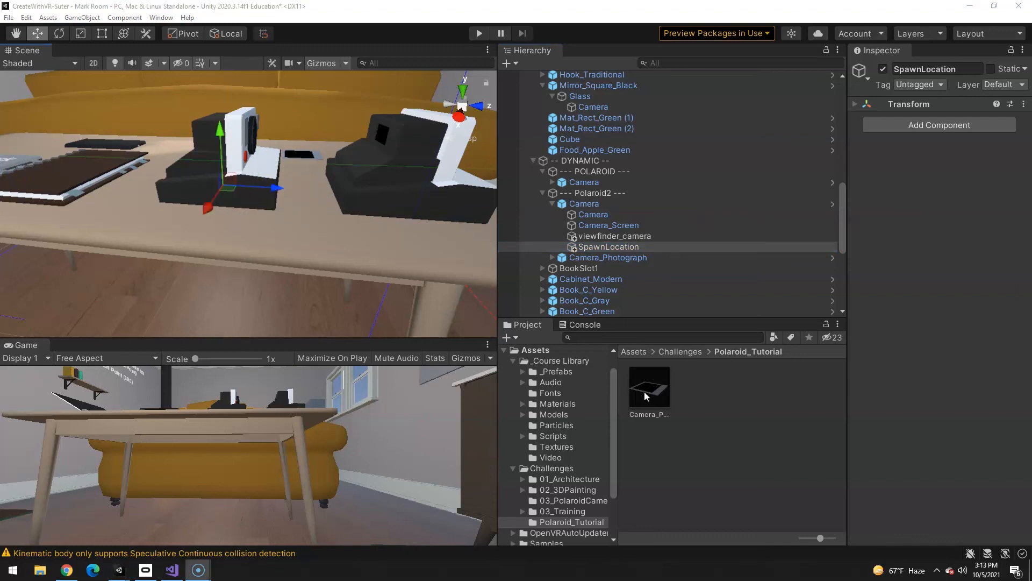
# - Open the Camera_Photograph prefab and ping its ApplyPhysics script in the Actions folder
pyautogui.click(649, 386)
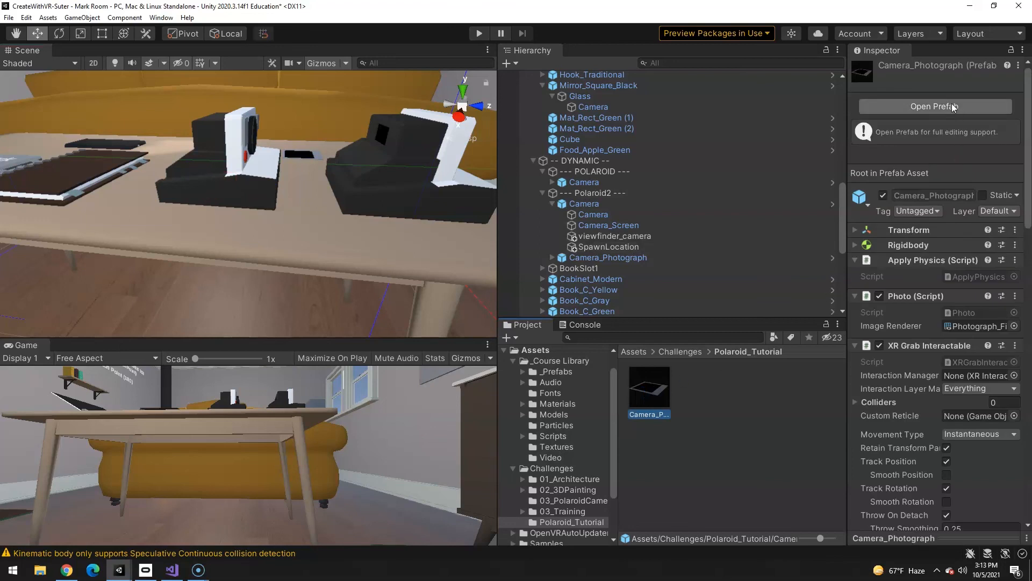
pyautogui.click(935, 106)
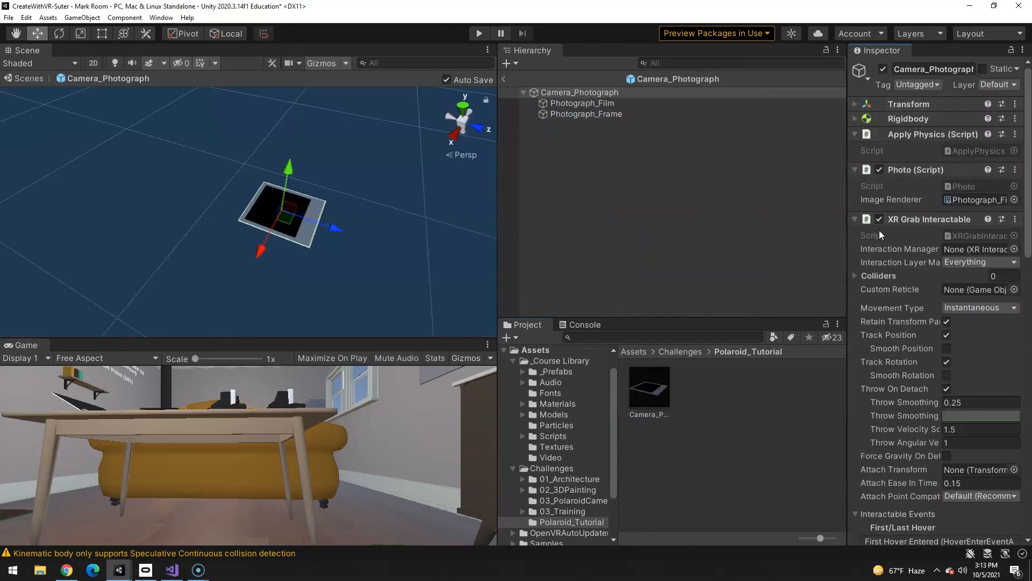
pyautogui.scroll(-3)
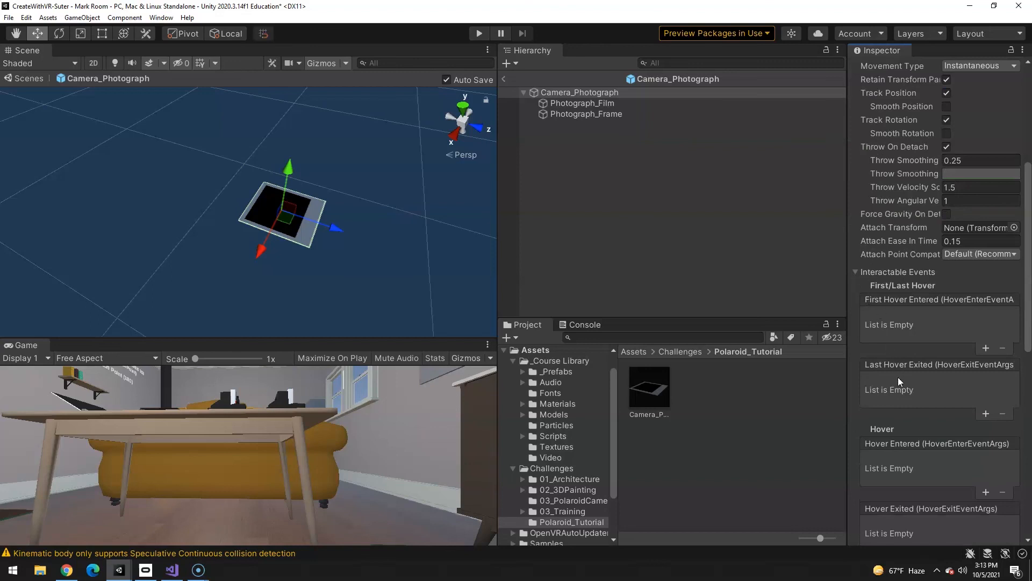
pyautogui.scroll(-3)
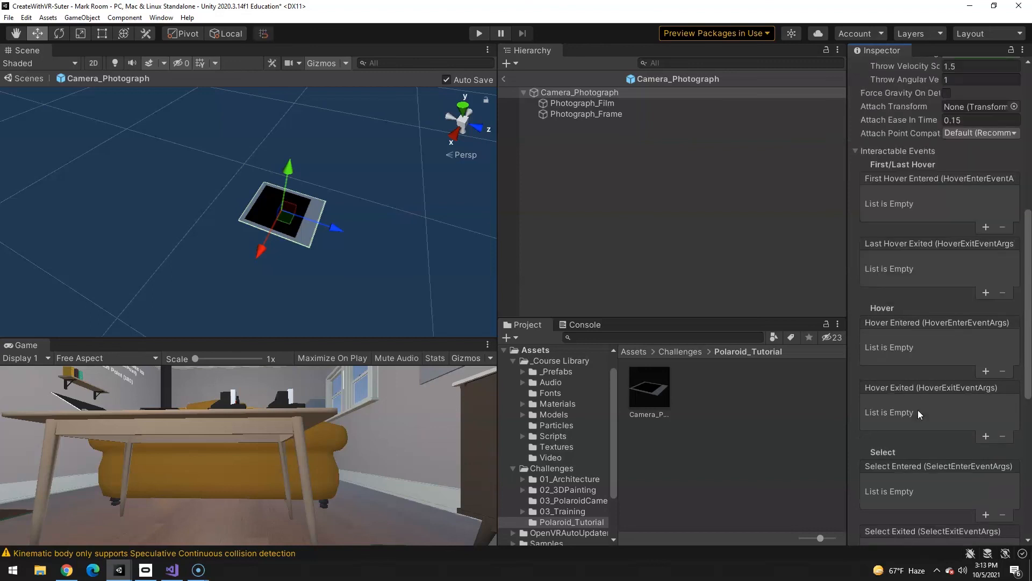
pyautogui.scroll(-3)
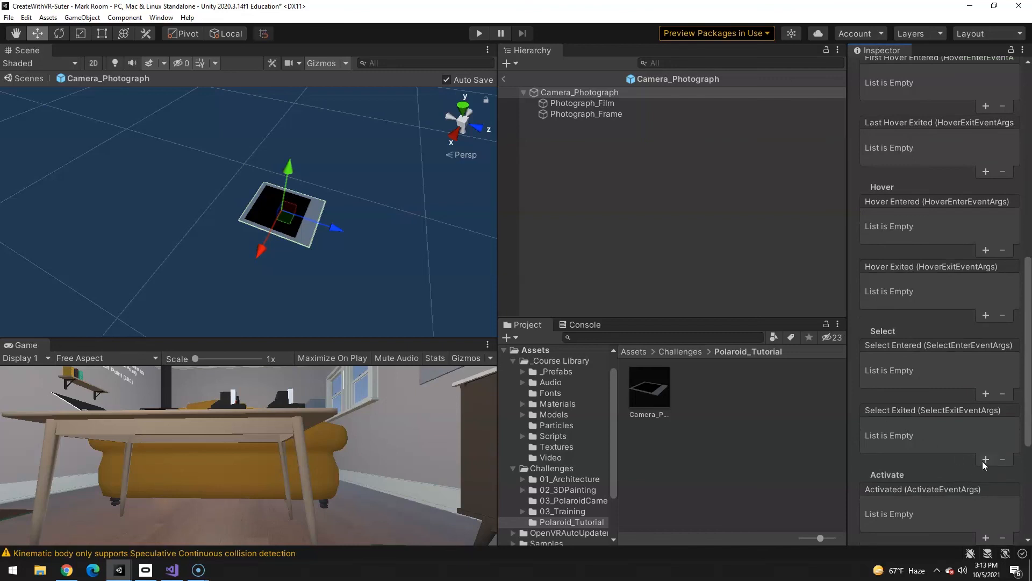
pyautogui.moveTo(986, 460)
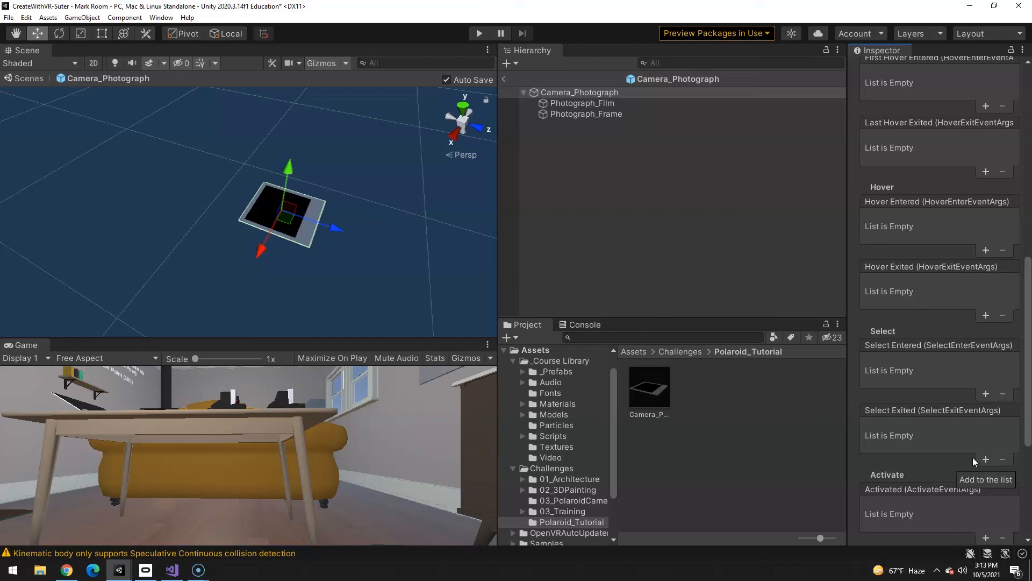
pyautogui.moveTo(801, 439)
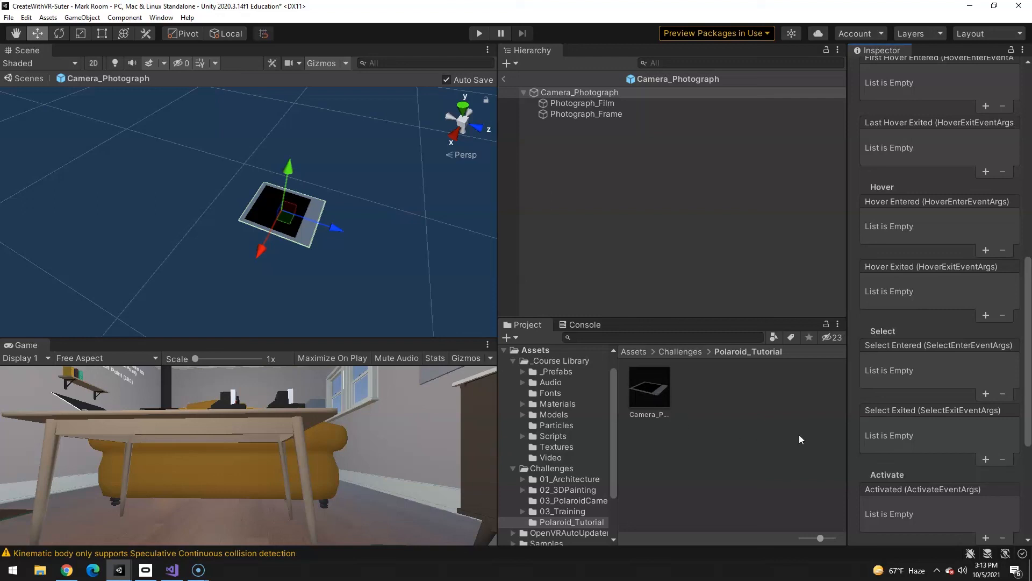
pyautogui.moveTo(986, 463)
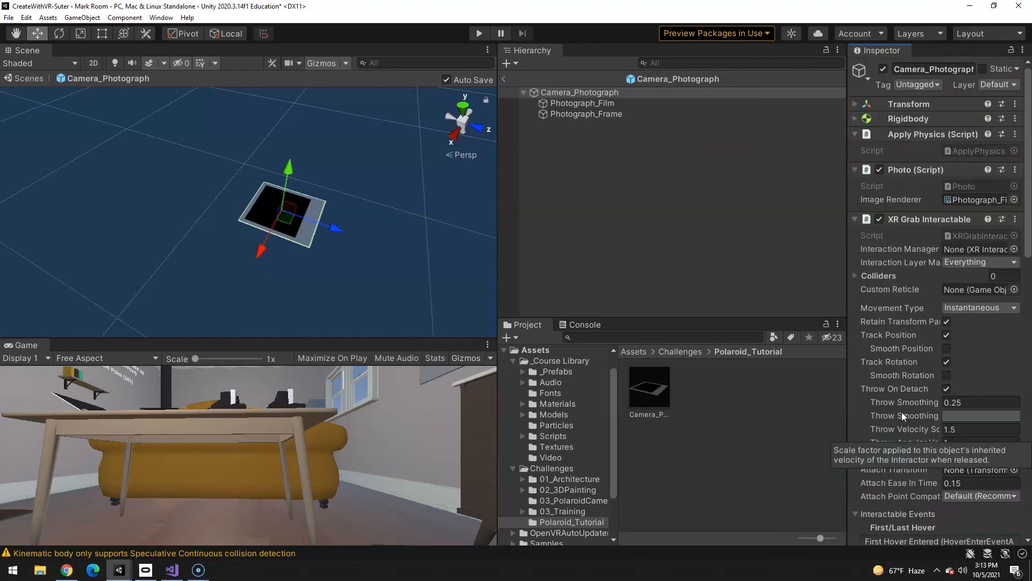
pyautogui.click(119, 570)
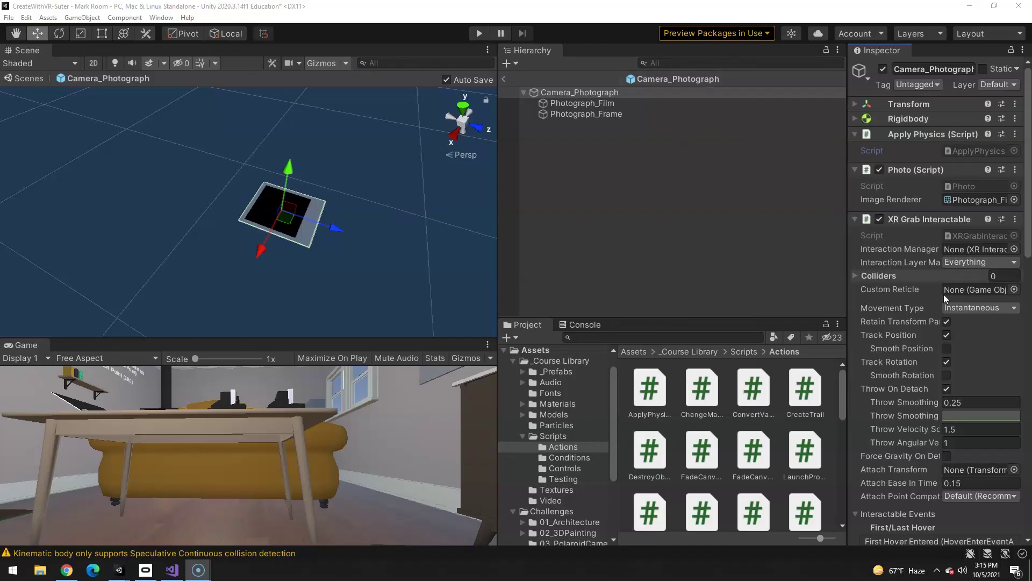
# - Set the Select Exited event function to ApplyPhysics > EnablePhysics()
pyautogui.scroll(-3)
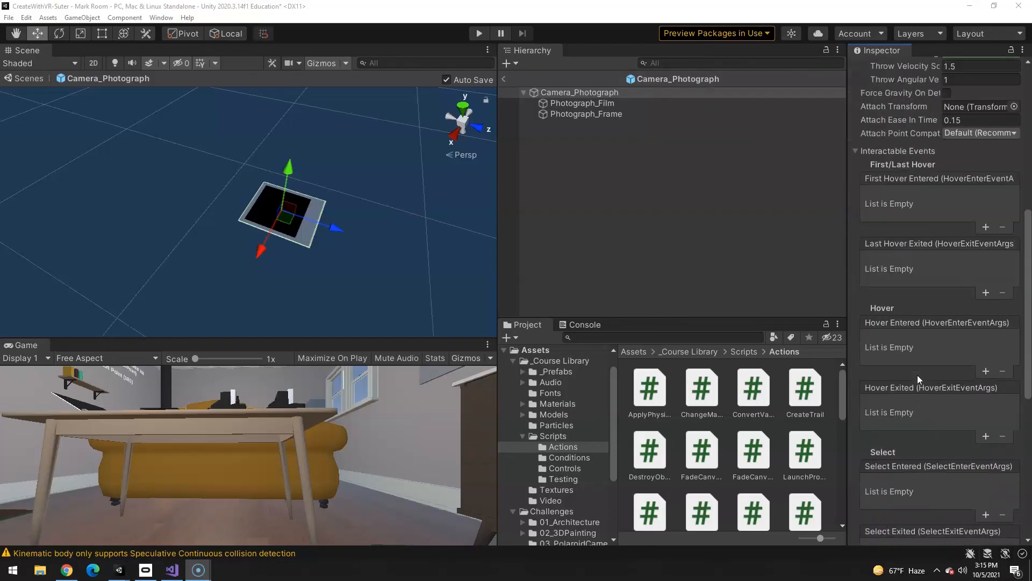
pyautogui.scroll(-3)
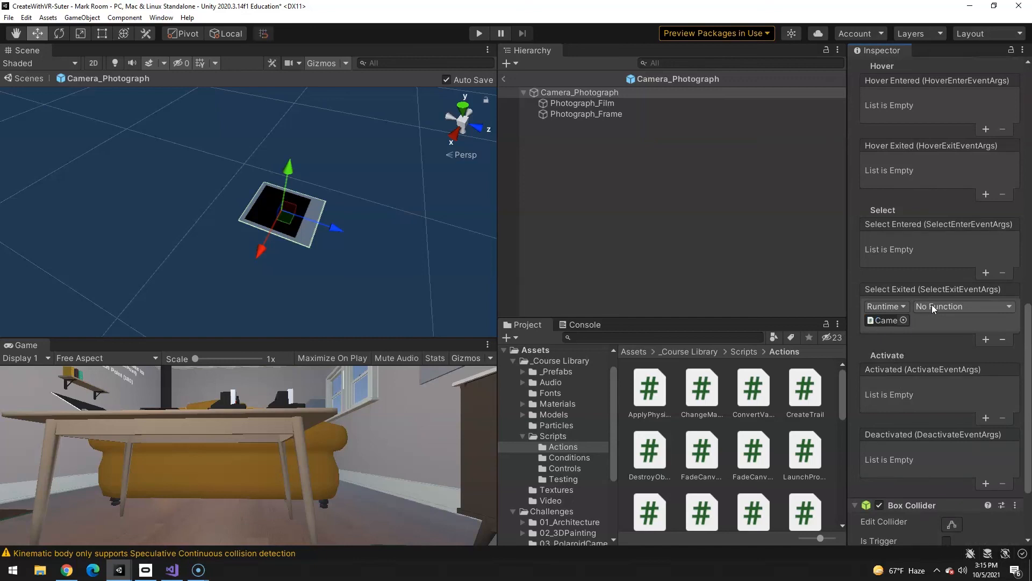
pyautogui.click(964, 306)
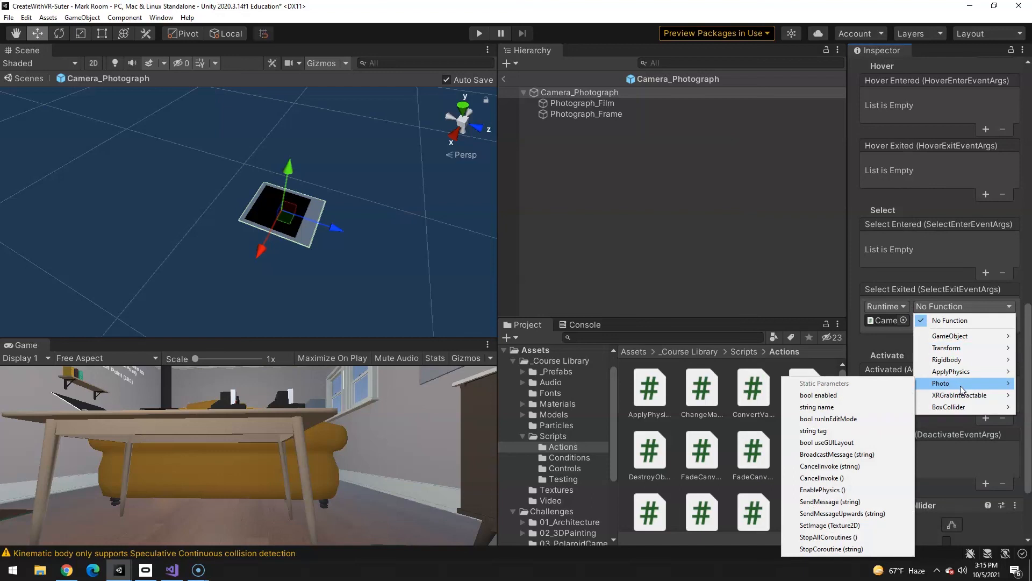
pyautogui.moveTo(960, 372)
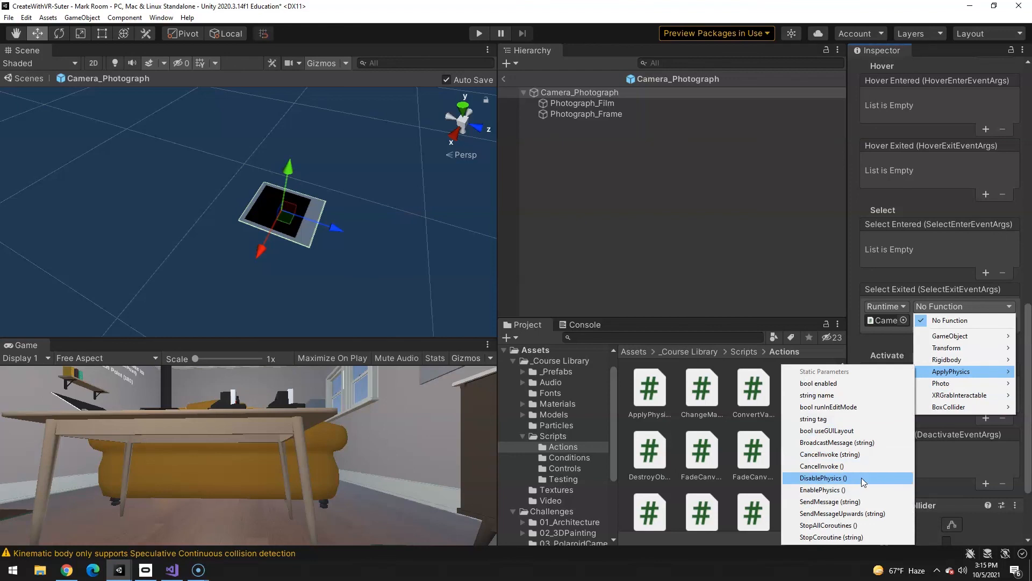
pyautogui.click(822, 489)
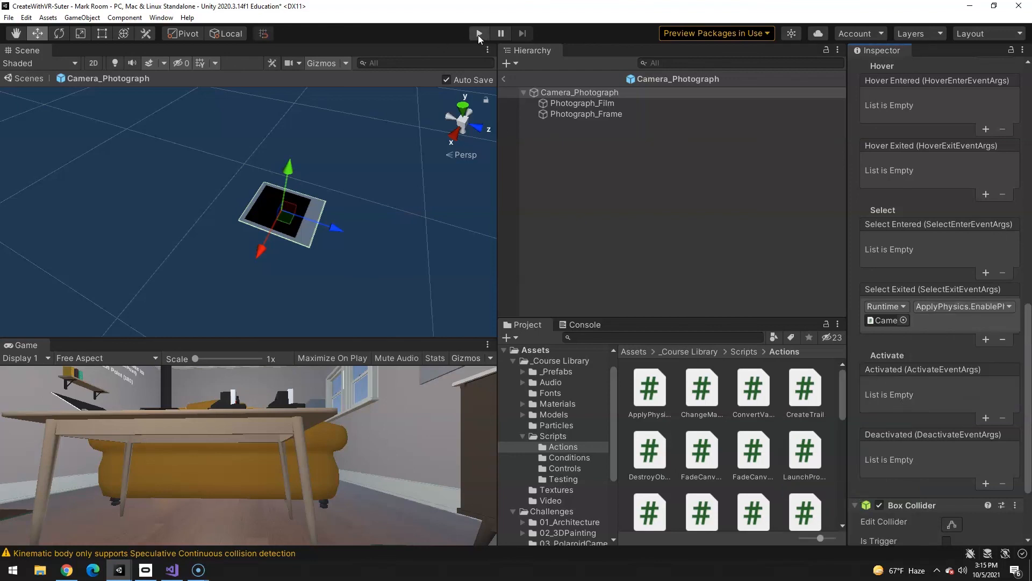
# - Exit prefab editing back to the room scene with Polaroid2 and Camera_Photograph
pyautogui.click(479, 34)
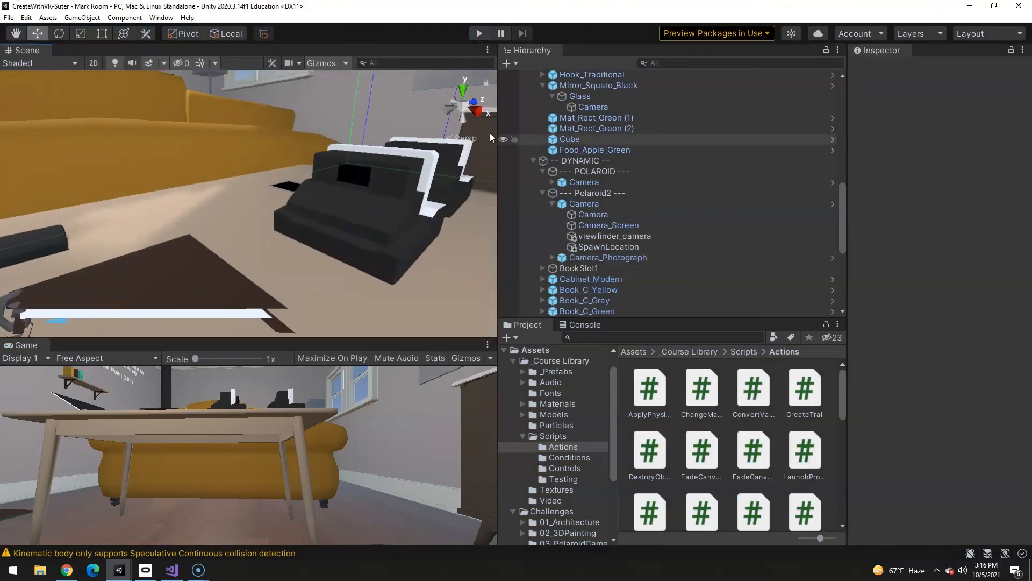
# - Run a VR play test spawning two Camera_Photograph clones under Polaroid2, then stop
pyautogui.click(614, 236)
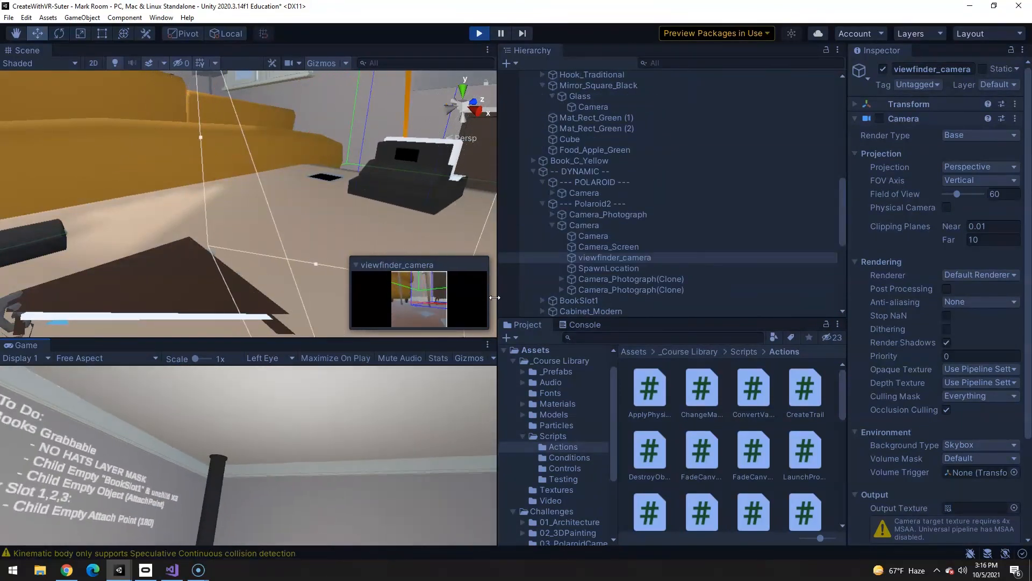
pyautogui.click(479, 33)
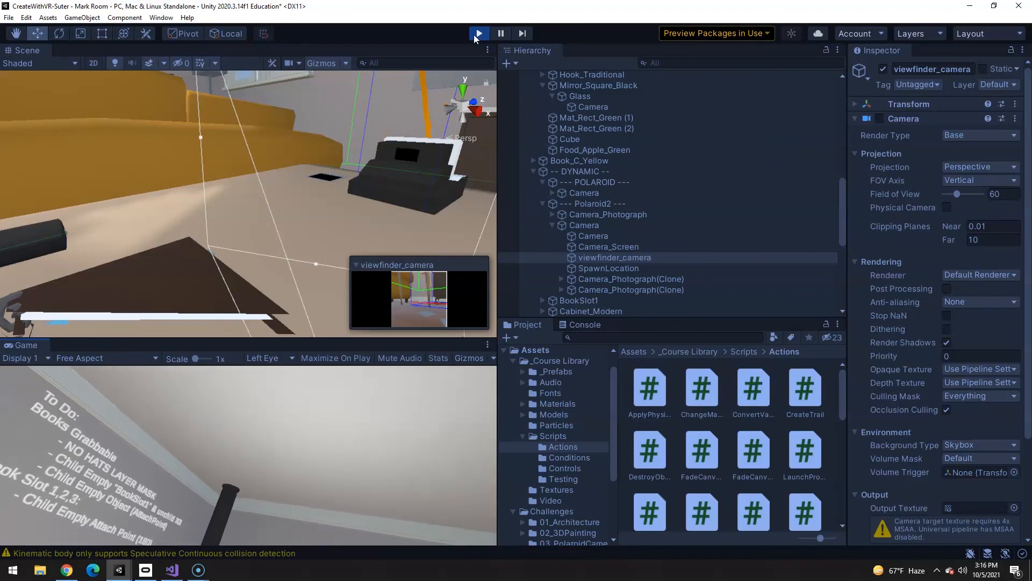